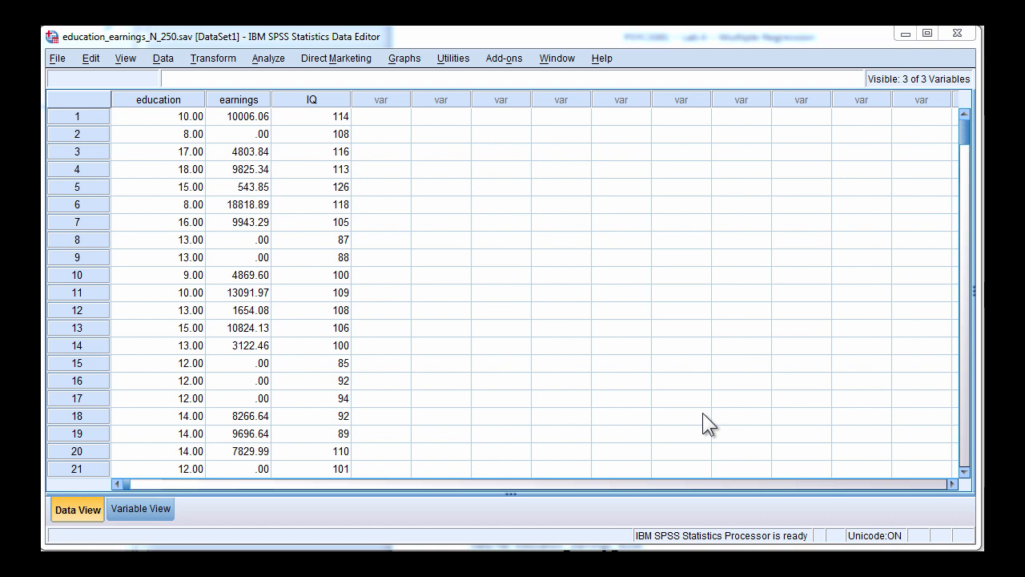
{"action": "mouse_move", "coordinate": [182, 125]}
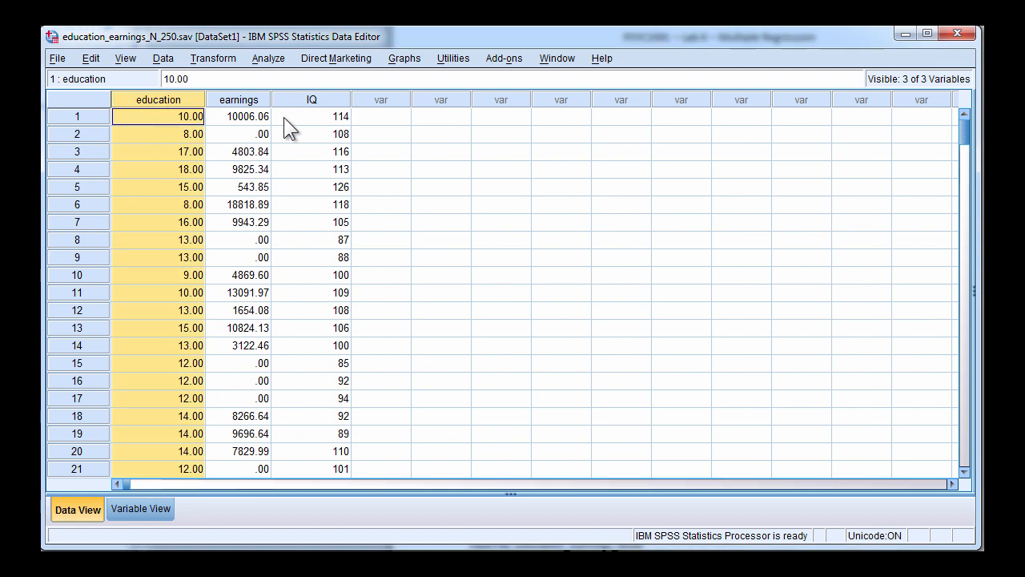
Start a Linear Regression analysis from the Analyze menu
{"action": "left_click", "coordinate": [237, 115]}
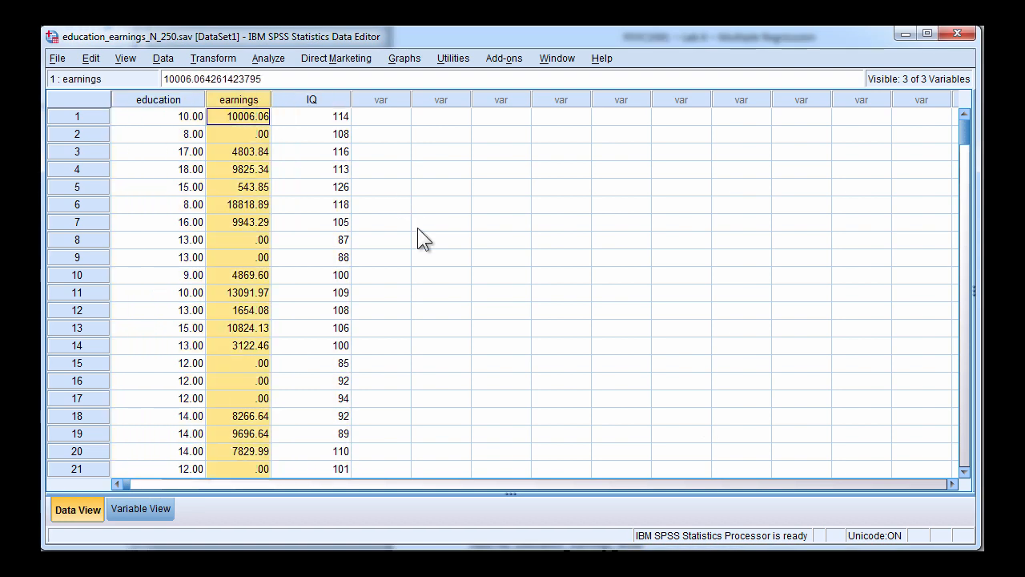
{"action": "left_click", "coordinate": [311, 115]}
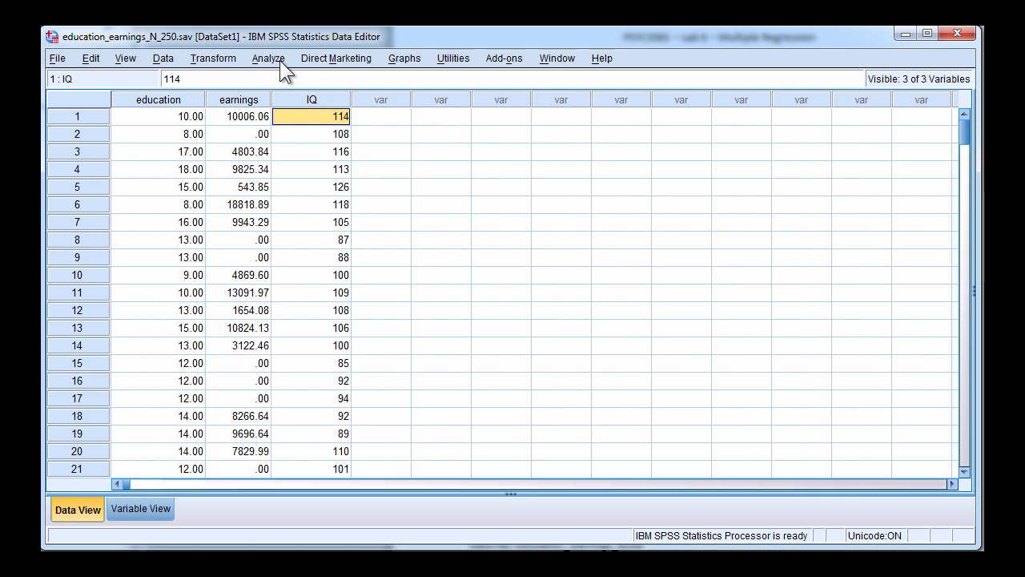
{"action": "left_click", "coordinate": [269, 58]}
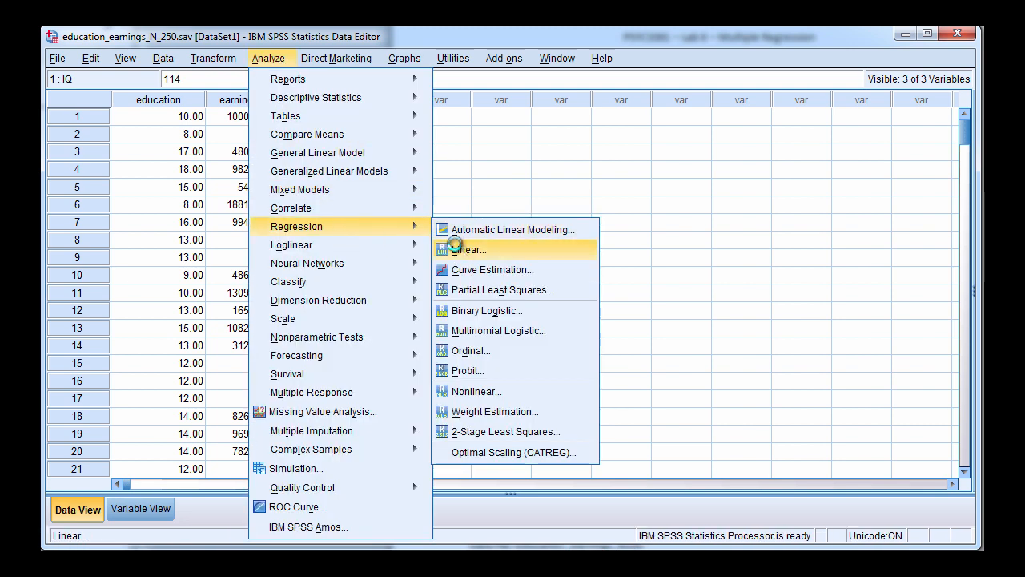
{"action": "left_click", "coordinate": [467, 250]}
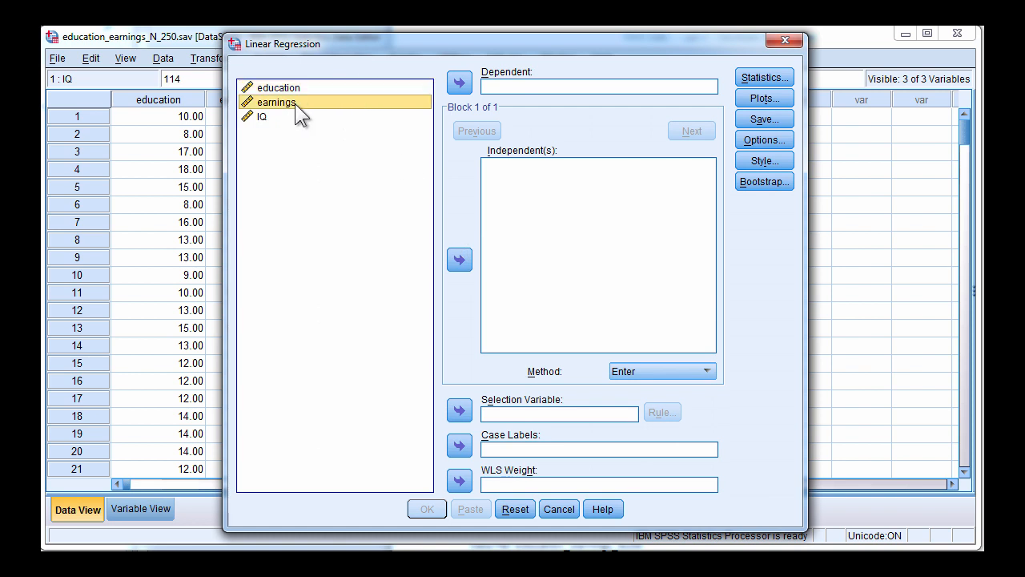
Make earnings the dependent variable and education and IQ the independents, keeping Method as Enter
{"action": "left_click", "coordinate": [458, 83]}
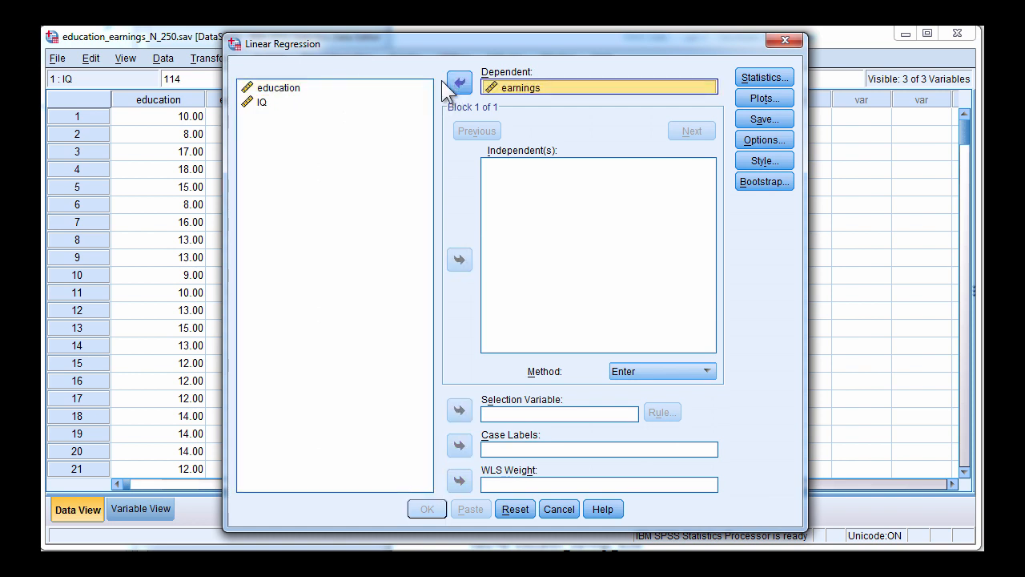
{"action": "left_click", "coordinate": [280, 86]}
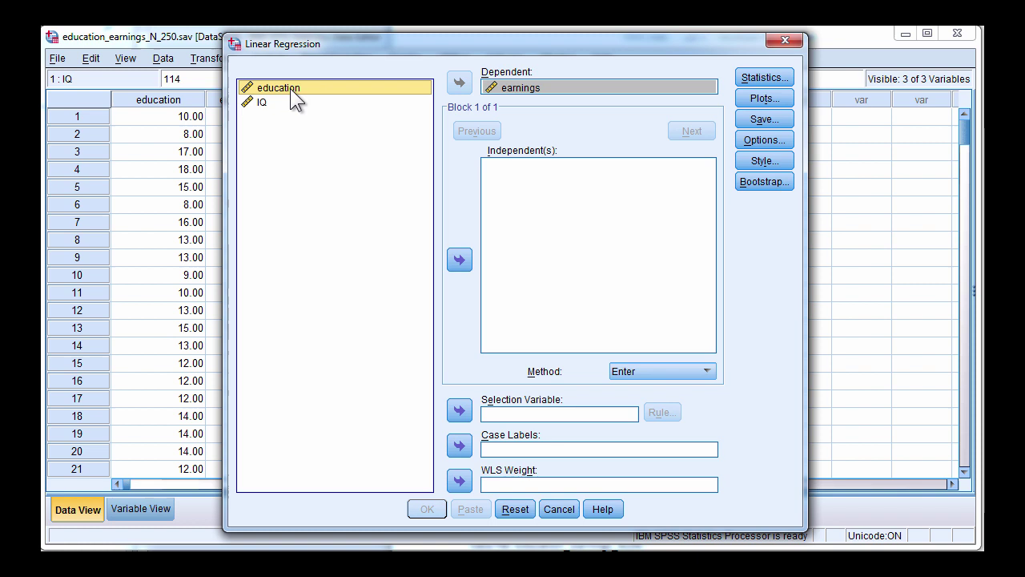
{"action": "left_click", "coordinate": [458, 259]}
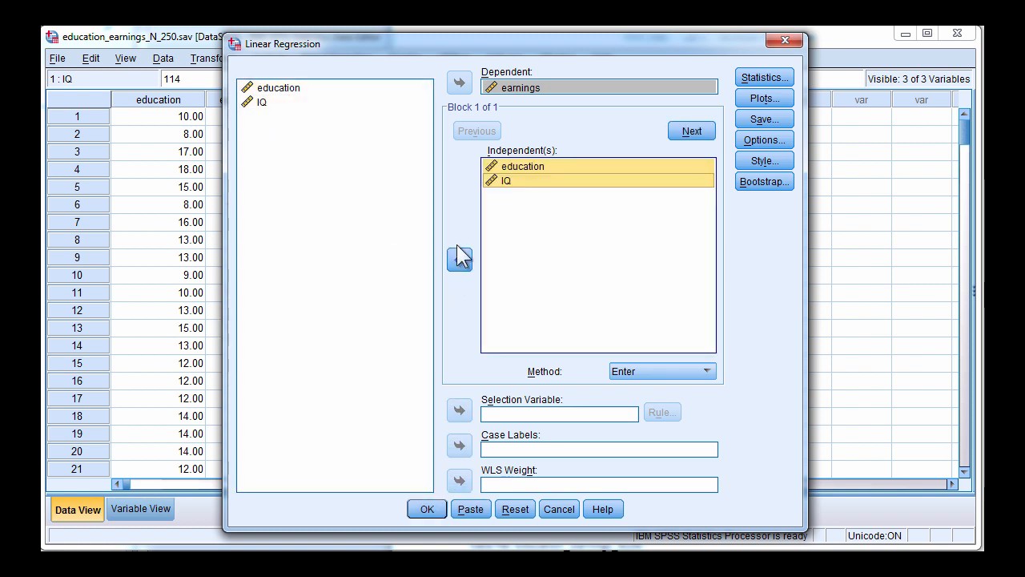
{"action": "mouse_move", "coordinate": [465, 198]}
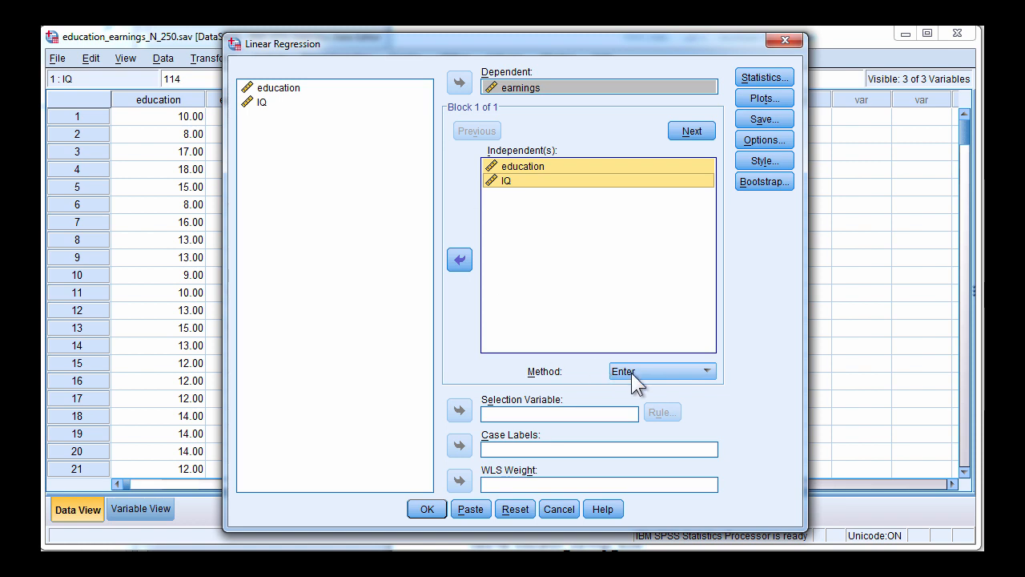
{"action": "mouse_move", "coordinate": [702, 383]}
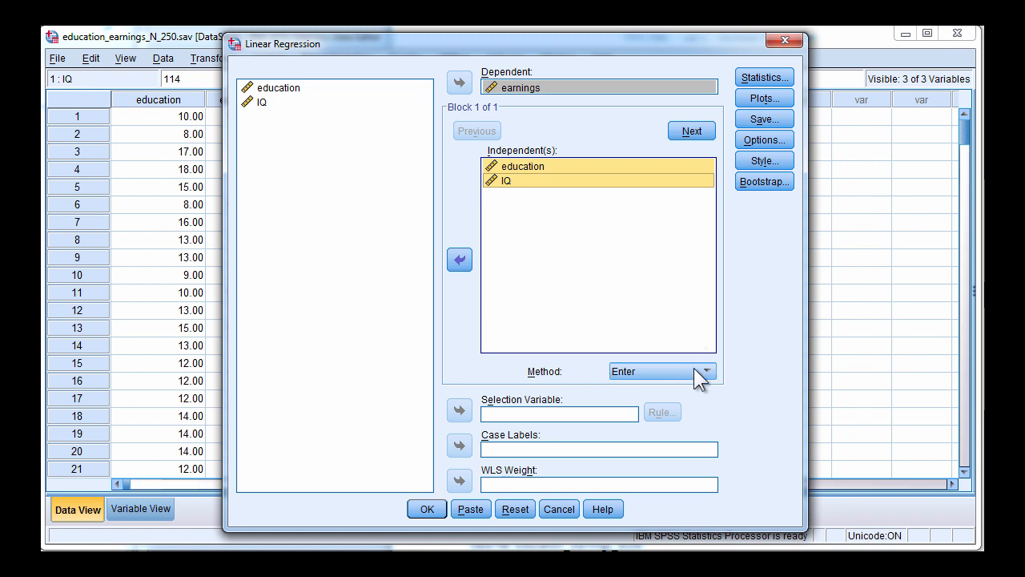
{"action": "left_click", "coordinate": [703, 370]}
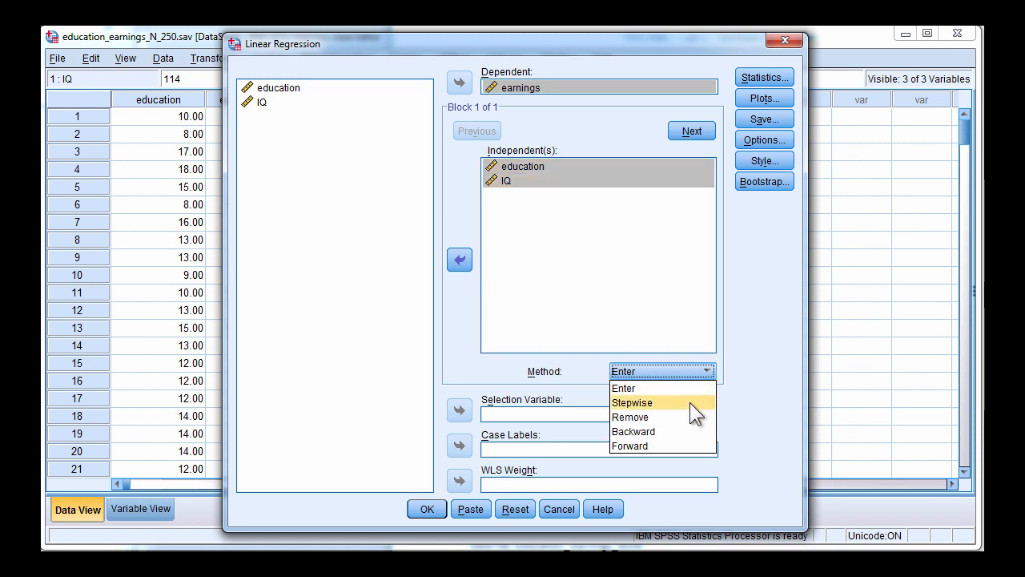
{"action": "mouse_move", "coordinate": [680, 431]}
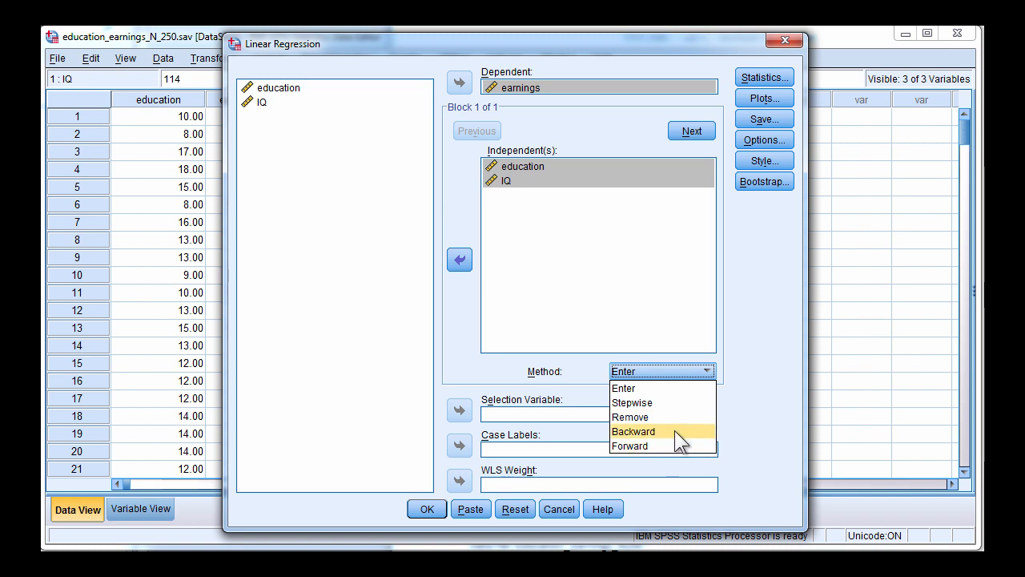
{"action": "left_click", "coordinate": [623, 372]}
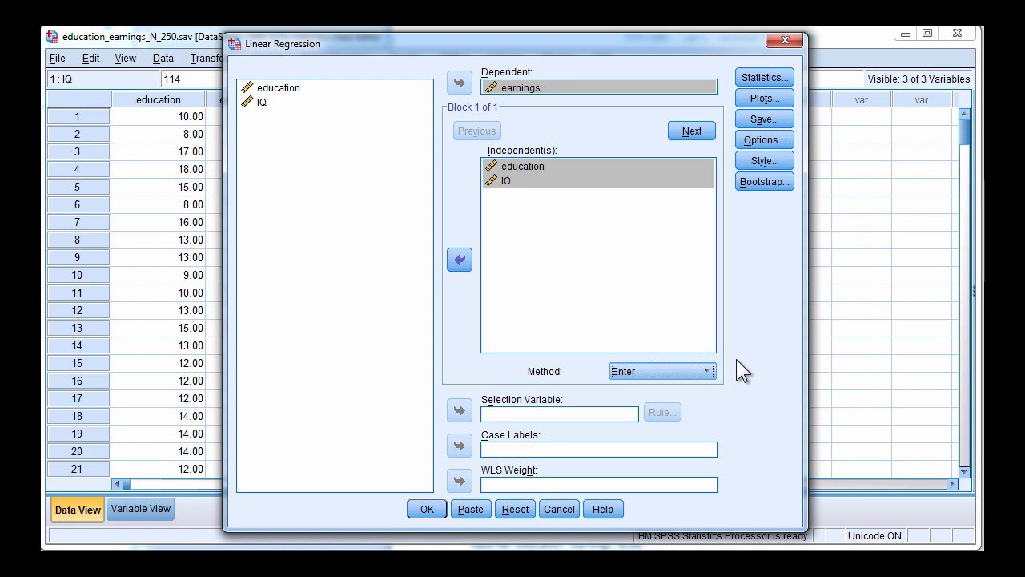
{"action": "mouse_move", "coordinate": [765, 77]}
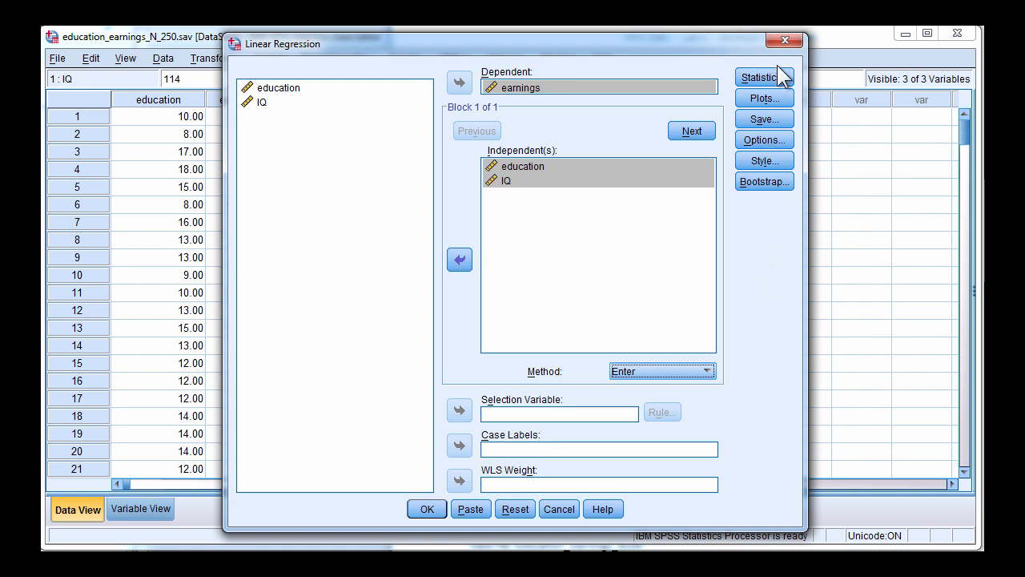
Request confidence intervals, descriptives and part and partial correlations in the Statistics options
{"action": "left_click", "coordinate": [761, 77]}
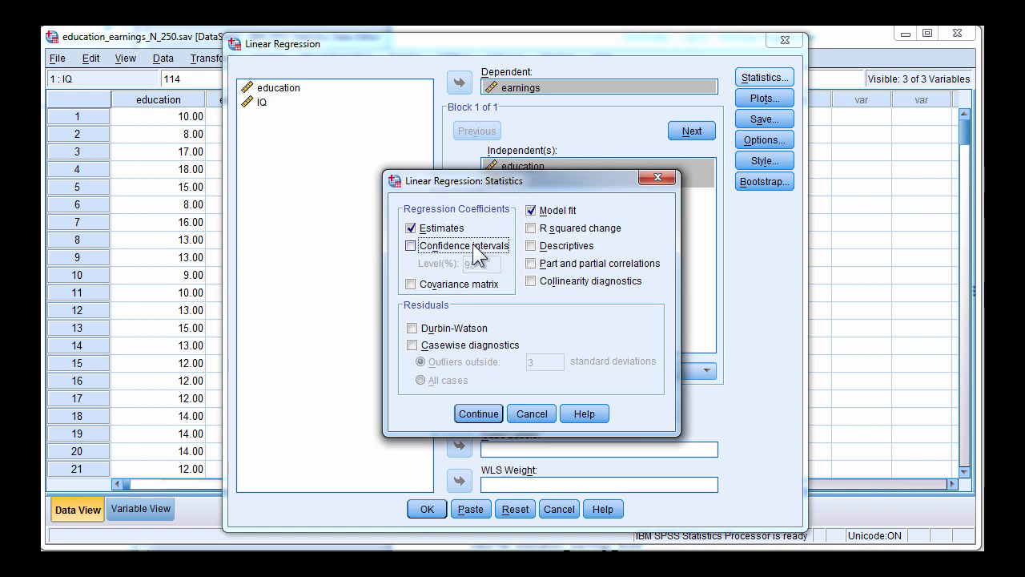
{"action": "left_click", "coordinate": [410, 246]}
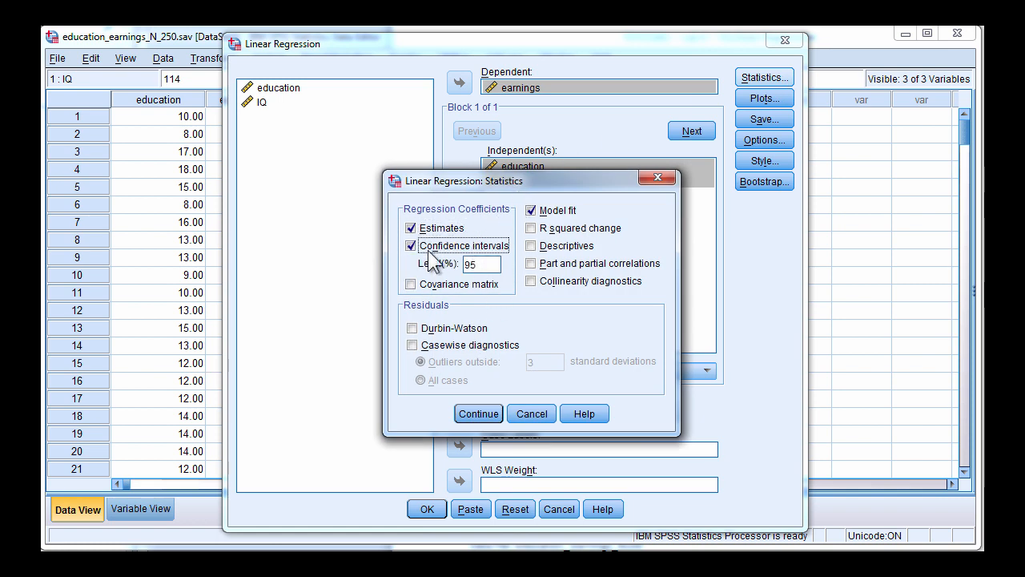
{"action": "mouse_move", "coordinate": [425, 271]}
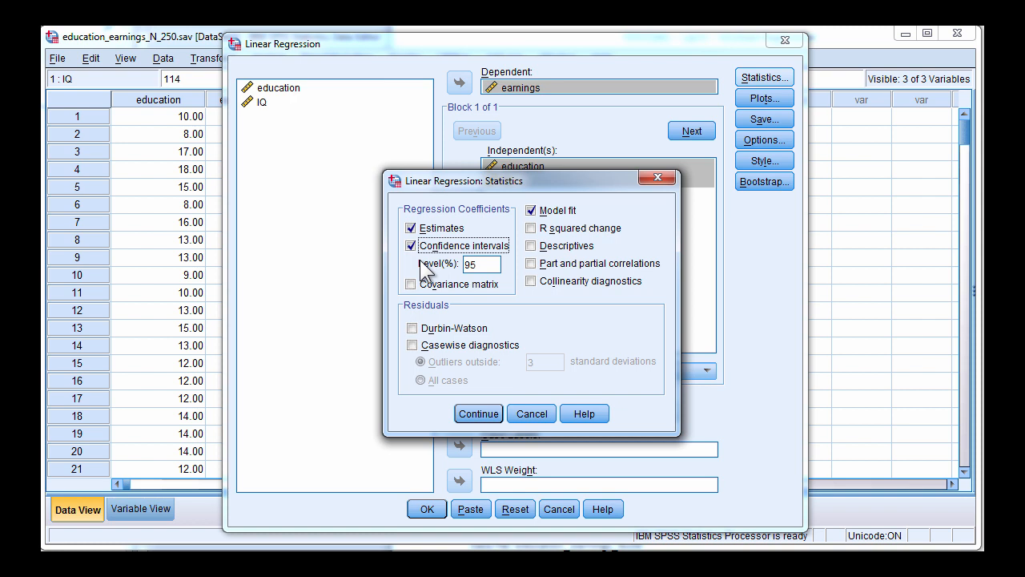
{"action": "mouse_move", "coordinate": [548, 276]}
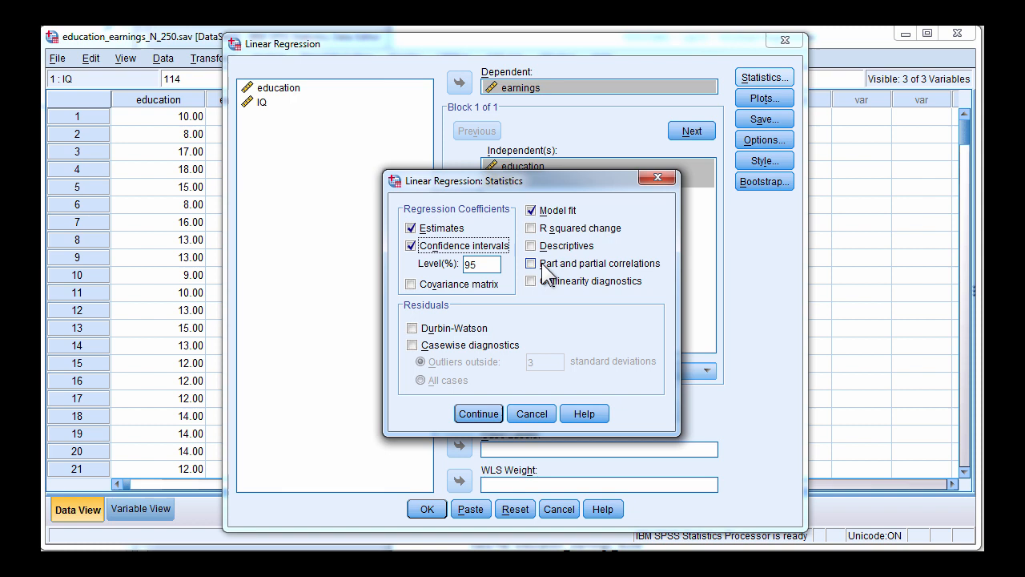
{"action": "left_click", "coordinate": [532, 247]}
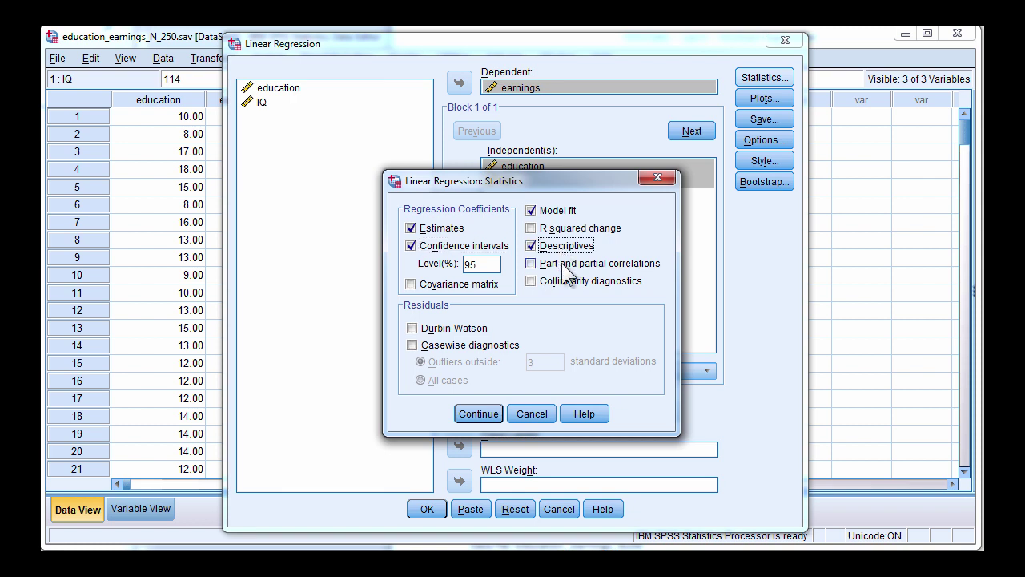
{"action": "left_click", "coordinate": [531, 263]}
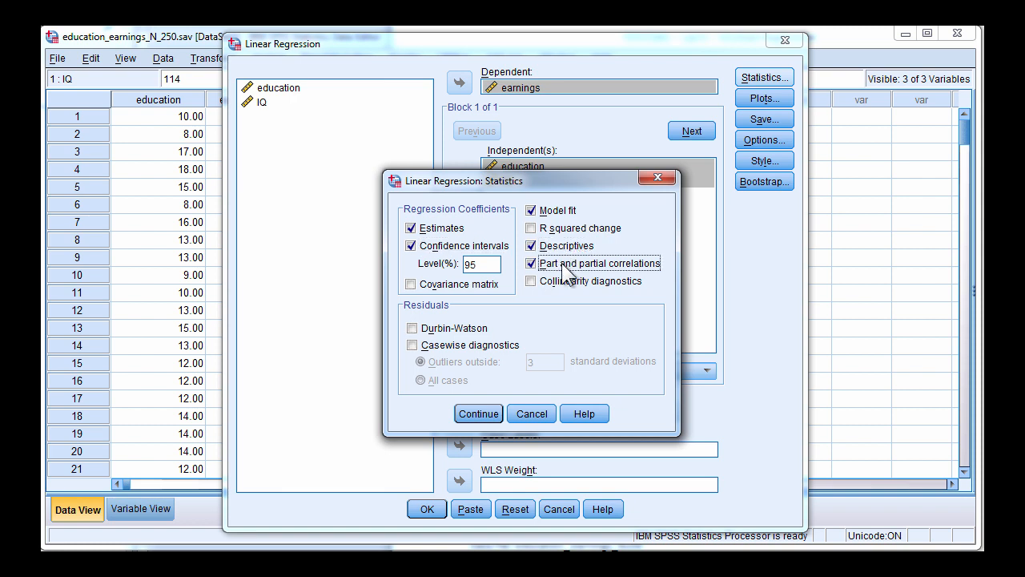
{"action": "mouse_move", "coordinate": [592, 323]}
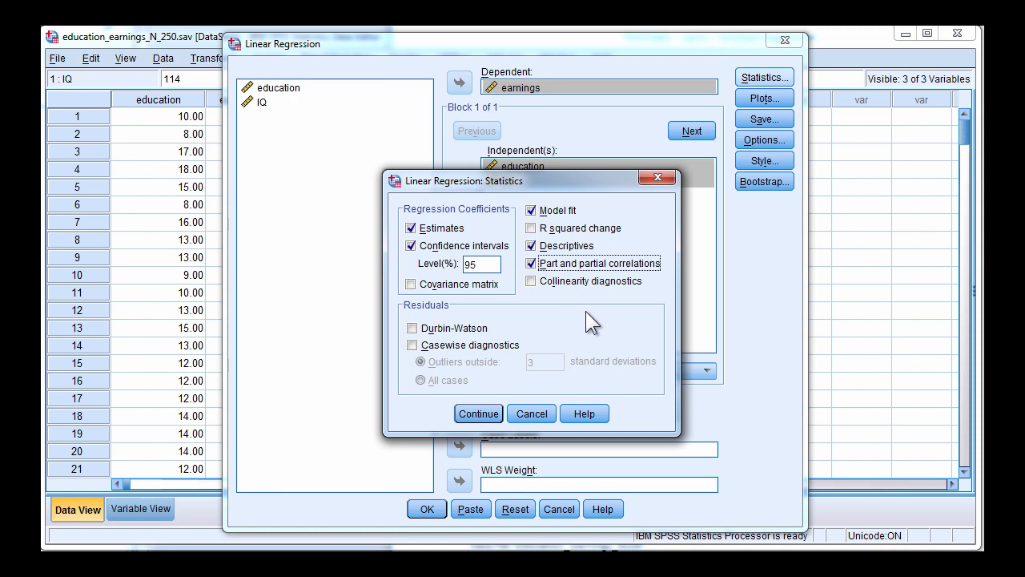
{"action": "mouse_move", "coordinate": [589, 308]}
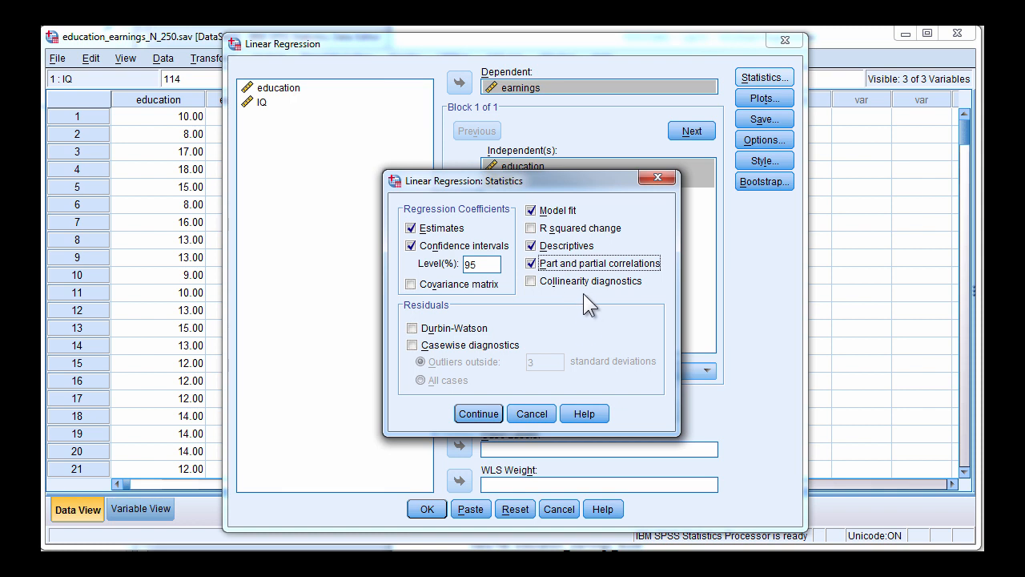
{"action": "mouse_move", "coordinate": [496, 413]}
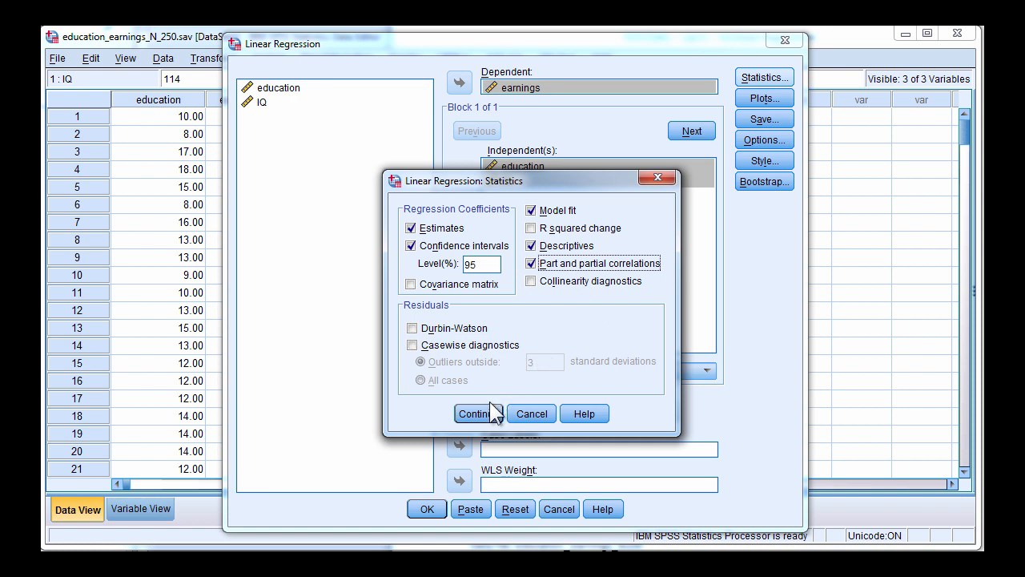
{"action": "left_click", "coordinate": [474, 413]}
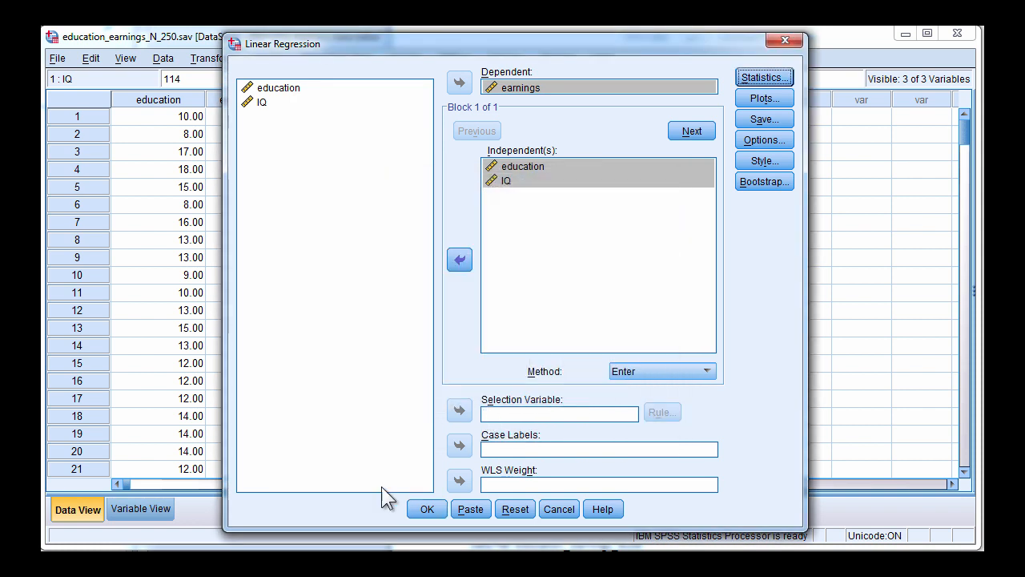
{"action": "left_click", "coordinate": [426, 510]}
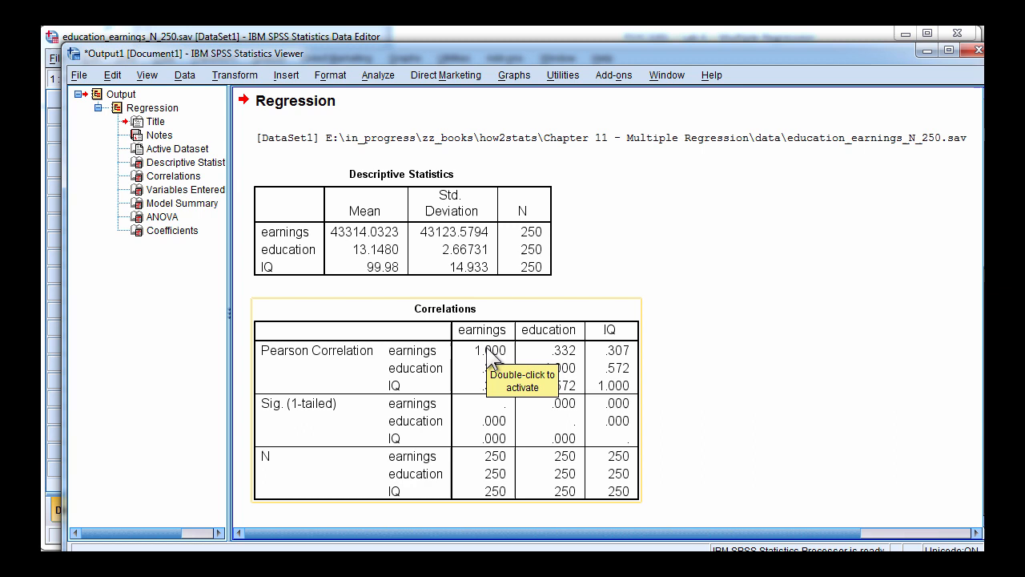
{"action": "left_click", "coordinate": [400, 221]}
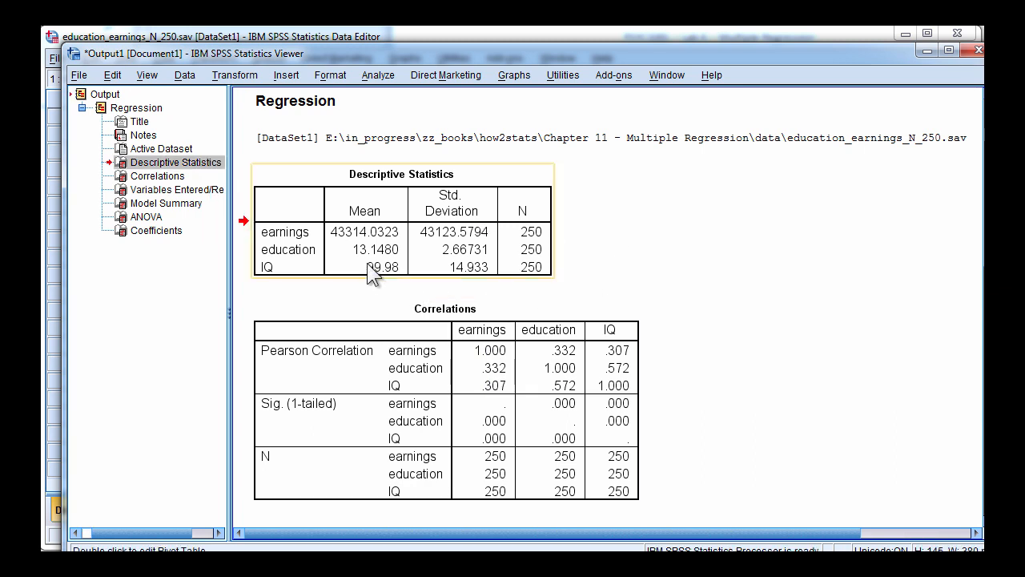
{"action": "mouse_move", "coordinate": [342, 247]}
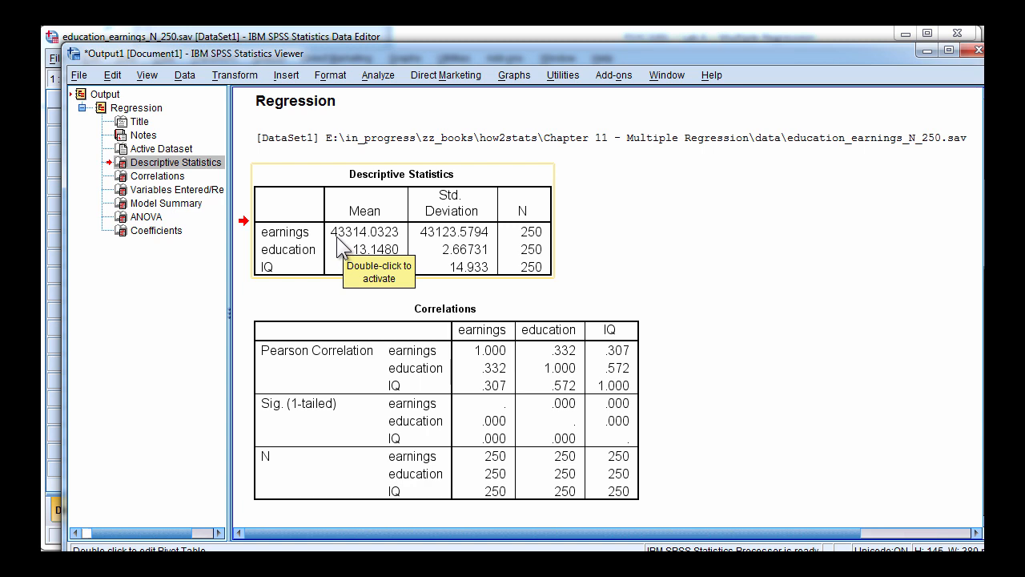
{"action": "mouse_move", "coordinate": [694, 263]}
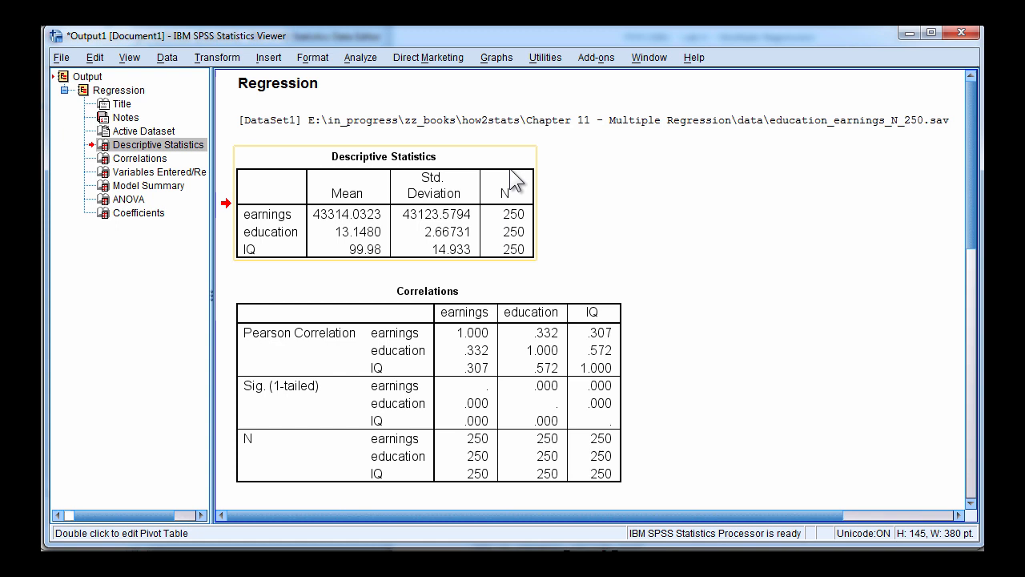
{"action": "mouse_move", "coordinate": [365, 244]}
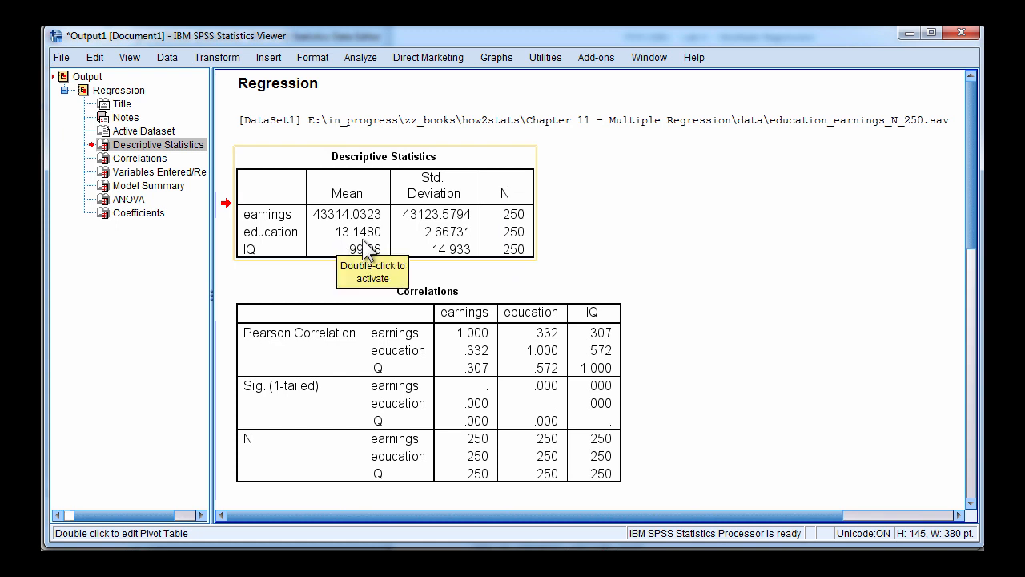
{"action": "mouse_move", "coordinate": [461, 250]}
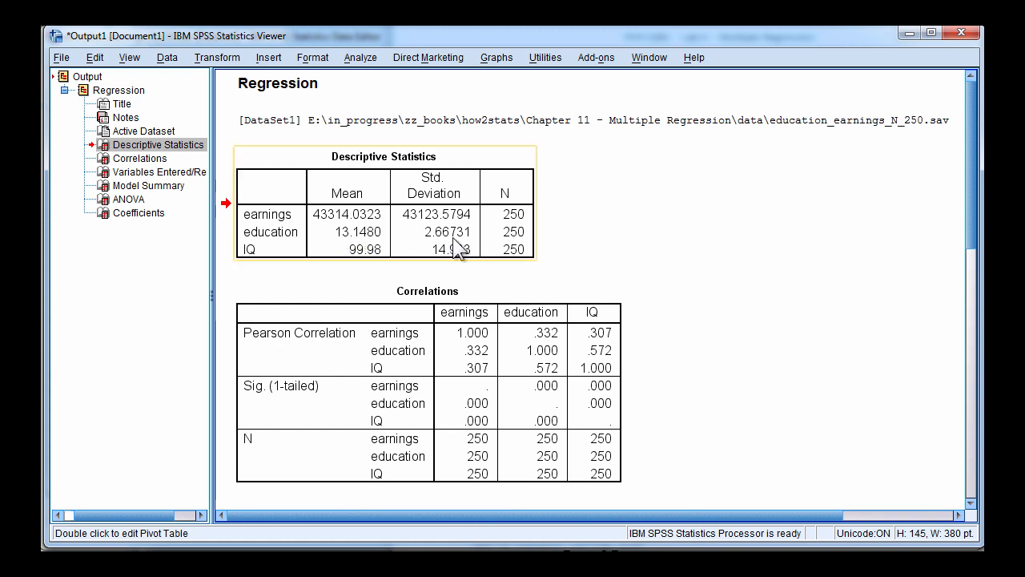
{"action": "mouse_move", "coordinate": [457, 249]}
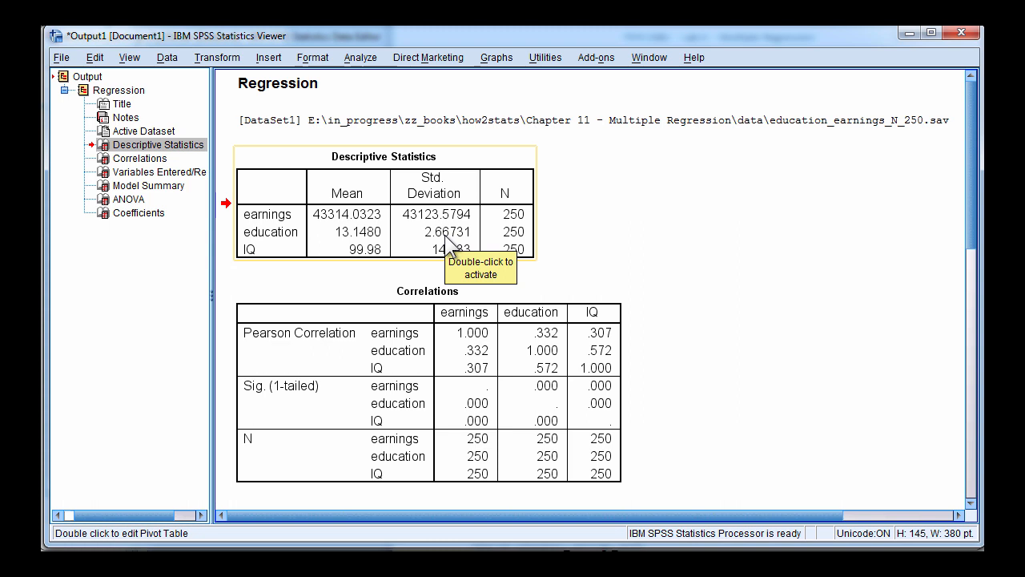
{"action": "mouse_move", "coordinate": [359, 270]}
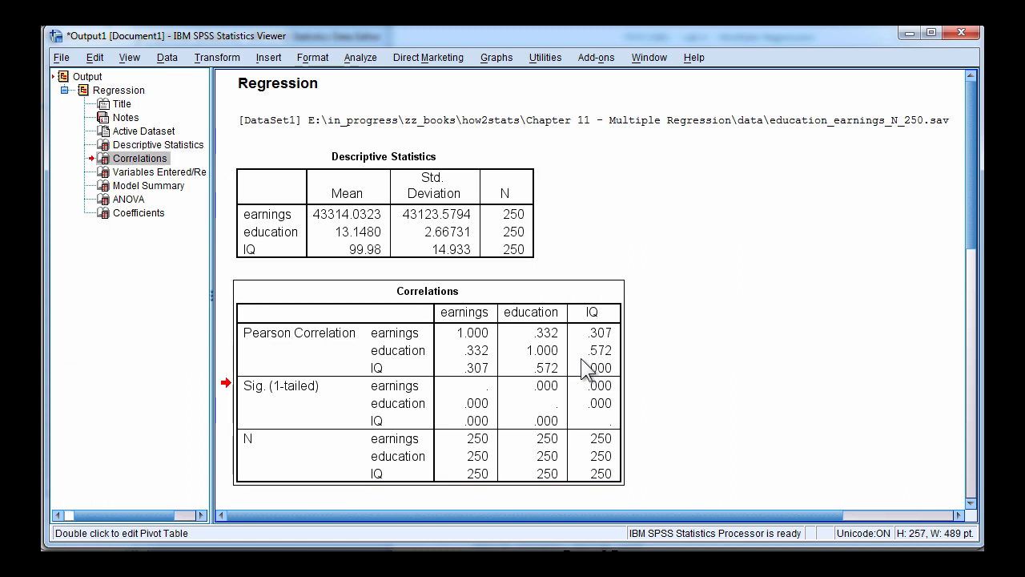
Select the Correlations table for earnings, education and IQ in the output
{"action": "left_click", "coordinate": [429, 377]}
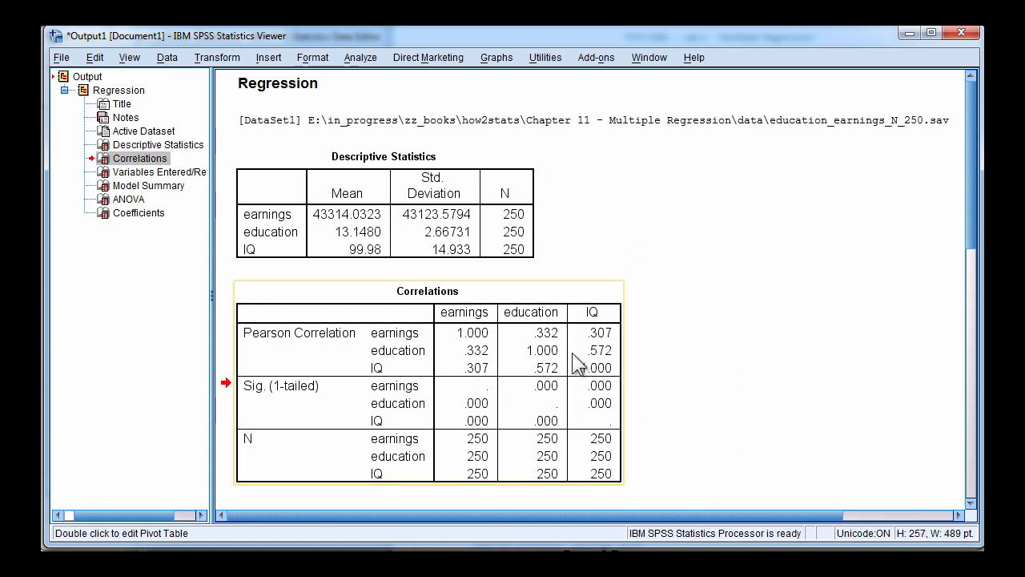
{"action": "mouse_move", "coordinate": [330, 394]}
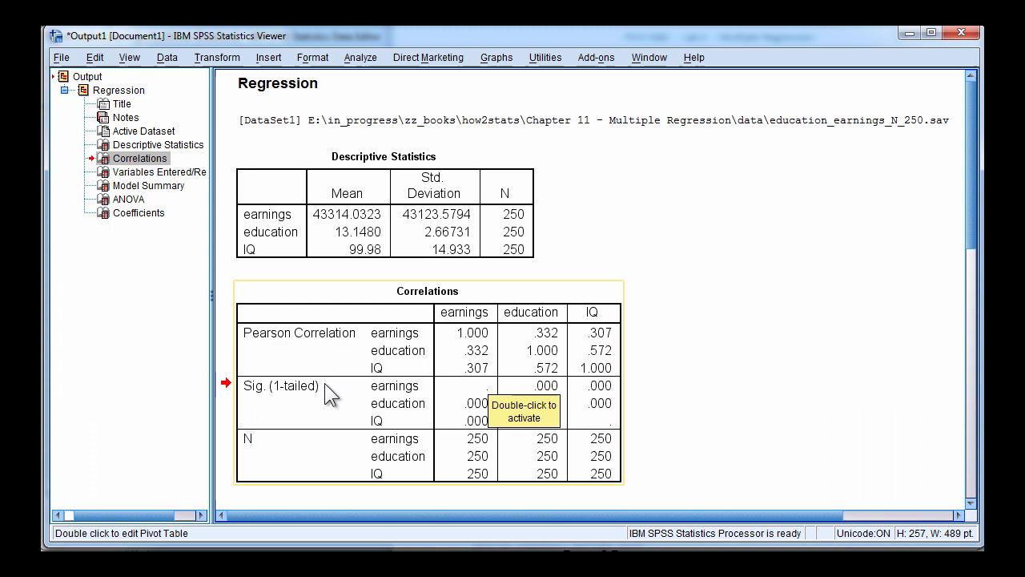
{"action": "mouse_move", "coordinate": [266, 403]}
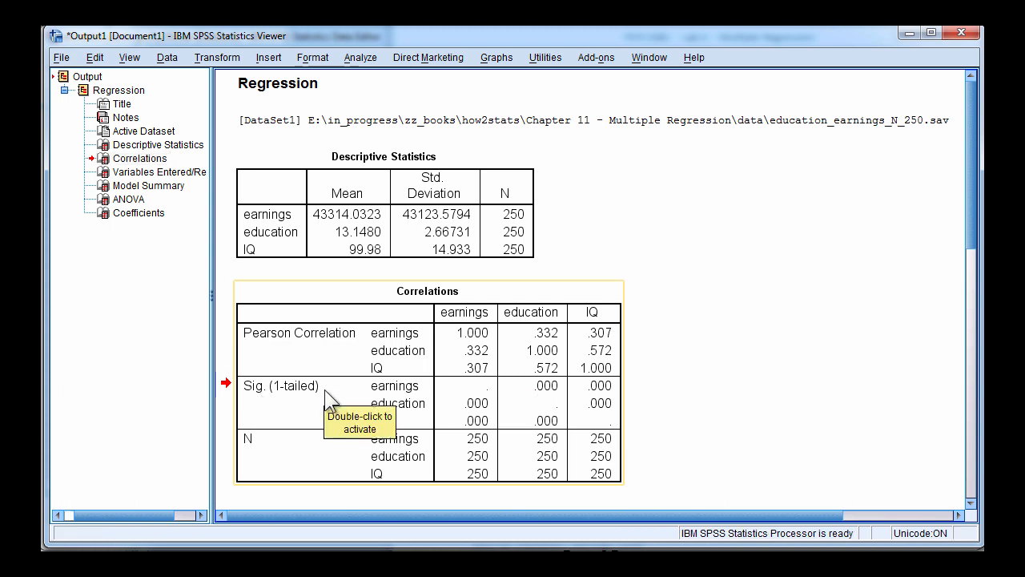
{"action": "mouse_move", "coordinate": [266, 401]}
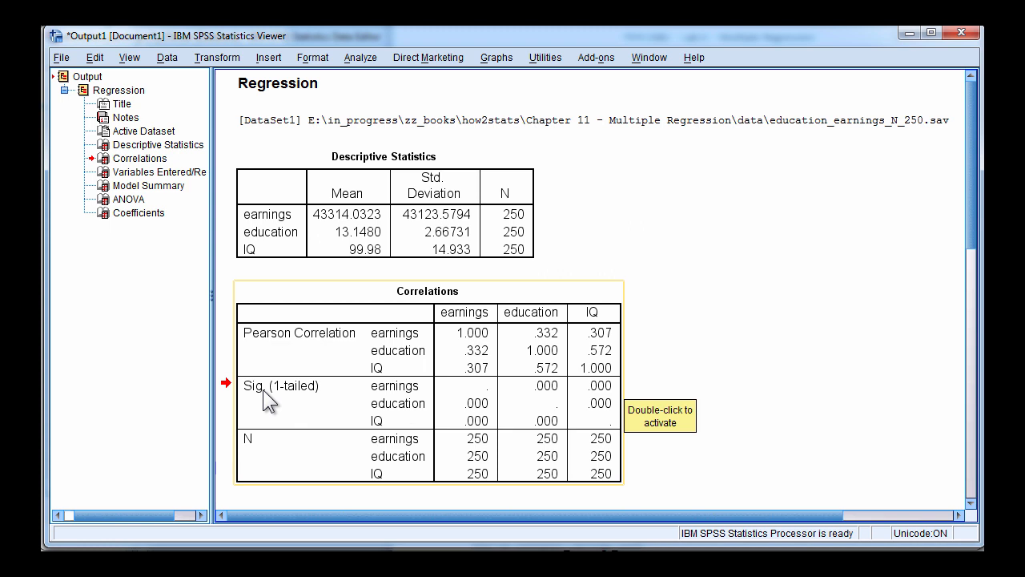
{"action": "mouse_move", "coordinate": [719, 364]}
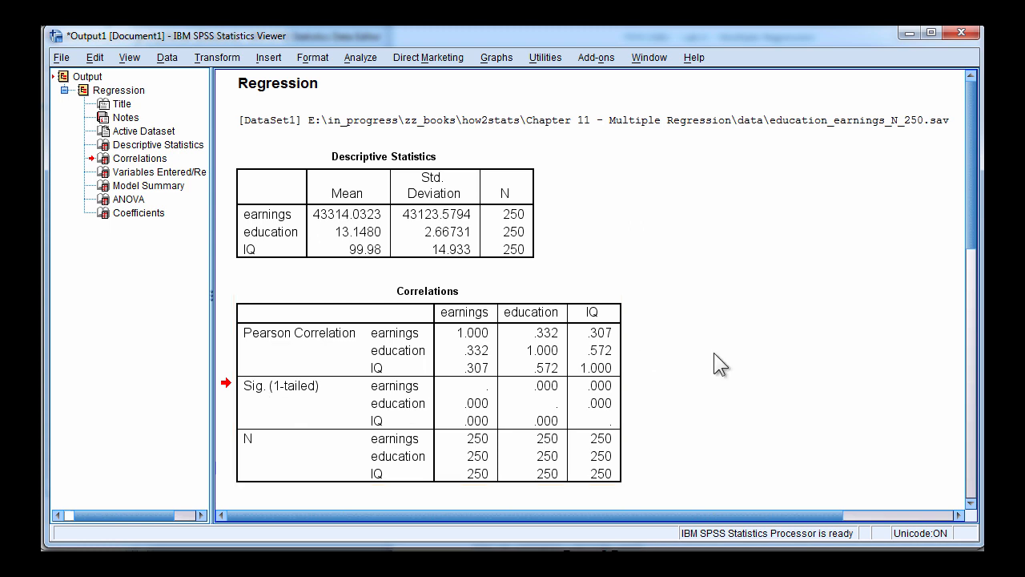
Scroll the Output Viewer down to the Variables Entered/Removed table
{"action": "scroll", "scroll_direction": "down", "scroll_amount": 3}
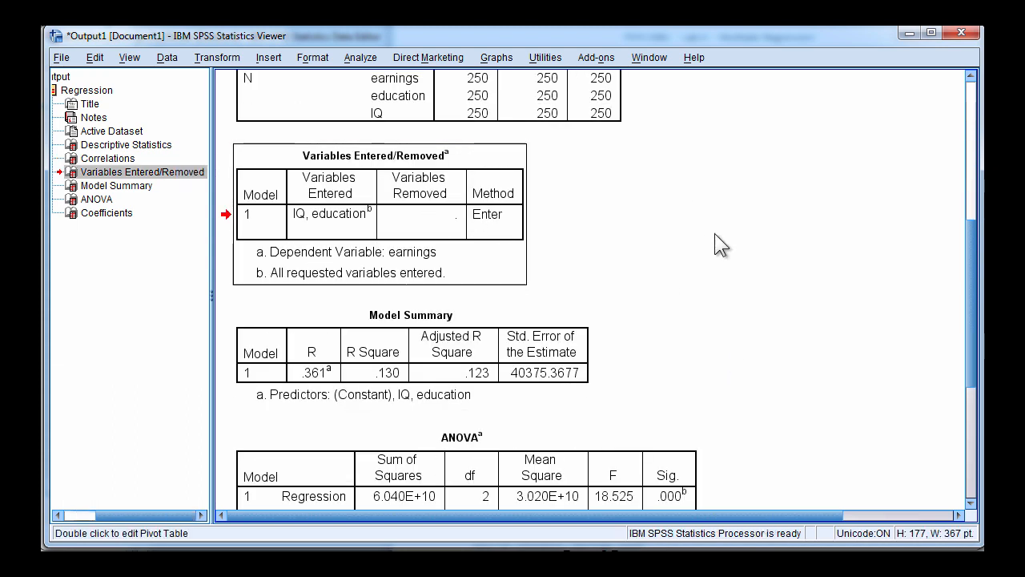
{"action": "mouse_move", "coordinate": [762, 287]}
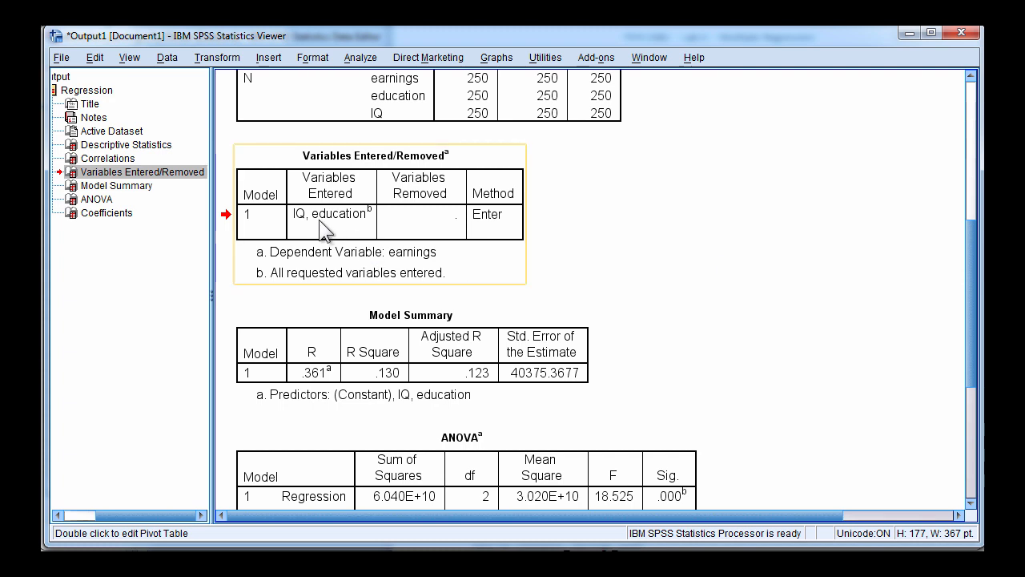
{"action": "mouse_move", "coordinate": [333, 227]}
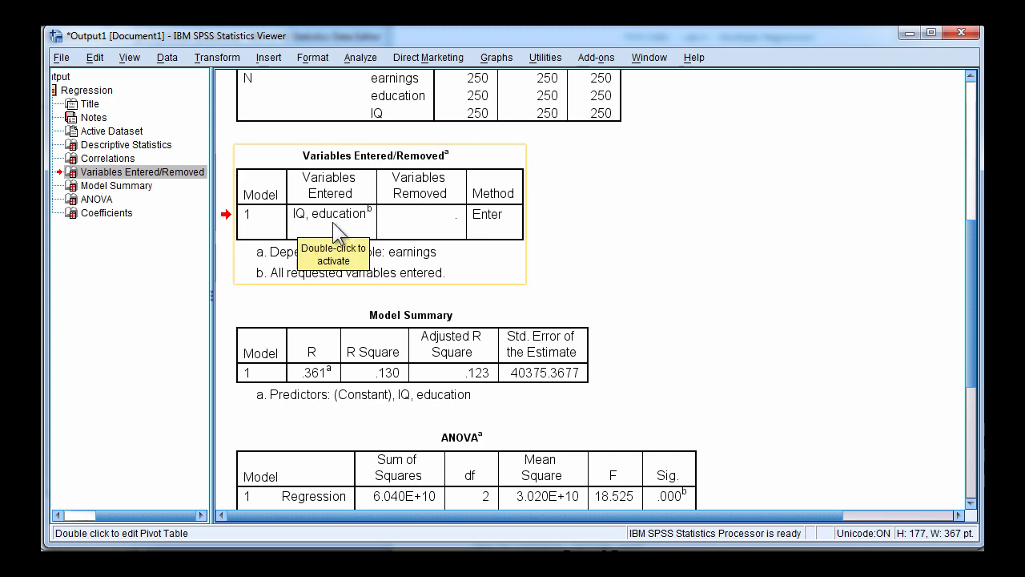
{"action": "mouse_move", "coordinate": [782, 297]}
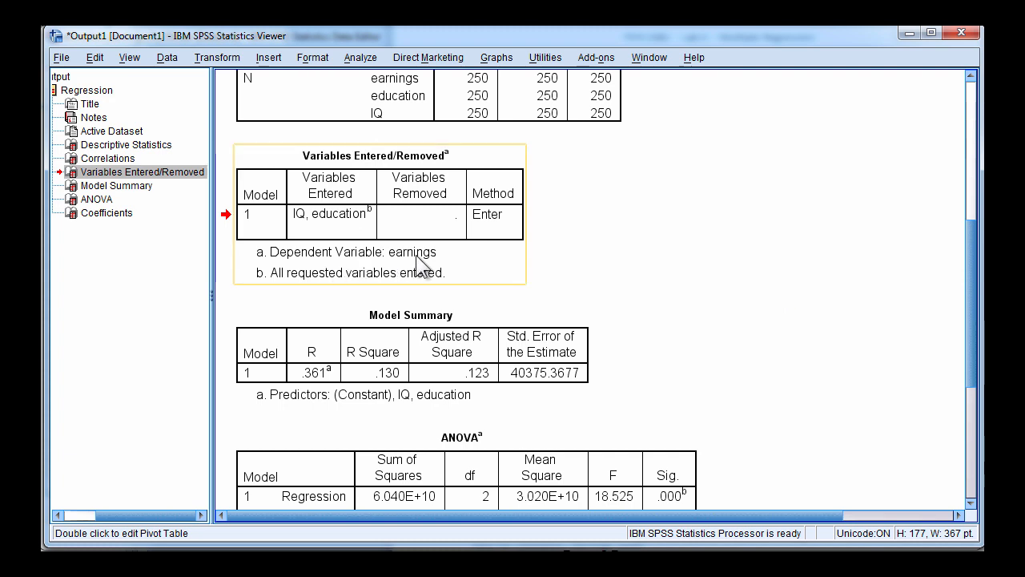
Scroll to the Model Summary with R Square .130 and select the ANOVA table showing F 18.525
{"action": "scroll", "scroll_direction": "down", "scroll_amount": 3}
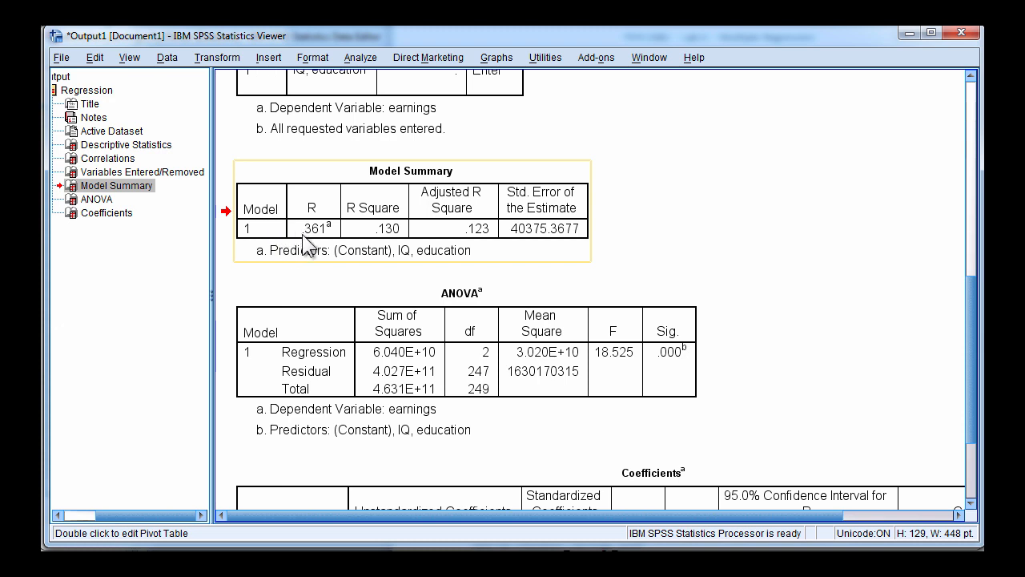
{"action": "mouse_move", "coordinate": [382, 234]}
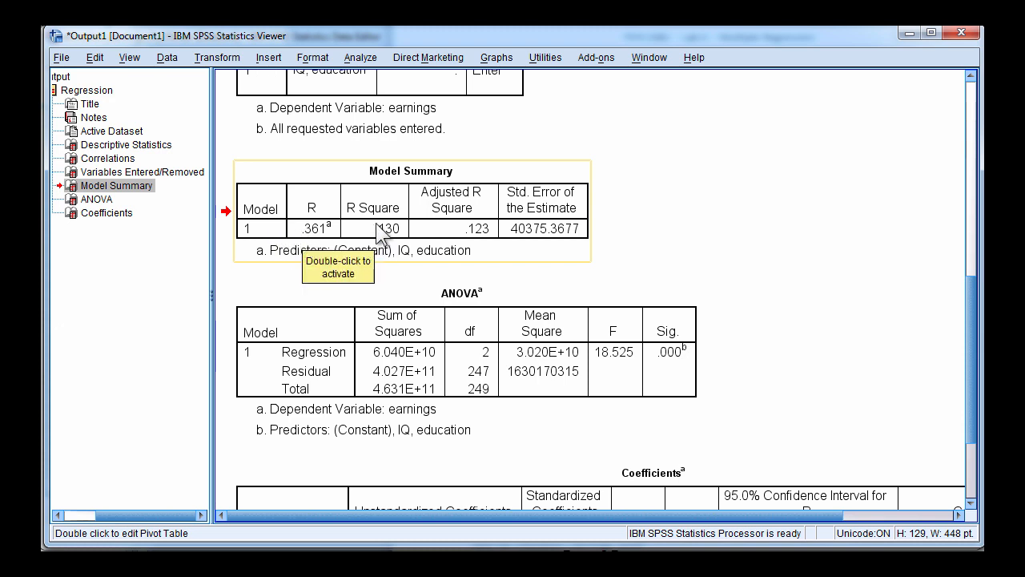
{"action": "mouse_move", "coordinate": [392, 237]}
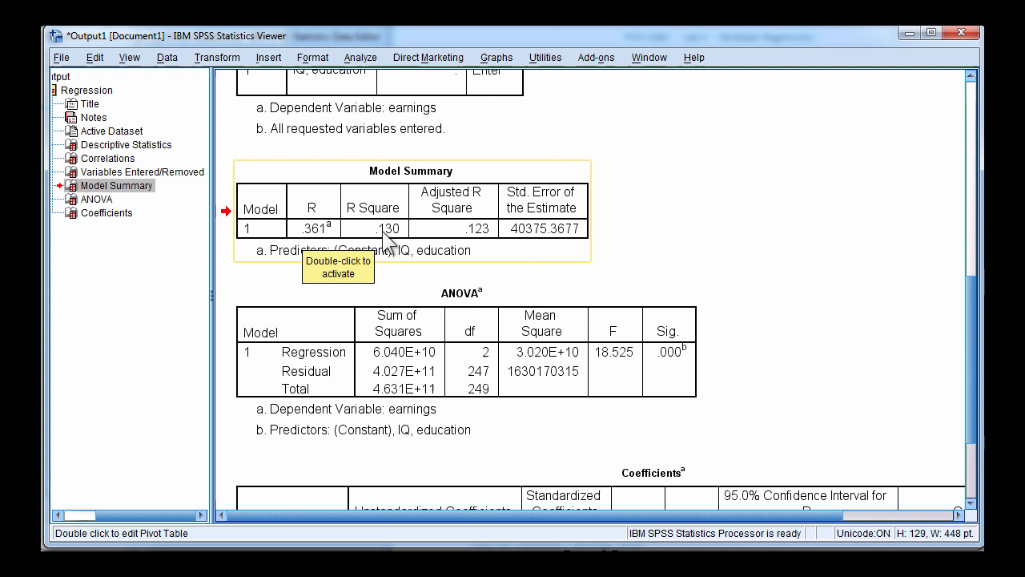
{"action": "mouse_move", "coordinate": [916, 224]}
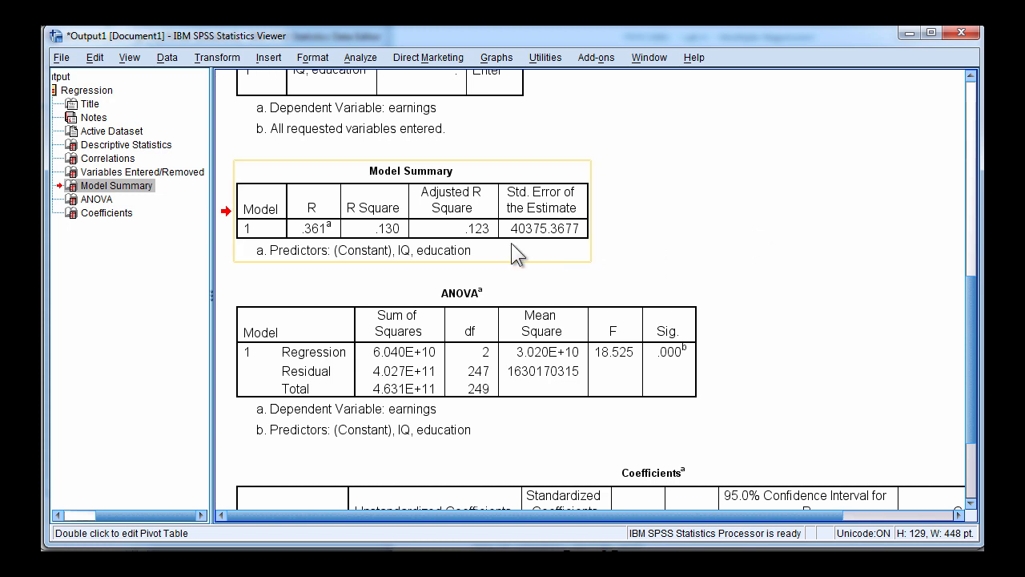
{"action": "mouse_move", "coordinate": [411, 269]}
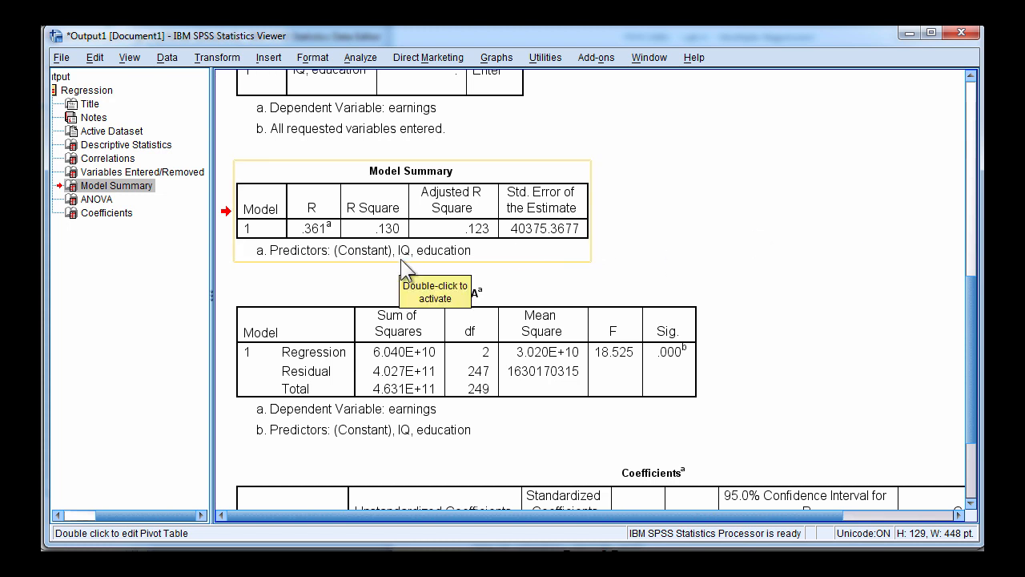
{"action": "mouse_move", "coordinate": [471, 236]}
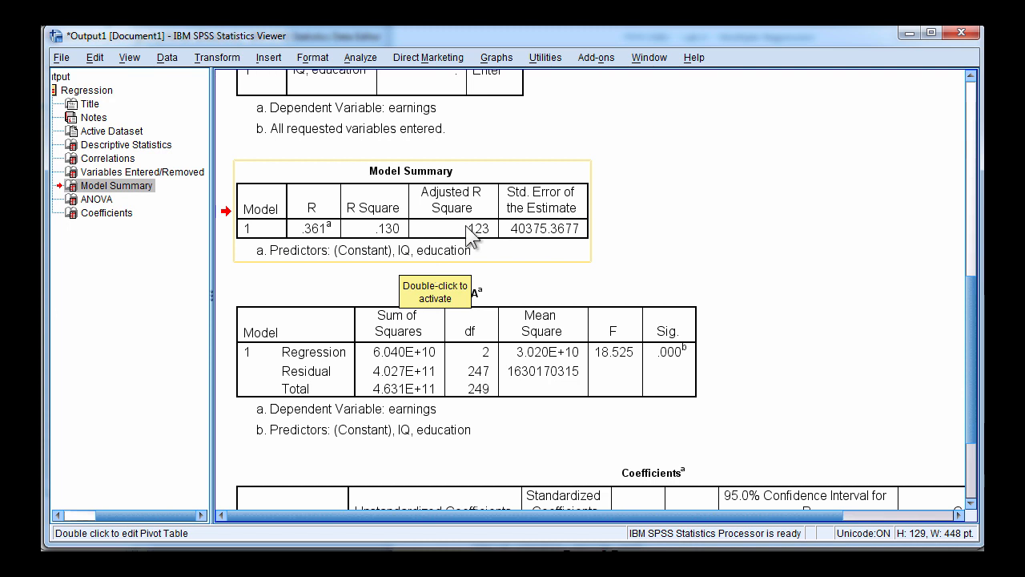
{"action": "mouse_move", "coordinate": [788, 231]}
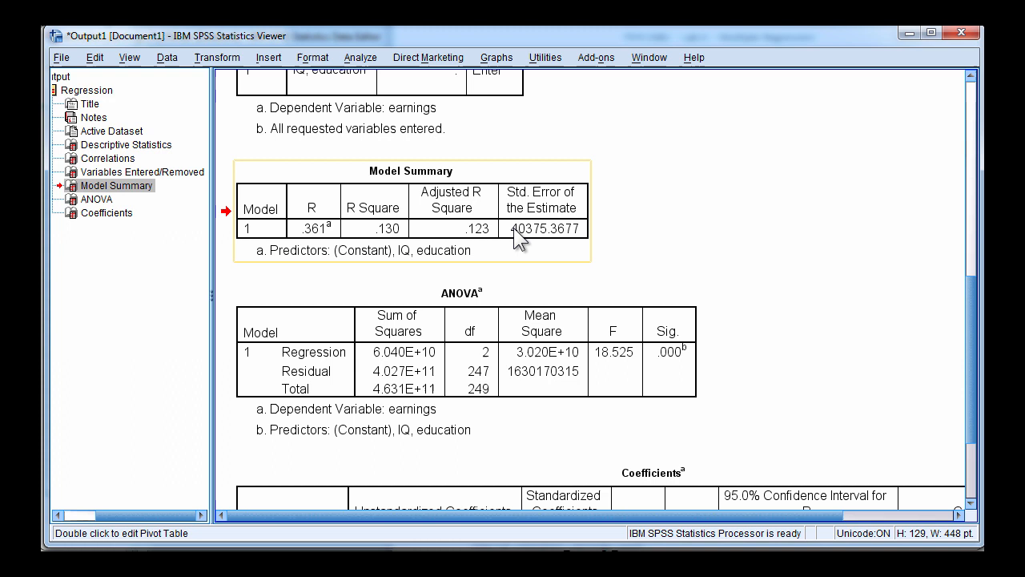
{"action": "mouse_move", "coordinate": [494, 250]}
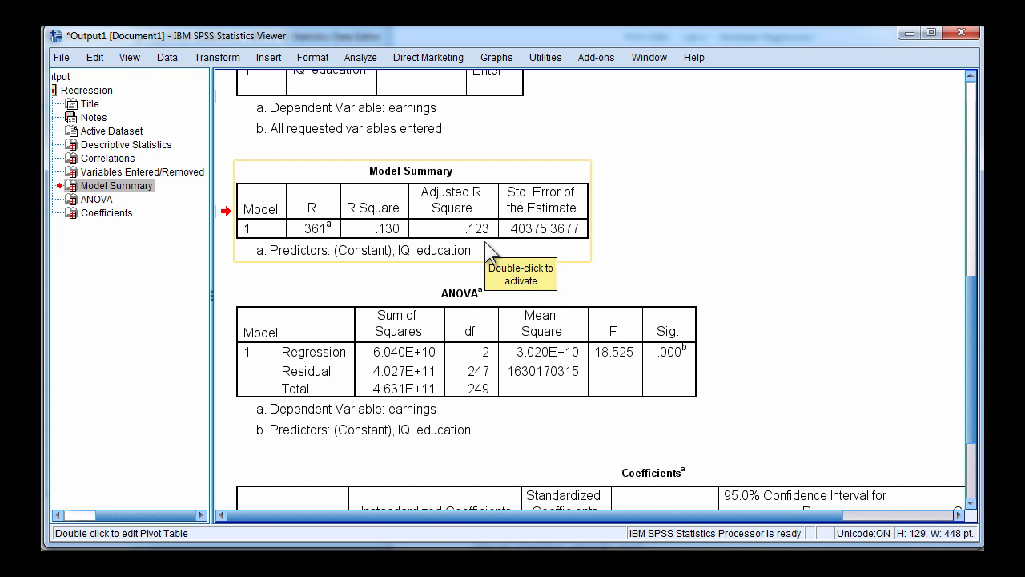
{"action": "mouse_move", "coordinate": [478, 241]}
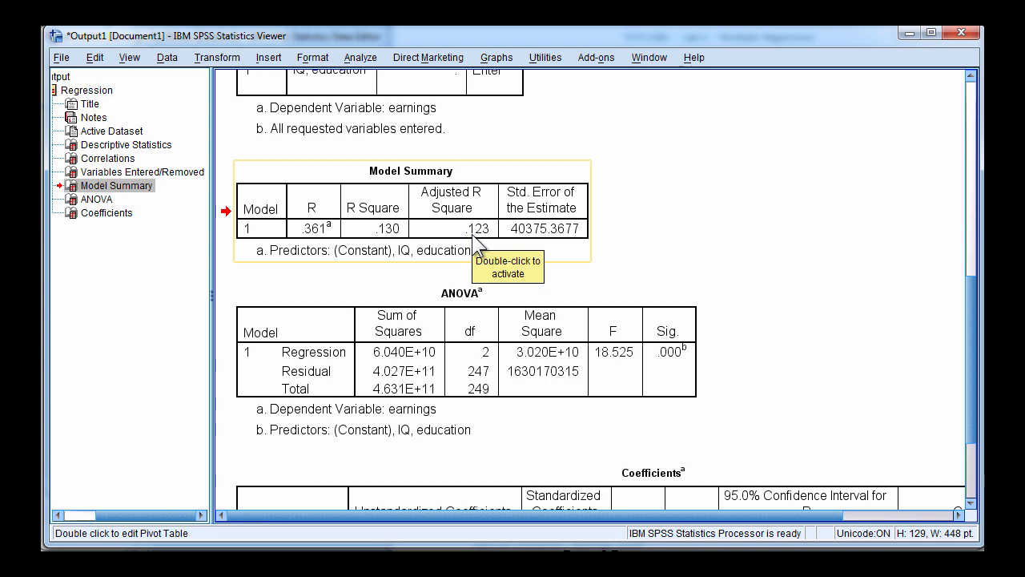
{"action": "mouse_move", "coordinate": [873, 255]}
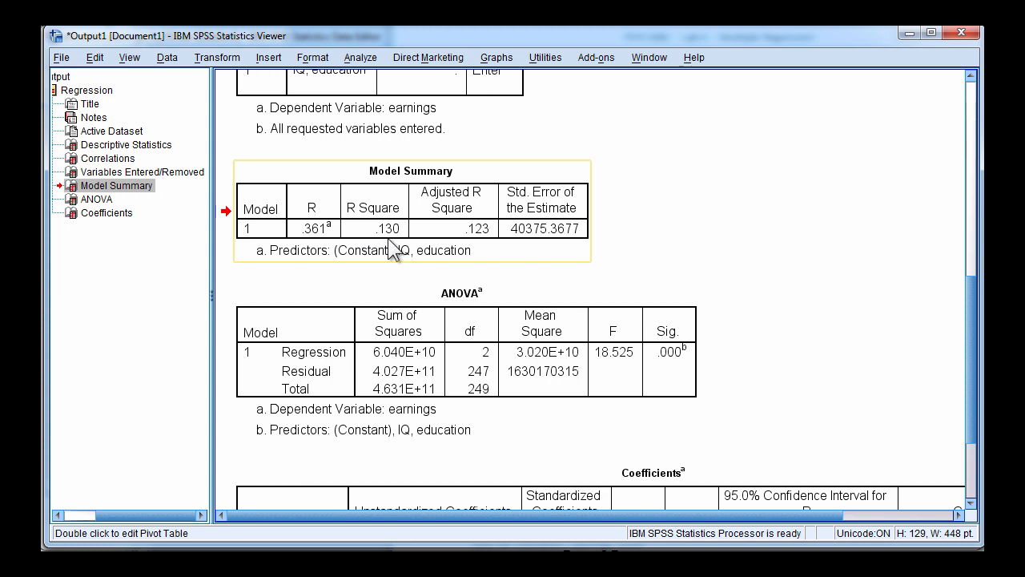
{"action": "mouse_move", "coordinate": [580, 232]}
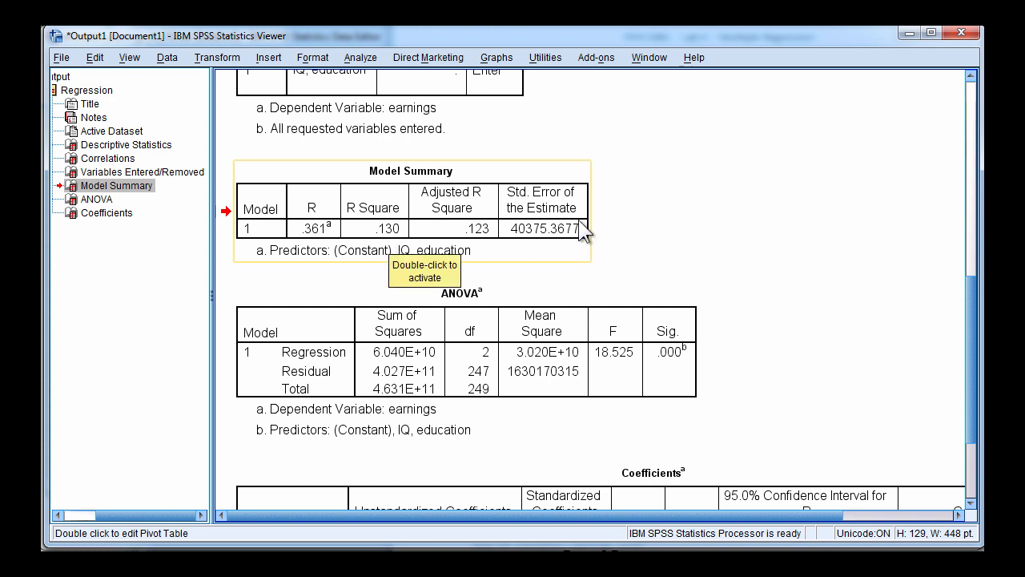
{"action": "mouse_move", "coordinate": [537, 250]}
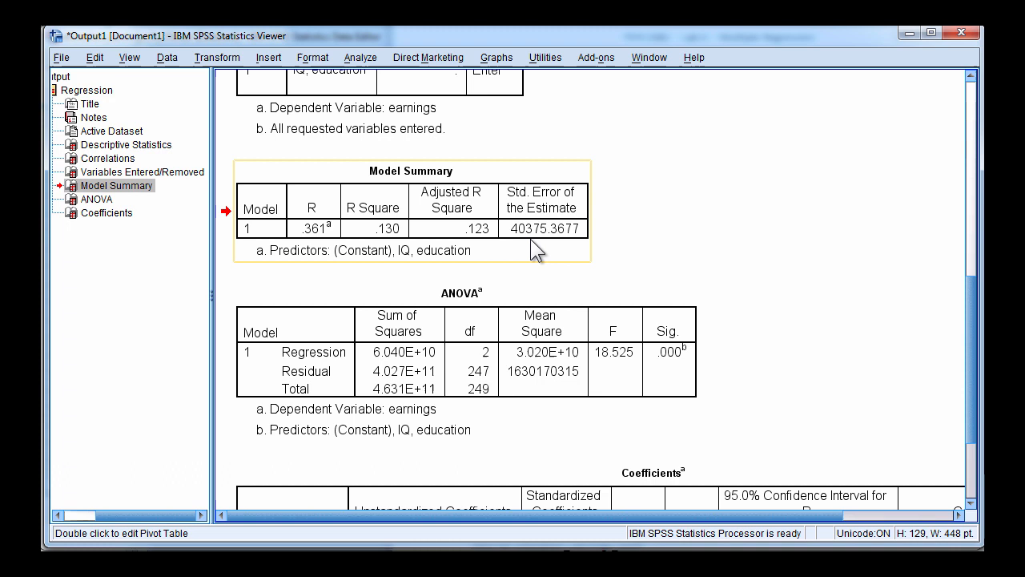
{"action": "mouse_move", "coordinate": [521, 243]}
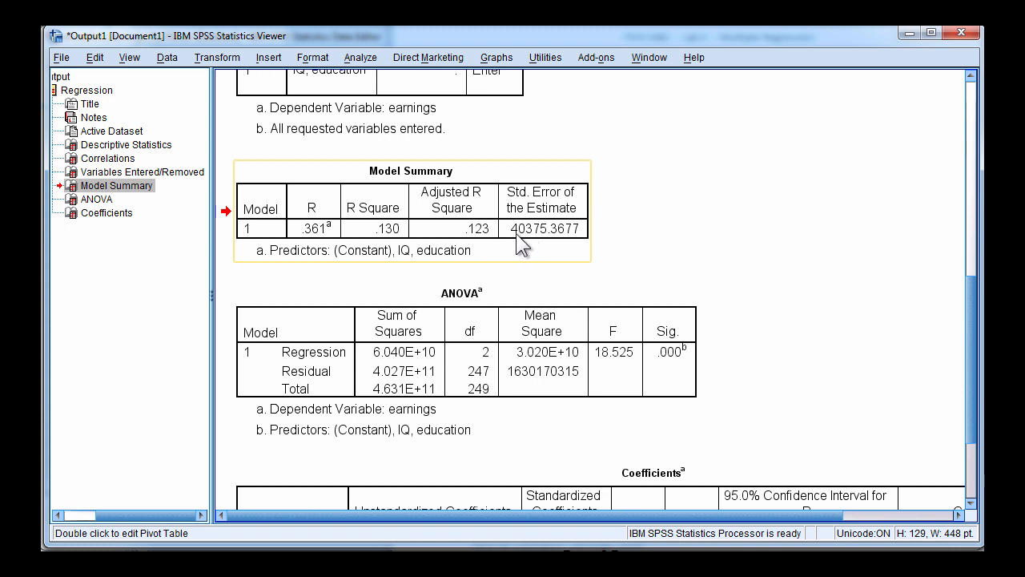
{"action": "mouse_move", "coordinate": [548, 234]}
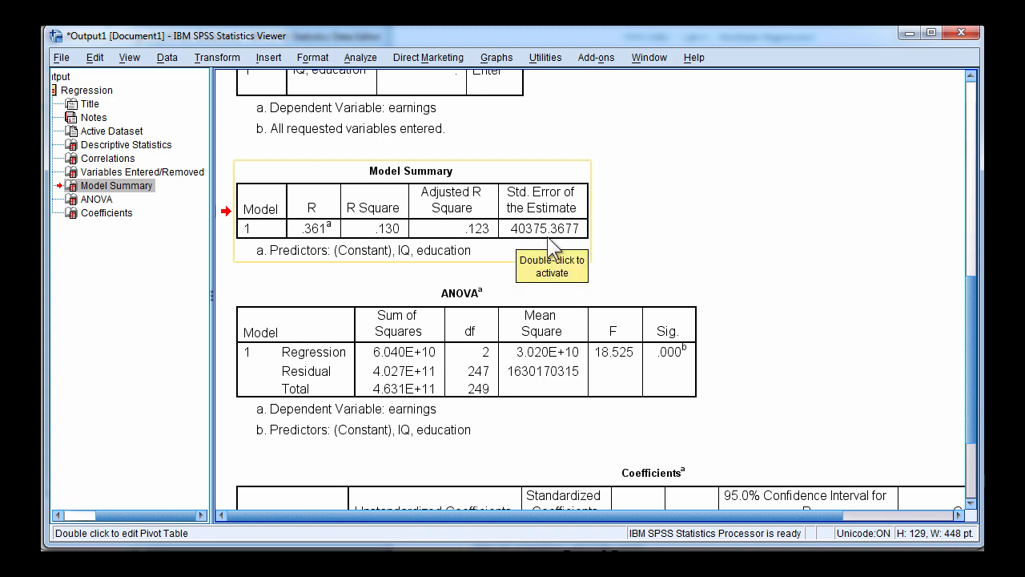
{"action": "mouse_move", "coordinate": [551, 240]}
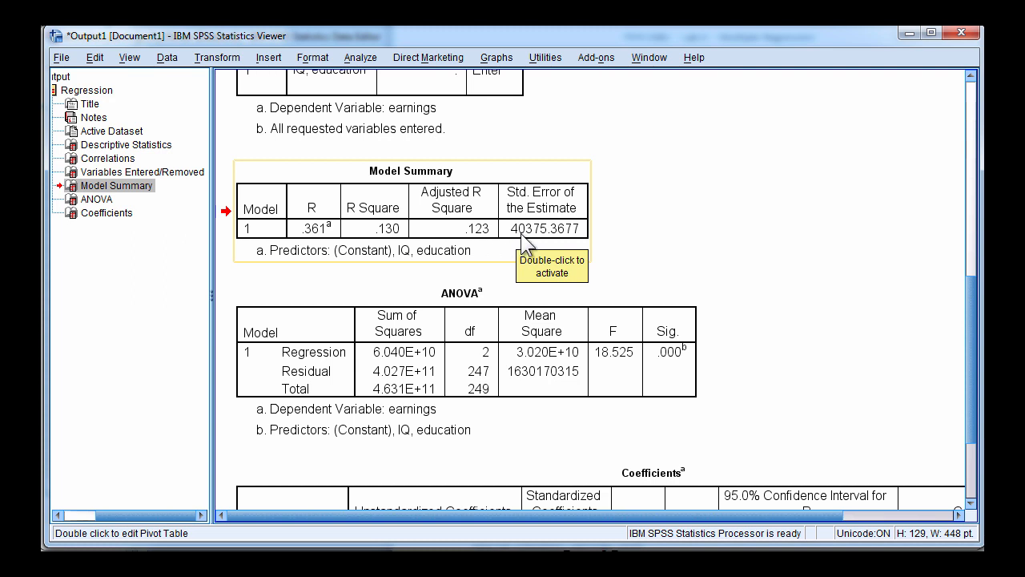
{"action": "mouse_move", "coordinate": [747, 269]}
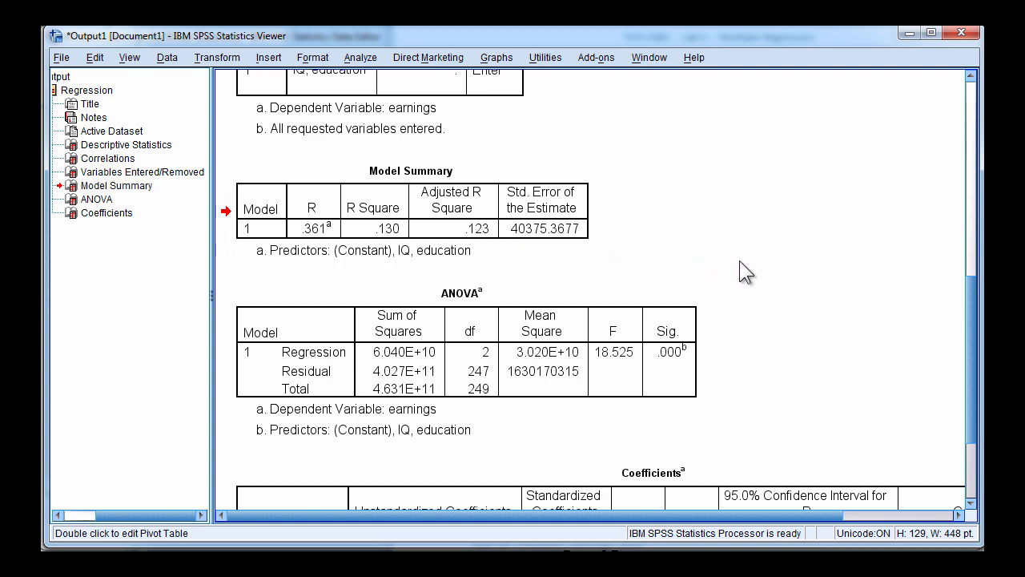
{"action": "left_click", "coordinate": [461, 352]}
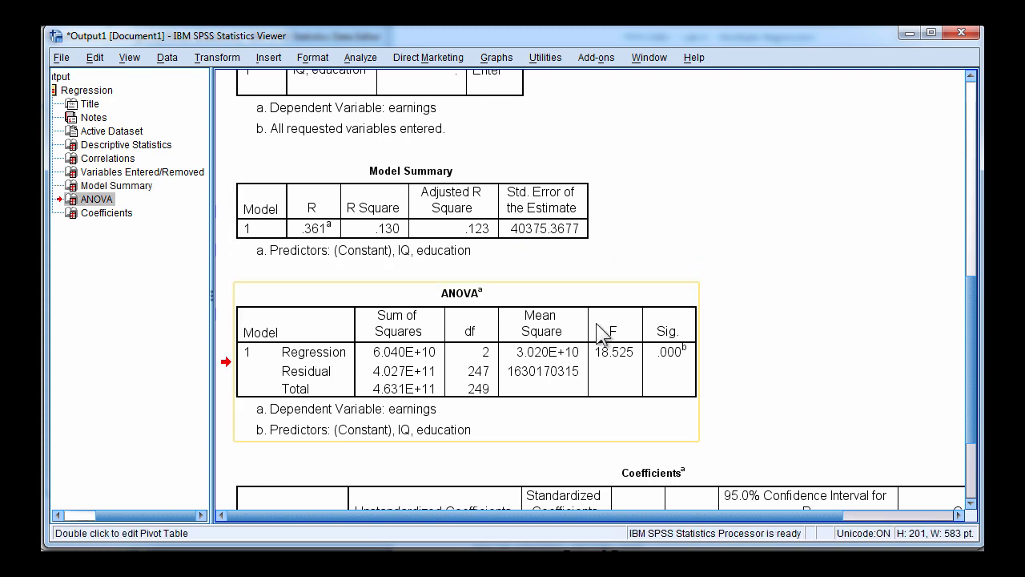
{"action": "left_click", "coordinate": [337, 211]}
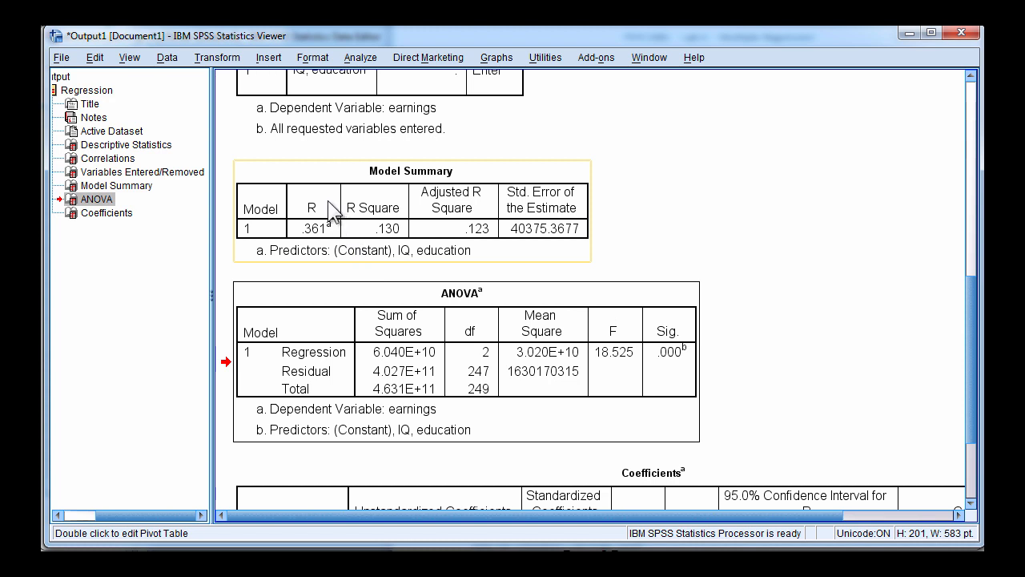
{"action": "mouse_move", "coordinate": [388, 237]}
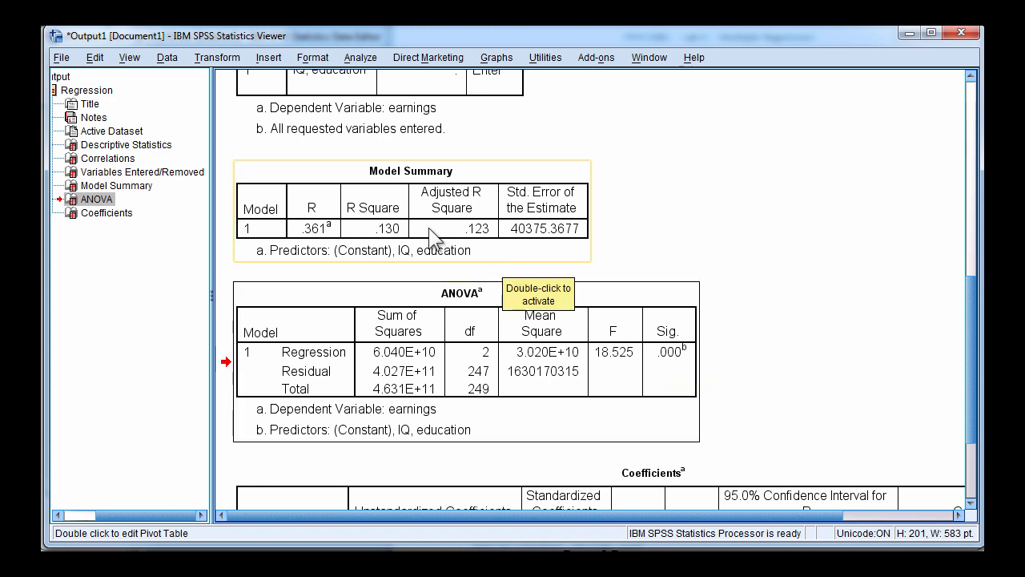
{"action": "mouse_move", "coordinate": [355, 231]}
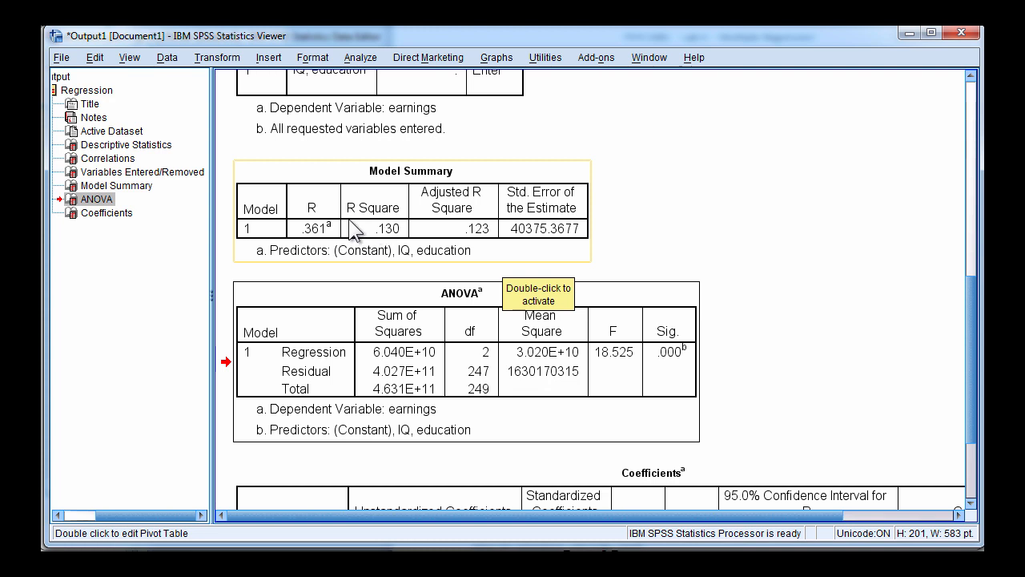
{"action": "mouse_move", "coordinate": [791, 388]}
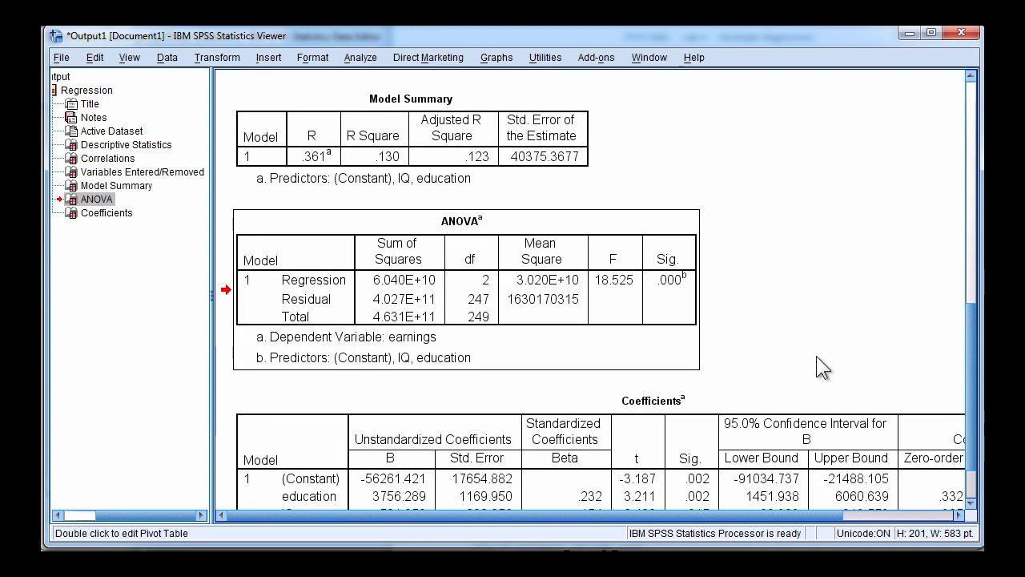
{"action": "left_click", "coordinate": [612, 312]}
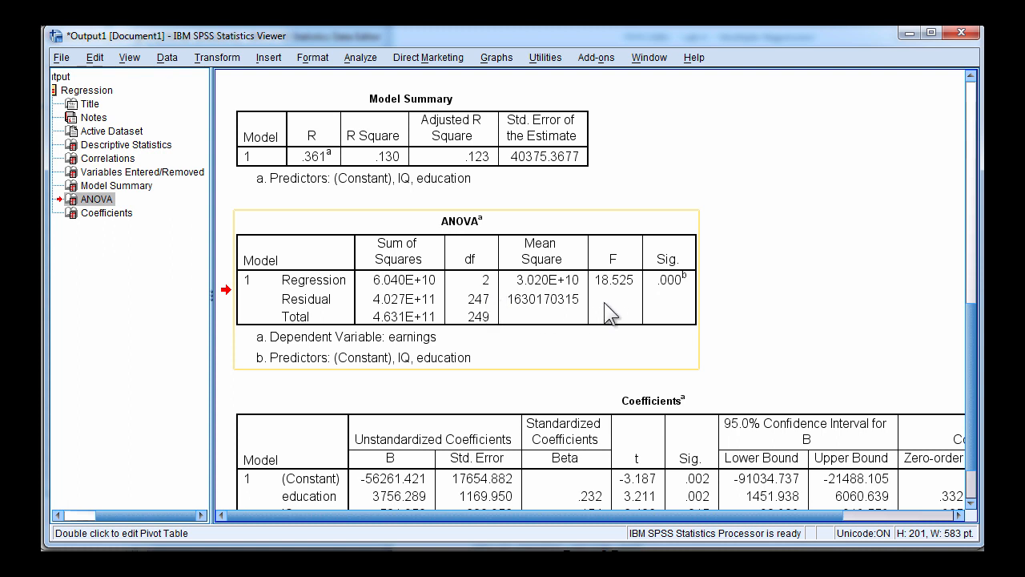
{"action": "mouse_move", "coordinate": [612, 308]}
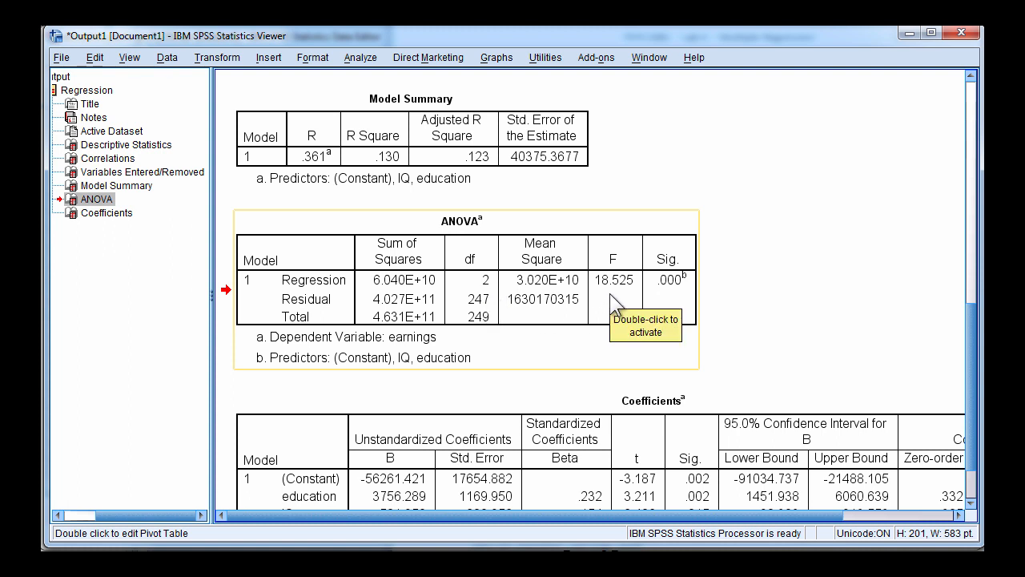
{"action": "mouse_move", "coordinate": [838, 313]}
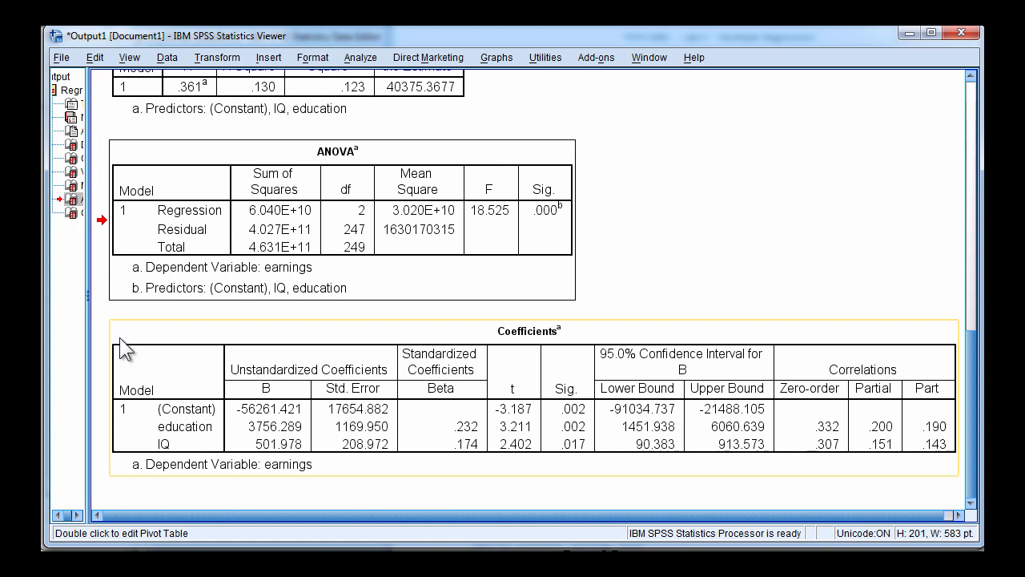
{"action": "mouse_move", "coordinate": [250, 420]}
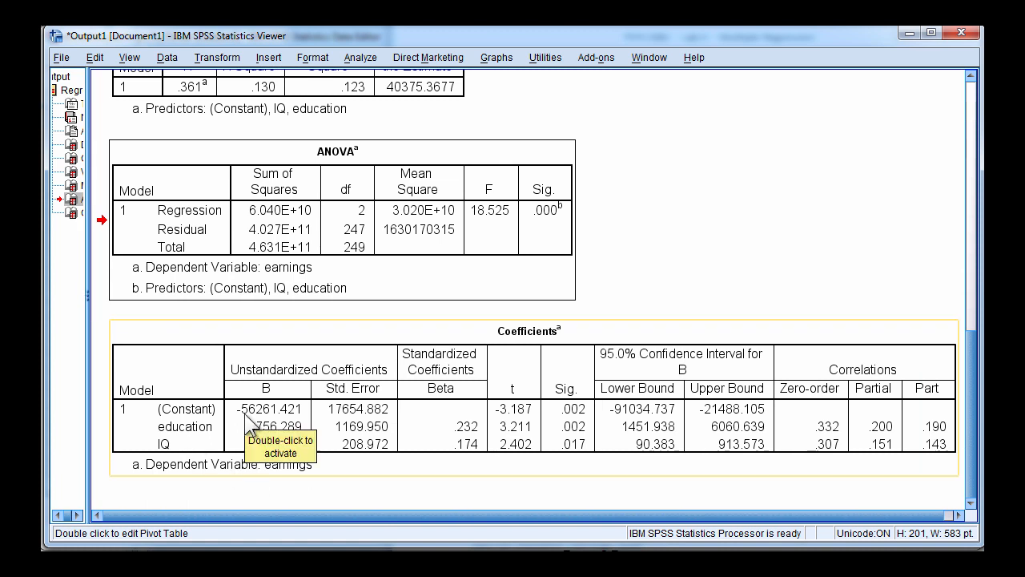
{"action": "mouse_move", "coordinate": [272, 420]}
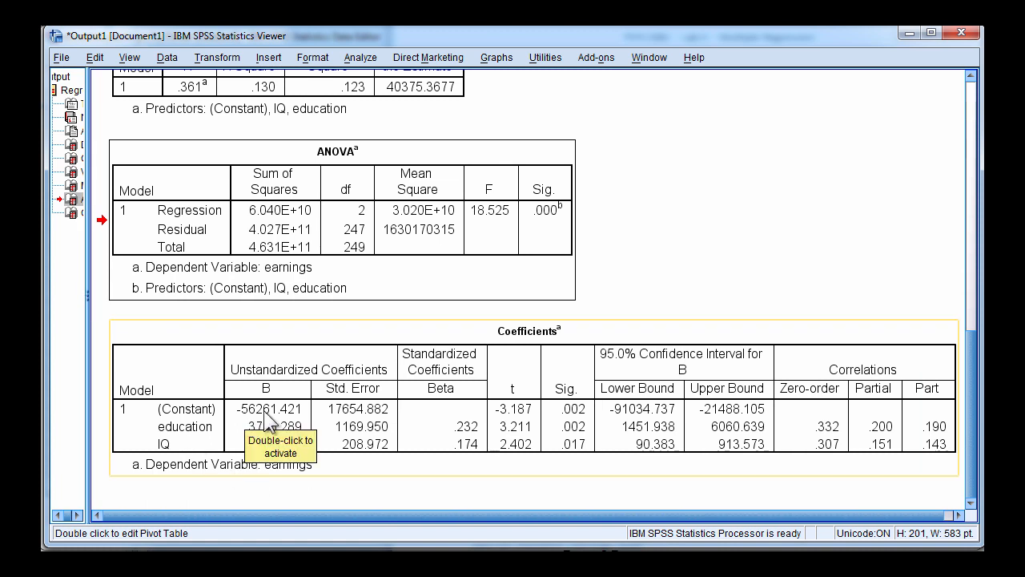
{"action": "mouse_move", "coordinate": [384, 478]}
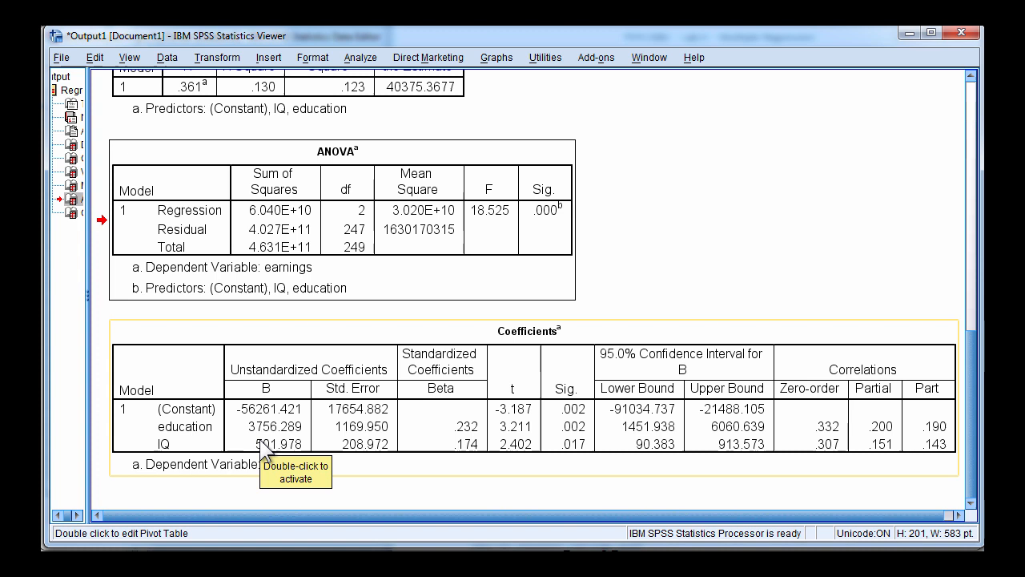
{"action": "mouse_move", "coordinate": [442, 506]}
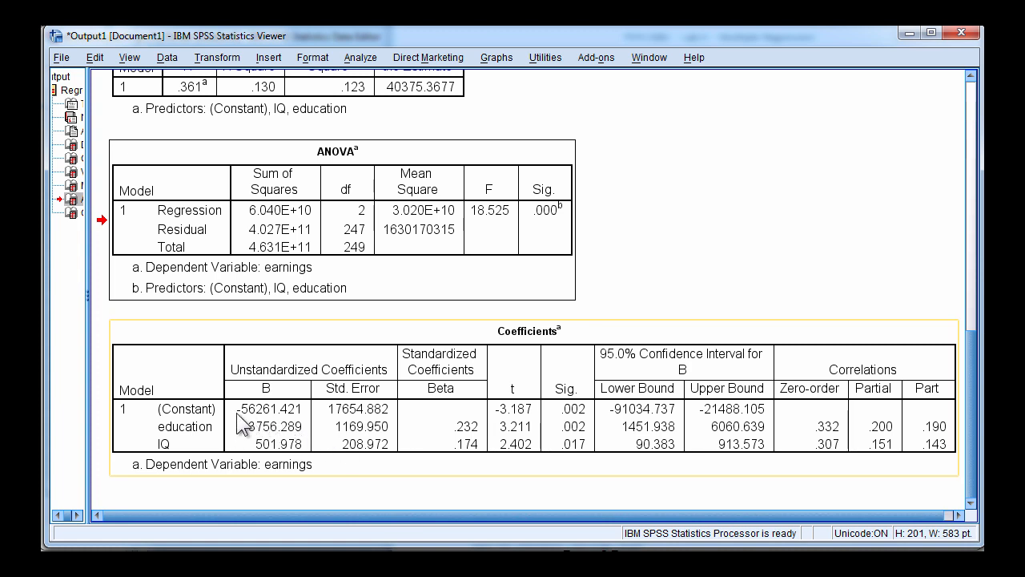
{"action": "mouse_move", "coordinate": [317, 440]}
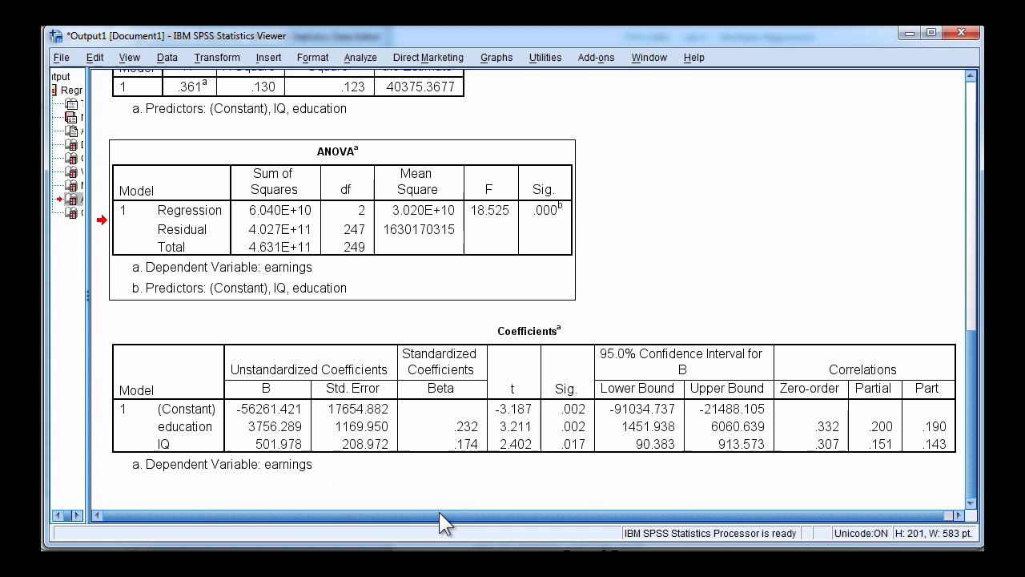
{"action": "mouse_move", "coordinate": [237, 438]}
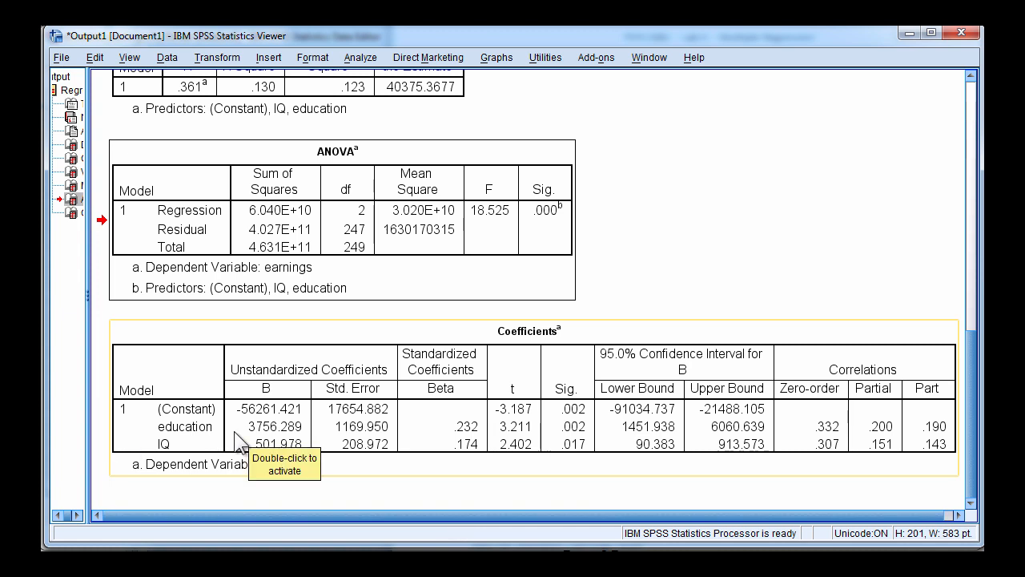
{"action": "mouse_move", "coordinate": [249, 450]}
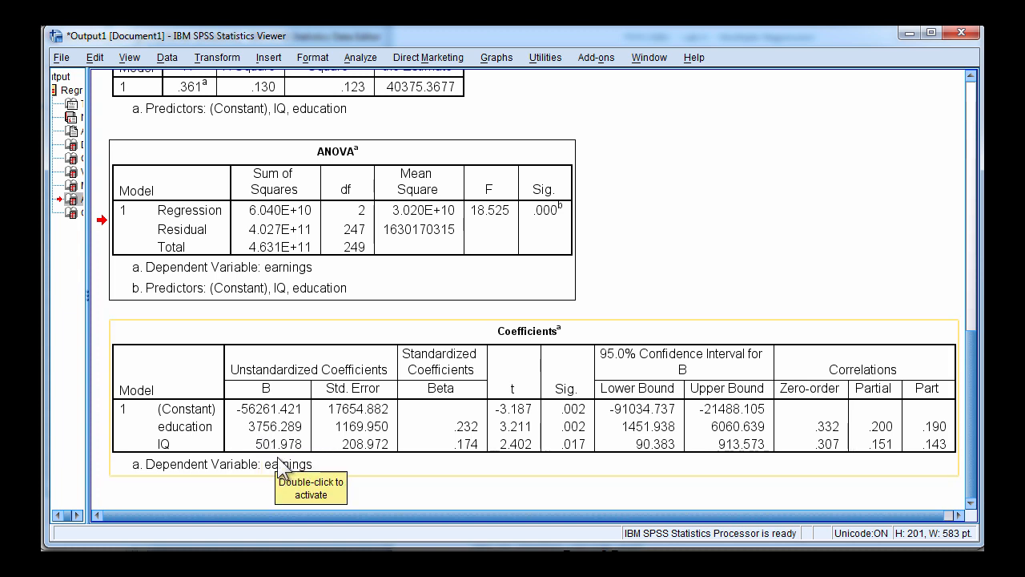
{"action": "mouse_move", "coordinate": [243, 449]}
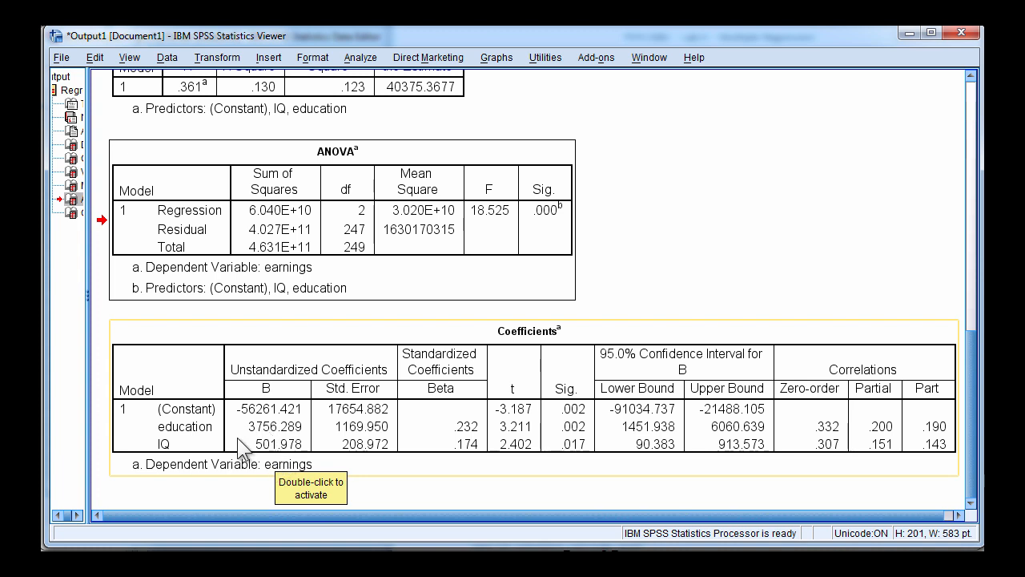
{"action": "mouse_move", "coordinate": [254, 455]}
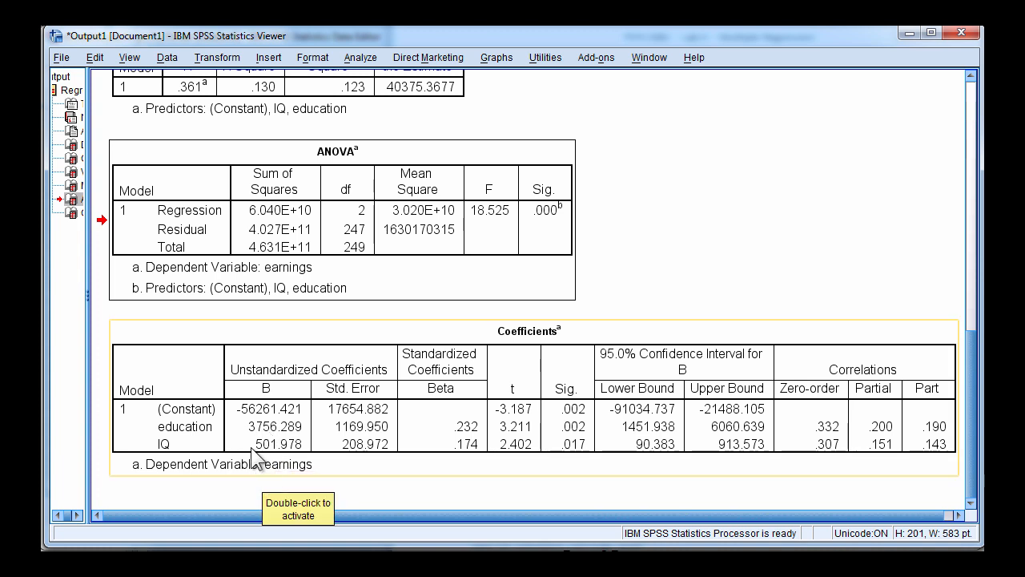
{"action": "mouse_move", "coordinate": [269, 442]}
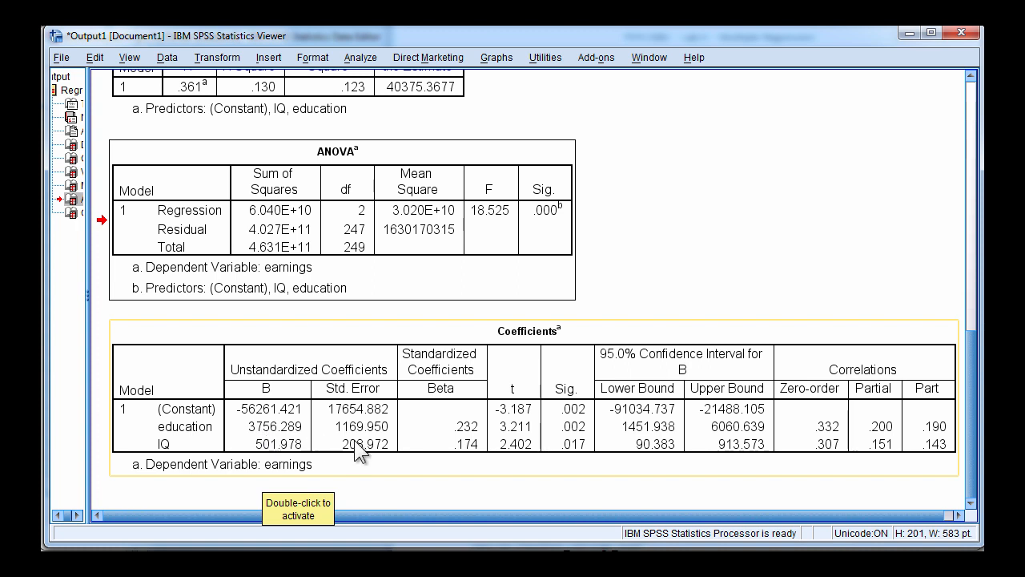
{"action": "mouse_move", "coordinate": [525, 435]}
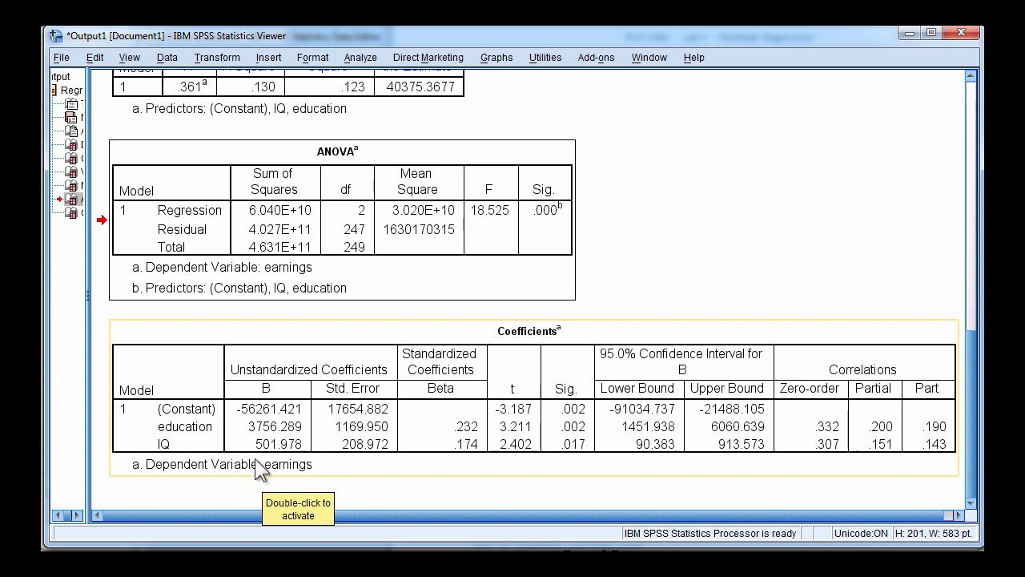
{"action": "mouse_move", "coordinate": [285, 465]}
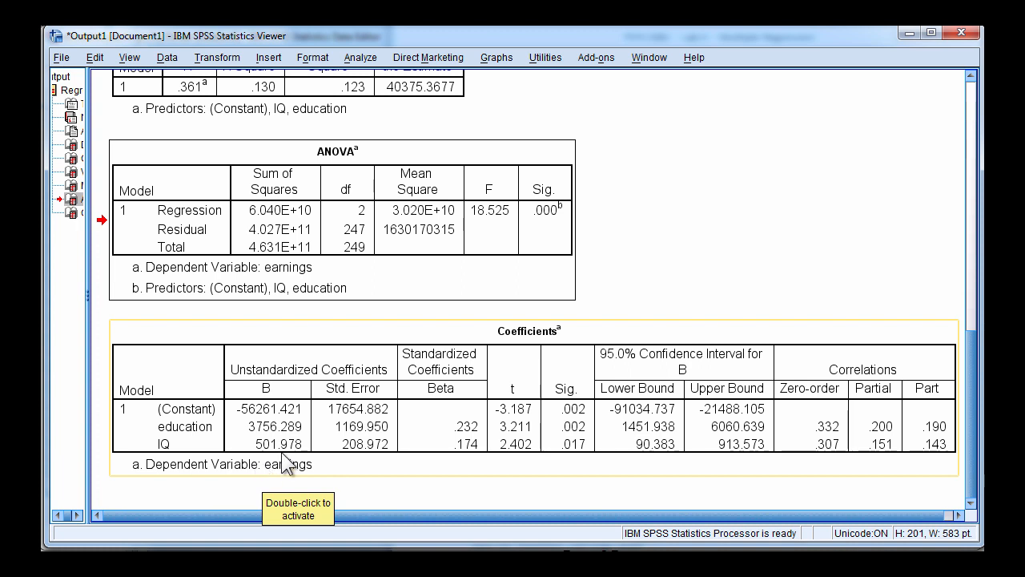
{"action": "mouse_move", "coordinate": [295, 471]}
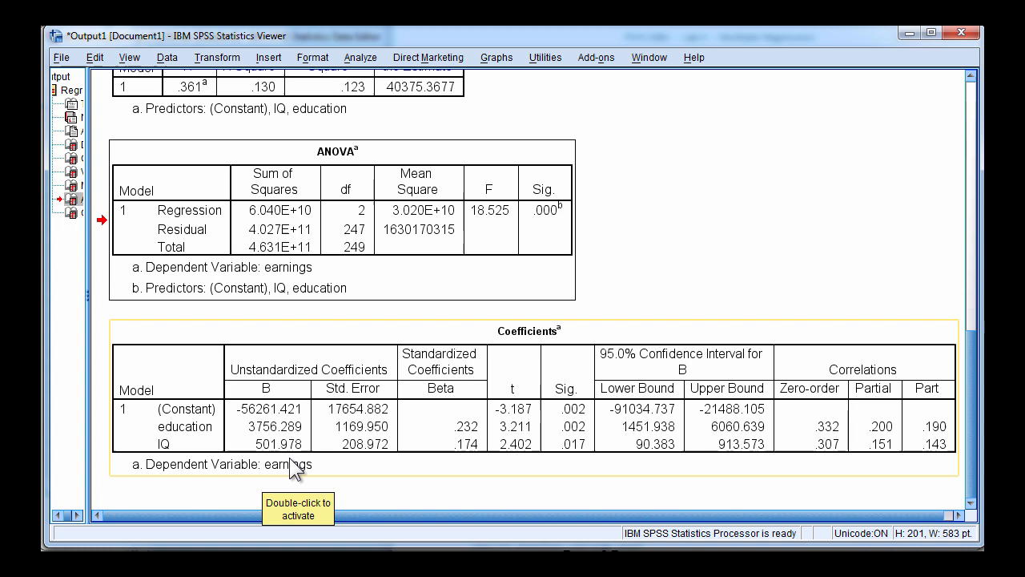
{"action": "mouse_move", "coordinate": [298, 471]}
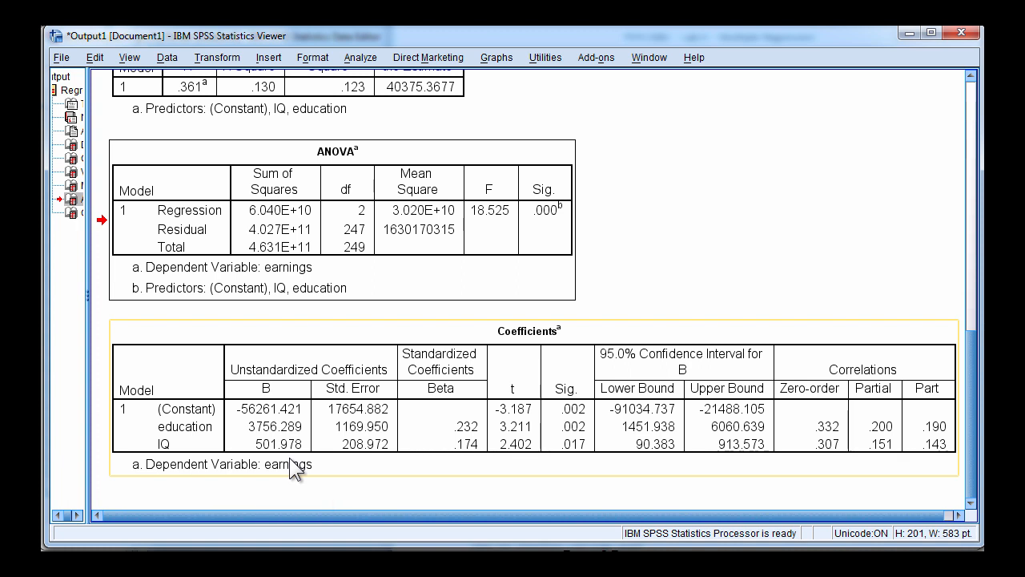
{"action": "mouse_move", "coordinate": [269, 461]}
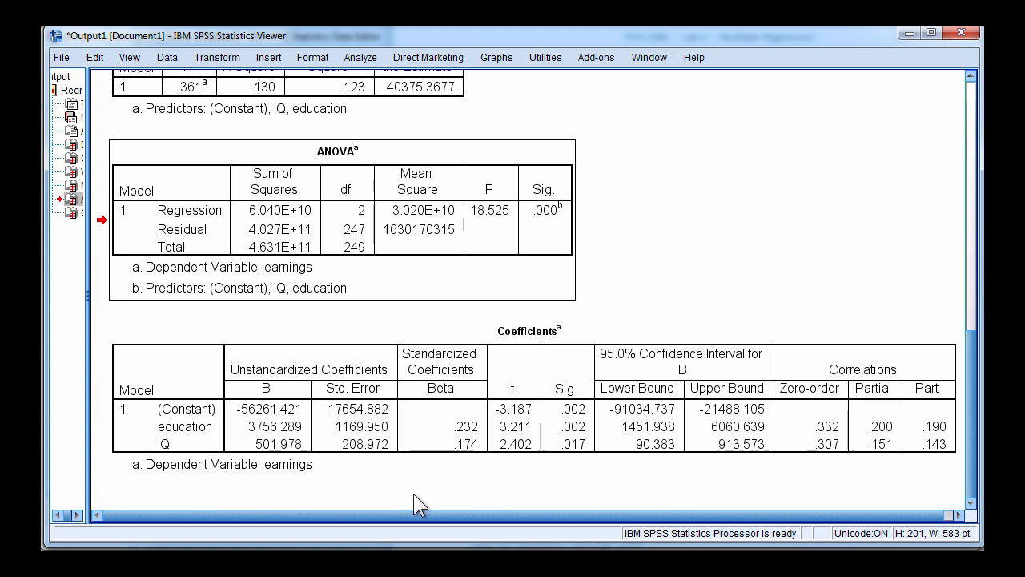
{"action": "left_click", "coordinate": [355, 461]}
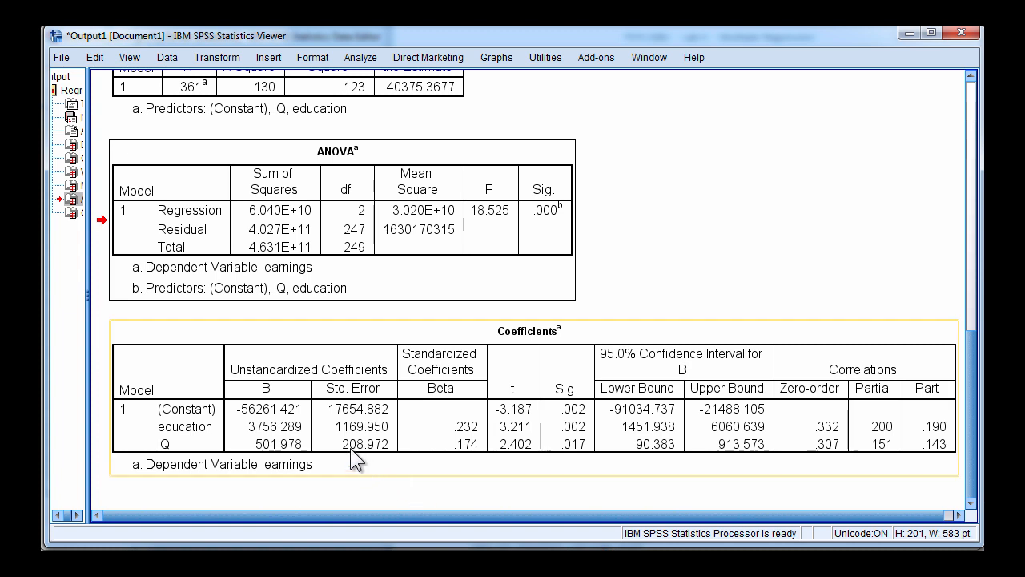
{"action": "mouse_move", "coordinate": [510, 468]}
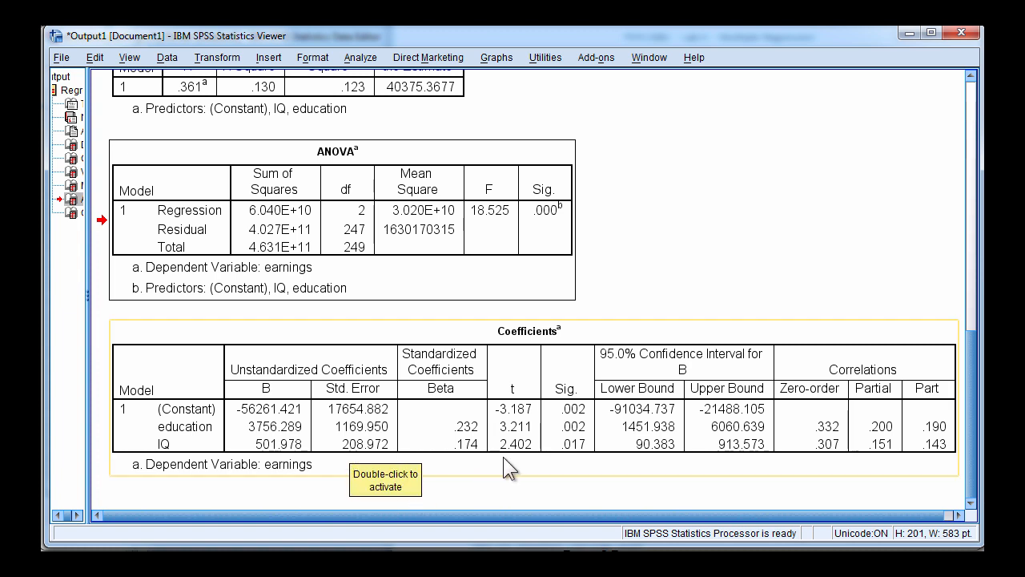
{"action": "mouse_move", "coordinate": [580, 468]}
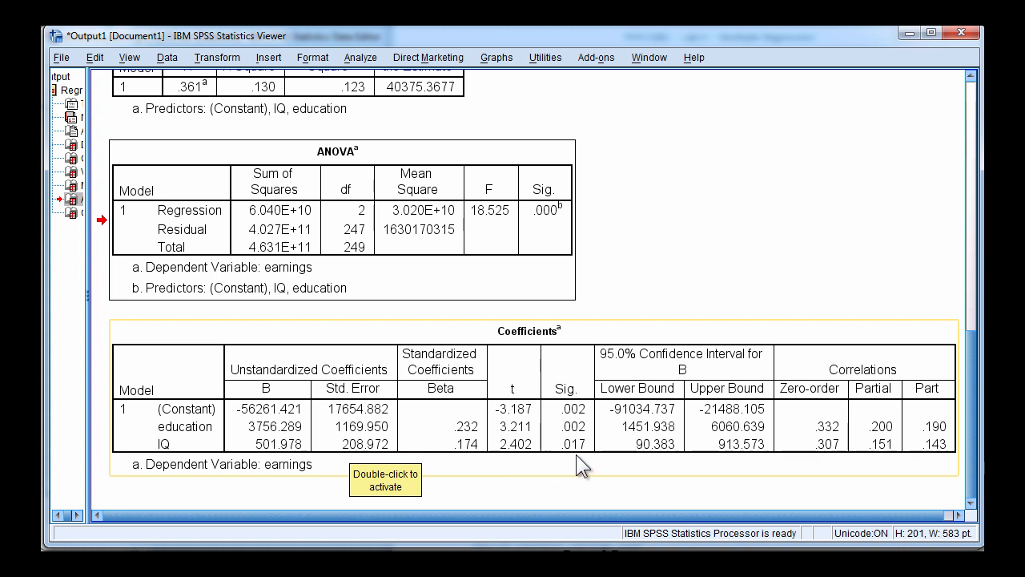
{"action": "mouse_move", "coordinate": [583, 468]}
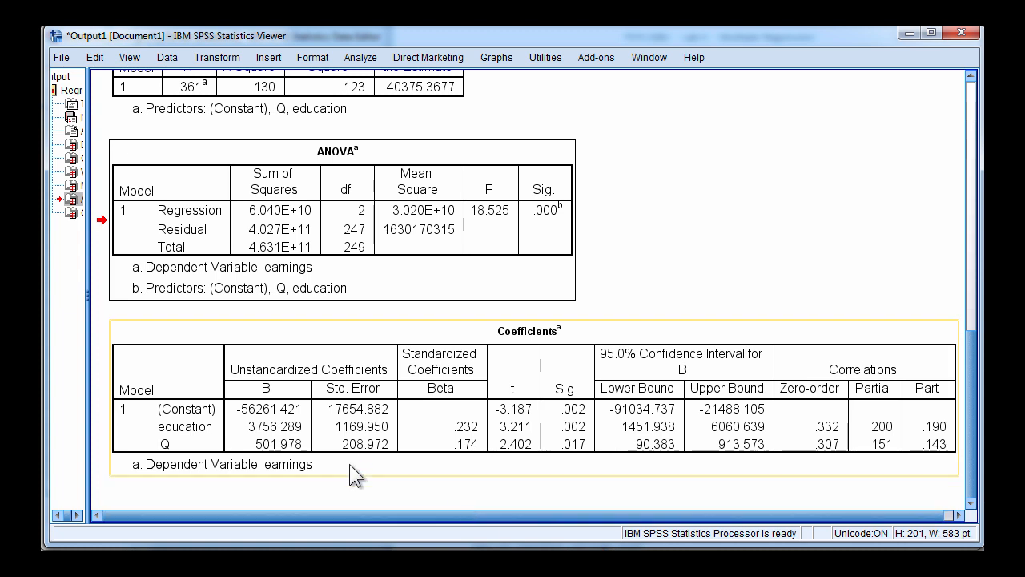
{"action": "mouse_move", "coordinate": [271, 467]}
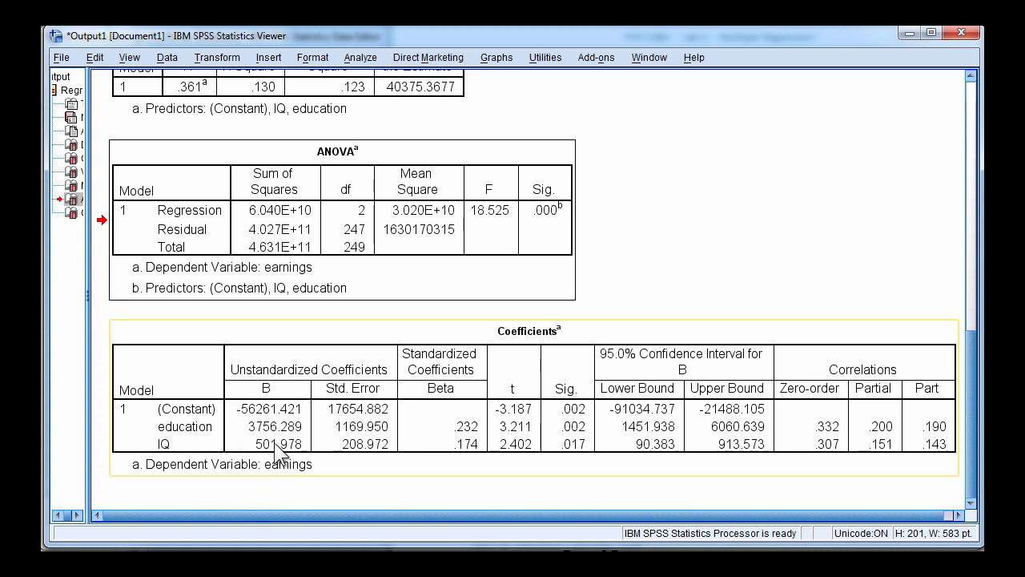
{"action": "mouse_move", "coordinate": [305, 436]}
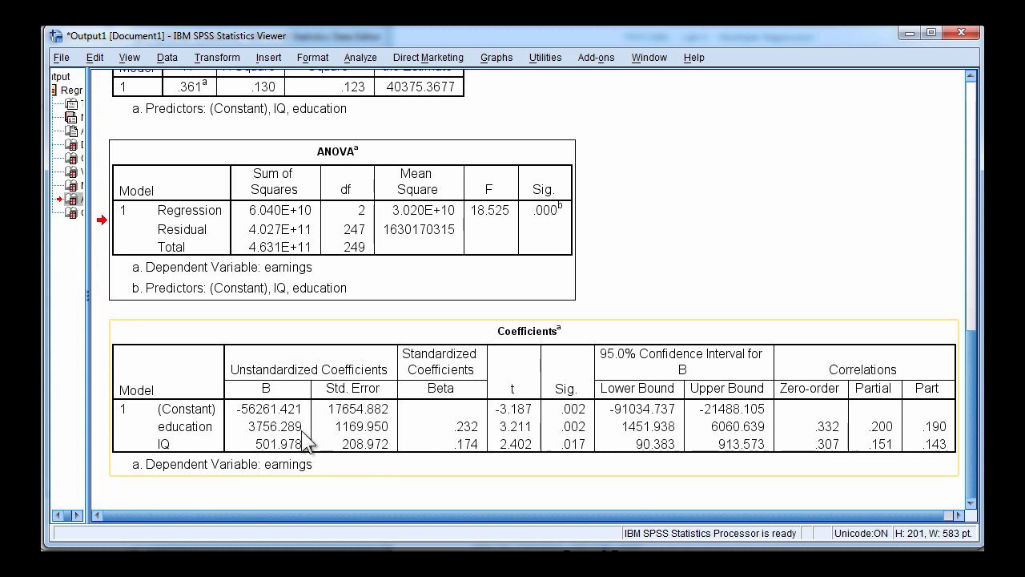
{"action": "mouse_move", "coordinate": [288, 439]}
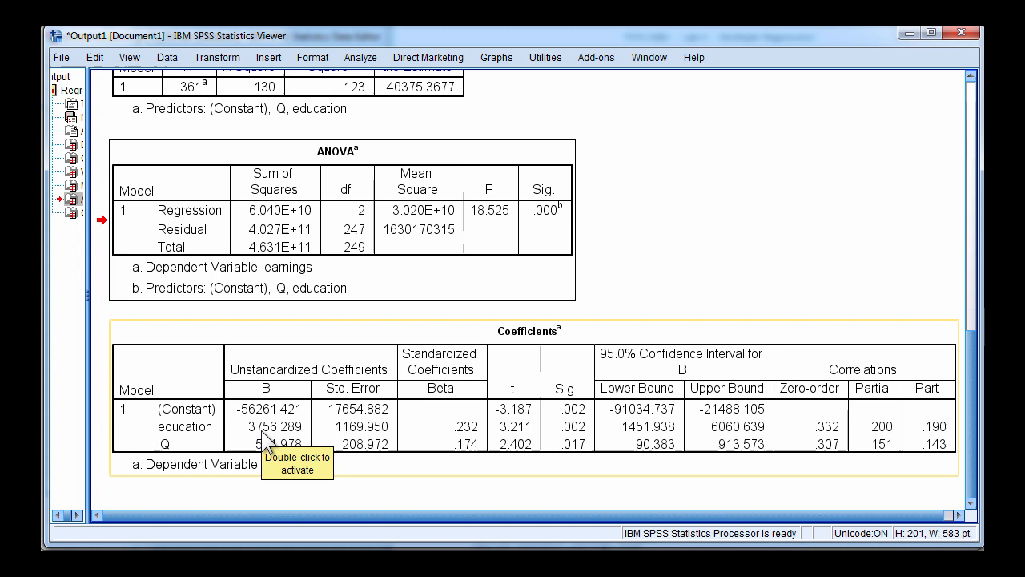
{"action": "mouse_move", "coordinate": [527, 445]}
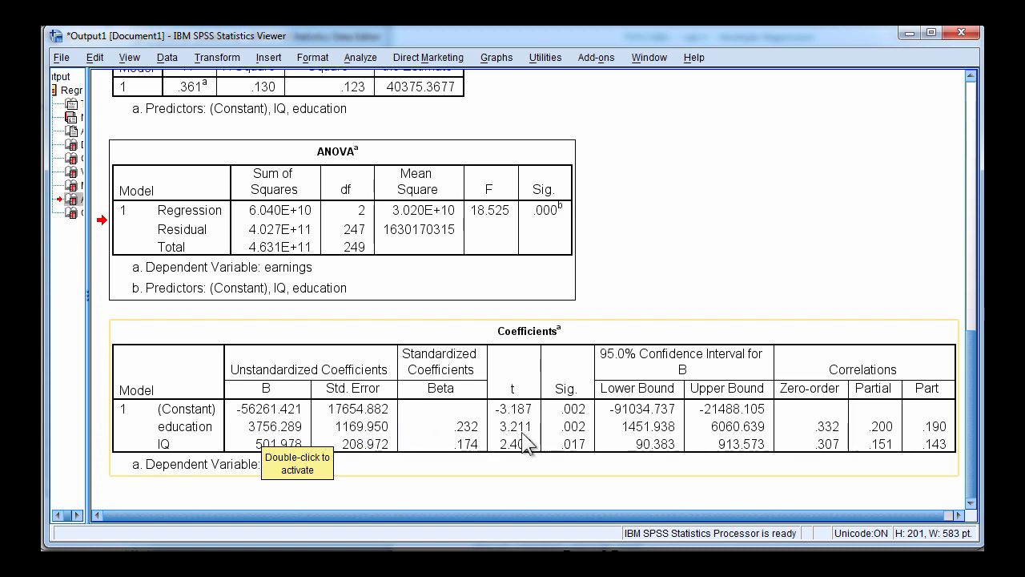
{"action": "mouse_move", "coordinate": [513, 471]}
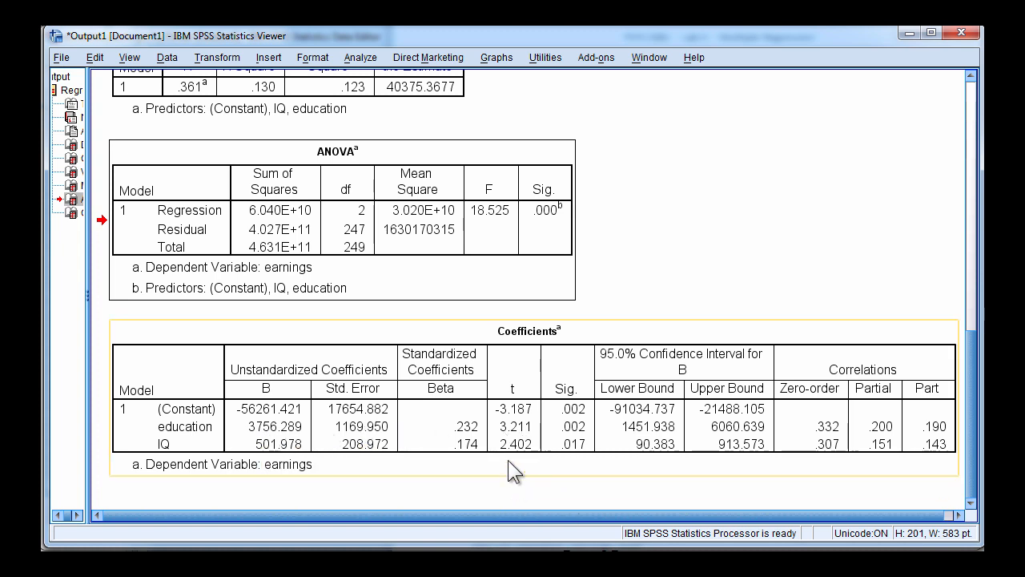
{"action": "mouse_move", "coordinate": [494, 457]}
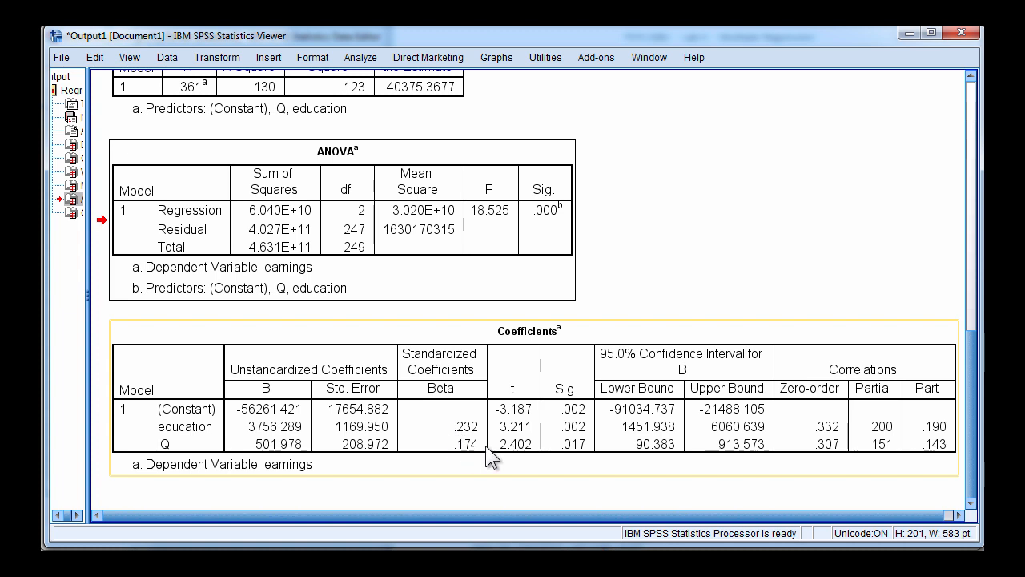
{"action": "mouse_move", "coordinate": [488, 439]}
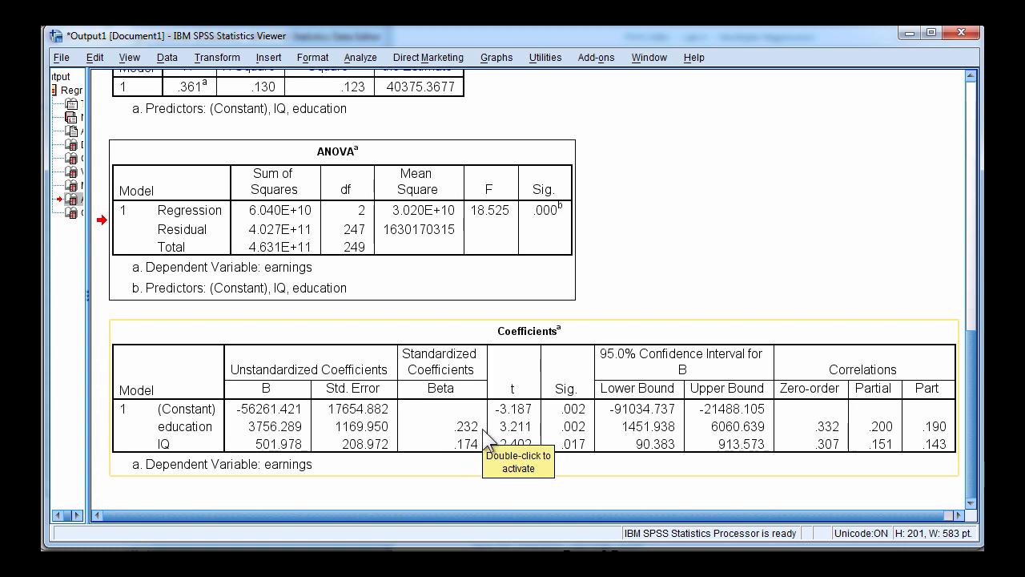
{"action": "mouse_move", "coordinate": [301, 436]}
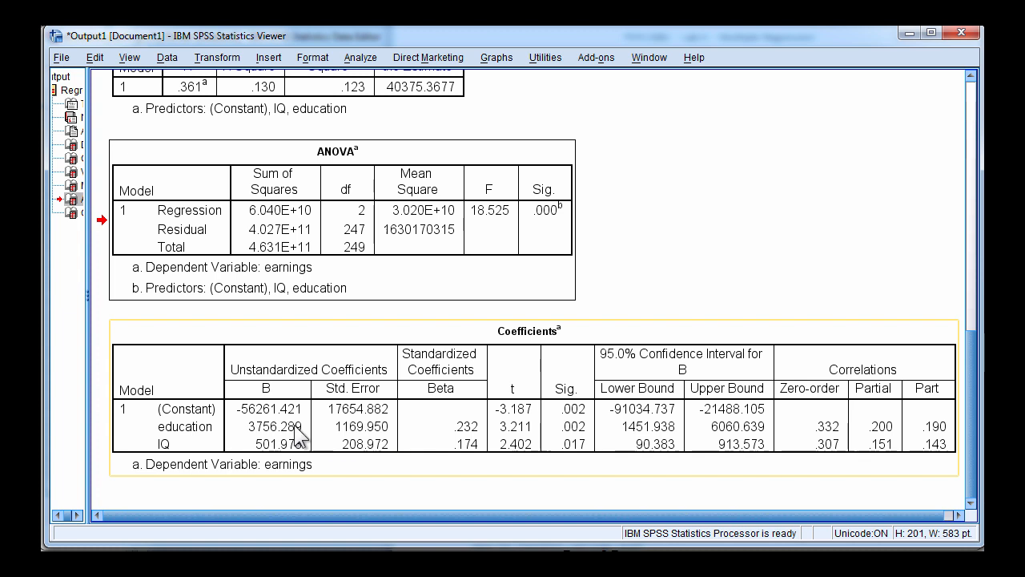
{"action": "mouse_move", "coordinate": [479, 452]}
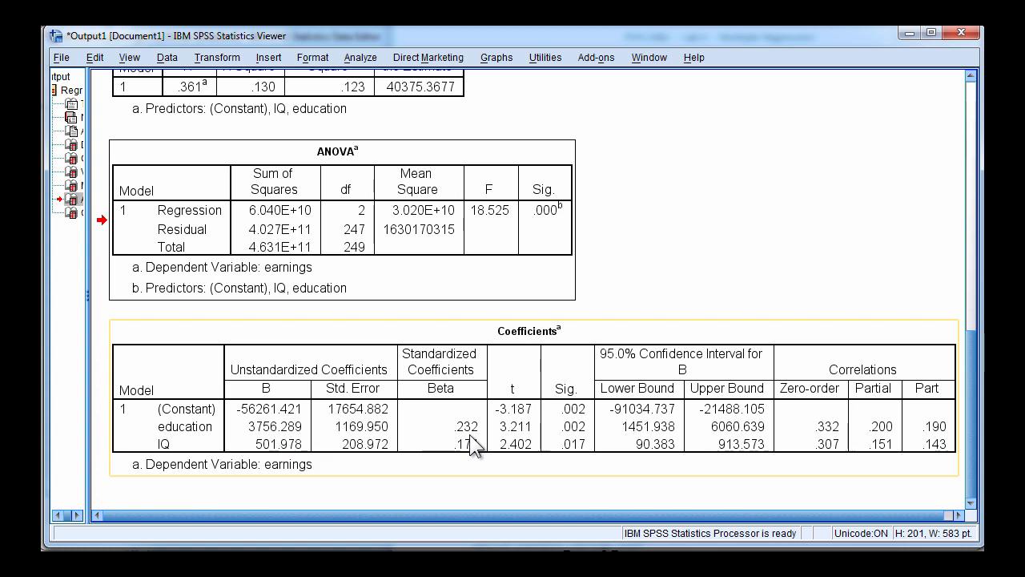
{"action": "mouse_move", "coordinate": [516, 429]}
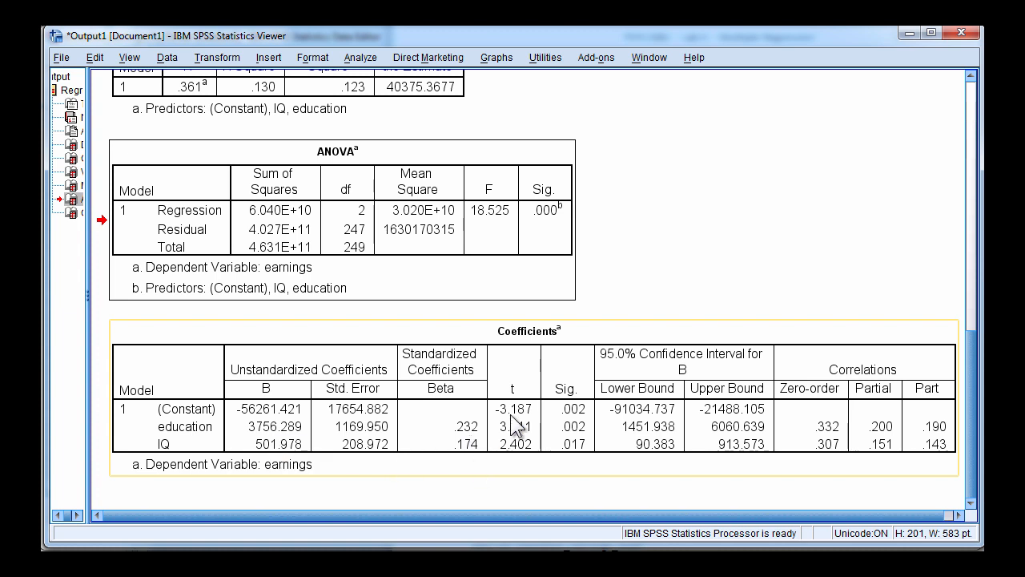
{"action": "mouse_move", "coordinate": [484, 420]}
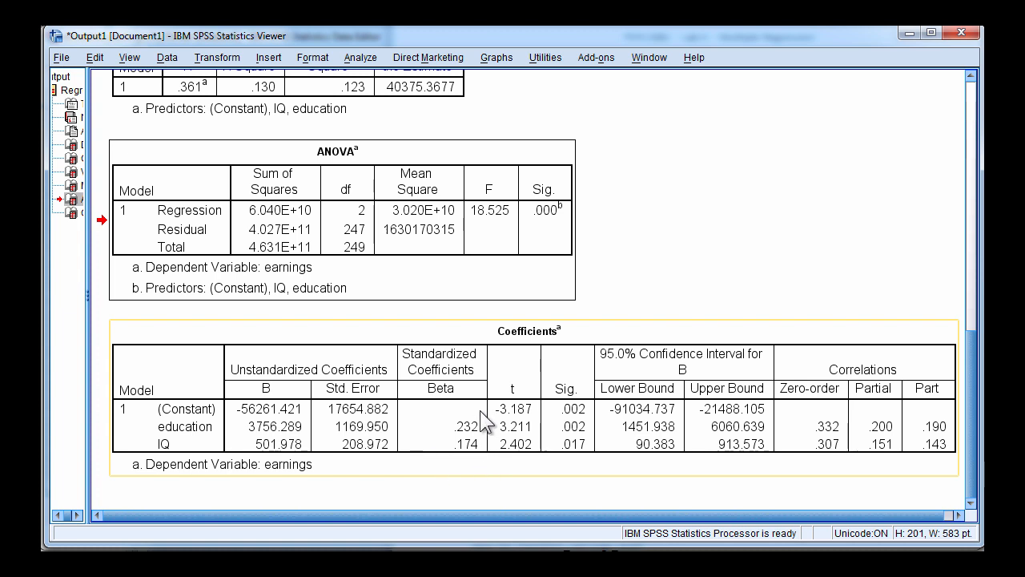
{"action": "mouse_move", "coordinate": [490, 429]}
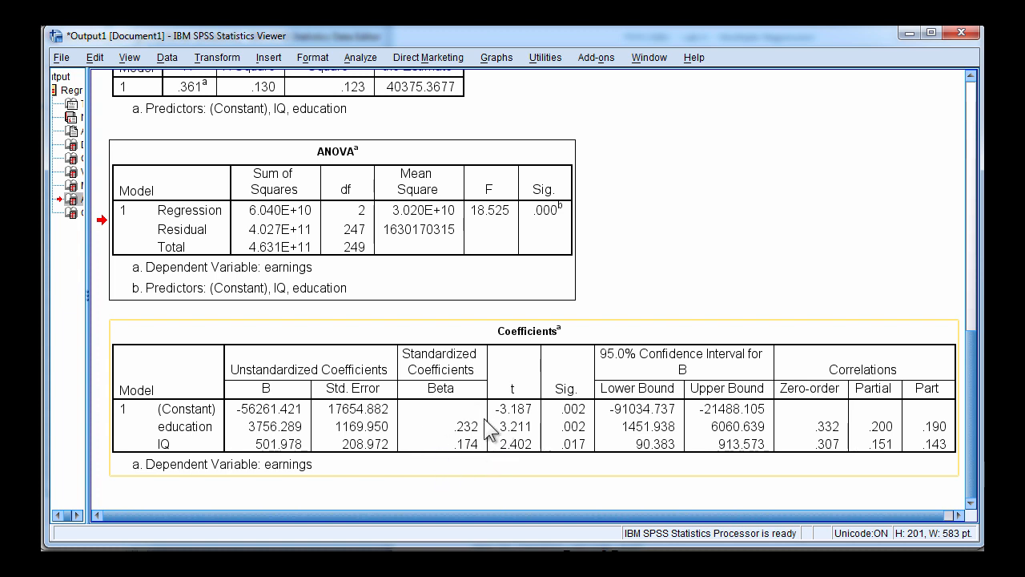
{"action": "mouse_move", "coordinate": [478, 457]}
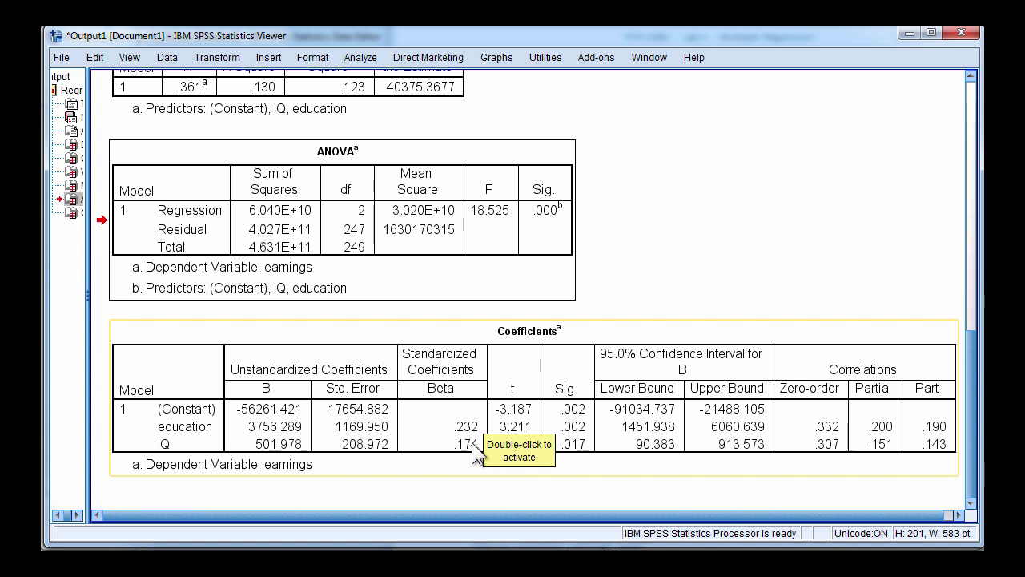
{"action": "mouse_move", "coordinate": [647, 434]}
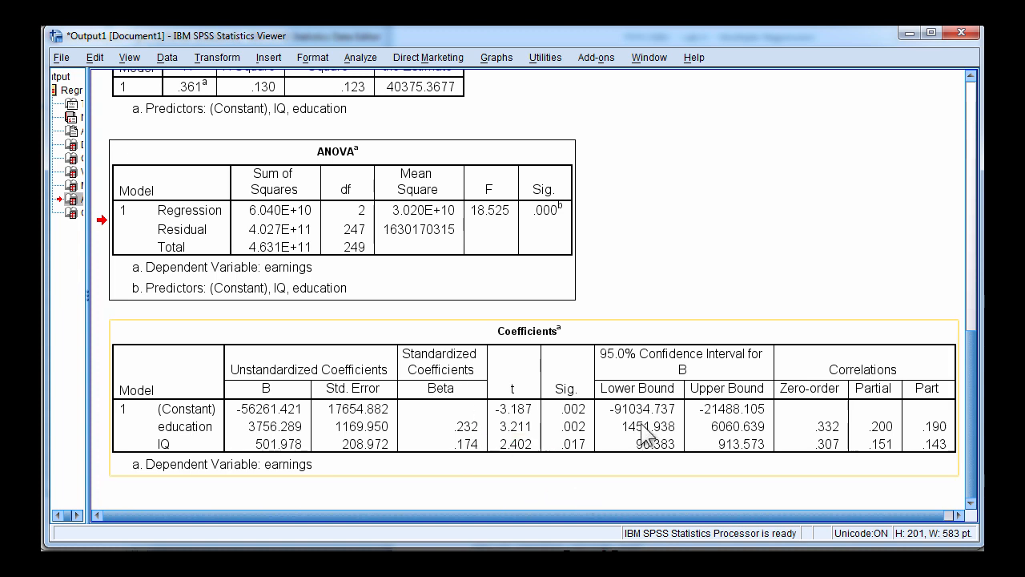
{"action": "mouse_move", "coordinate": [522, 431]}
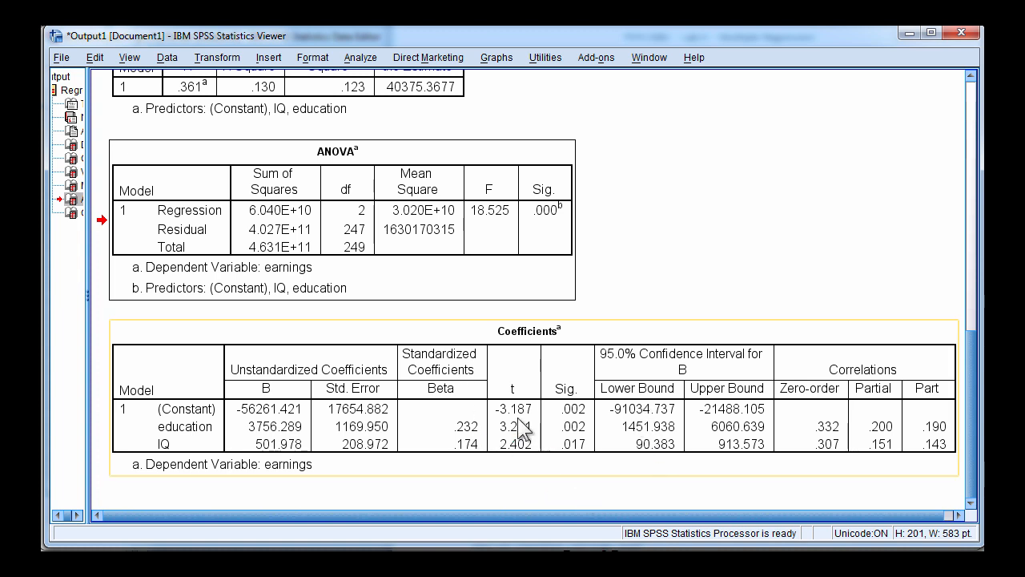
{"action": "mouse_move", "coordinate": [276, 398]}
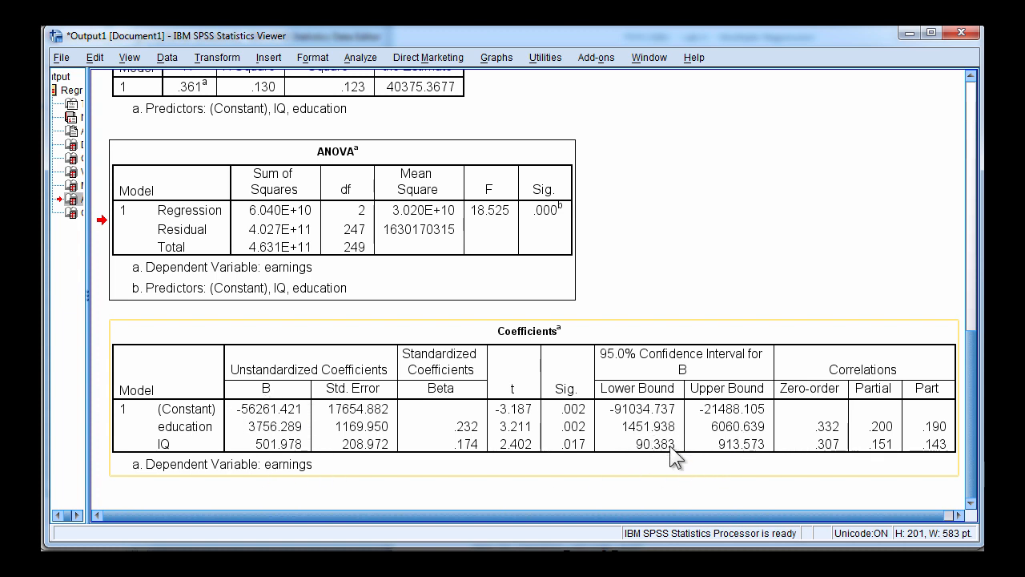
{"action": "mouse_move", "coordinate": [711, 440]}
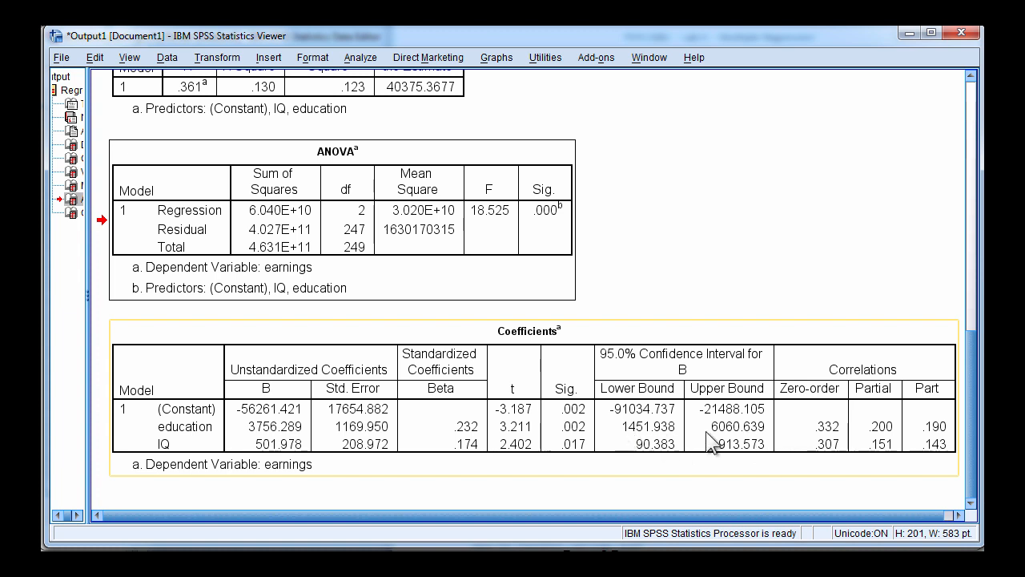
{"action": "mouse_move", "coordinate": [632, 440]}
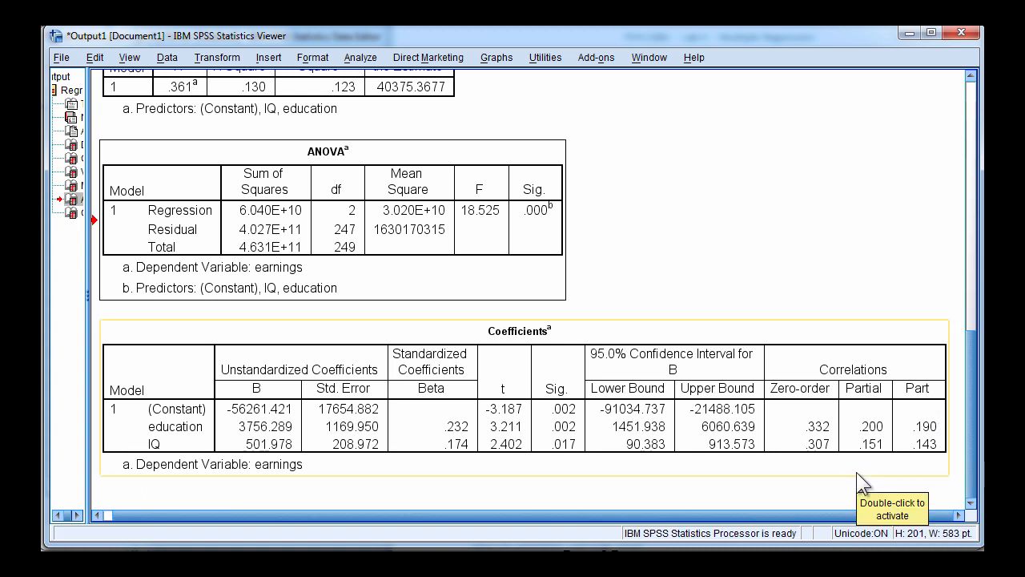
{"action": "mouse_move", "coordinate": [949, 439]}
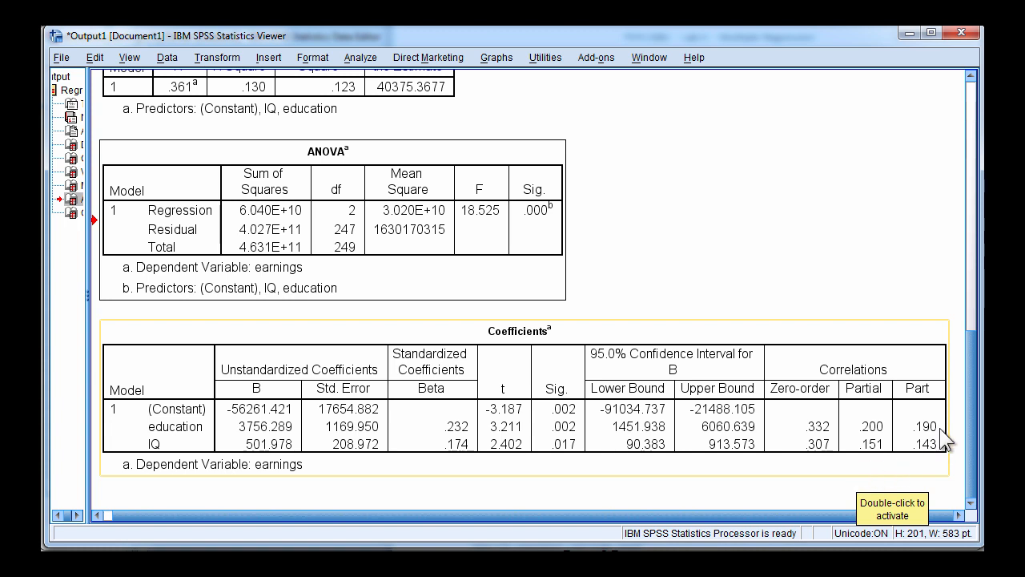
{"action": "mouse_move", "coordinate": [177, 477]}
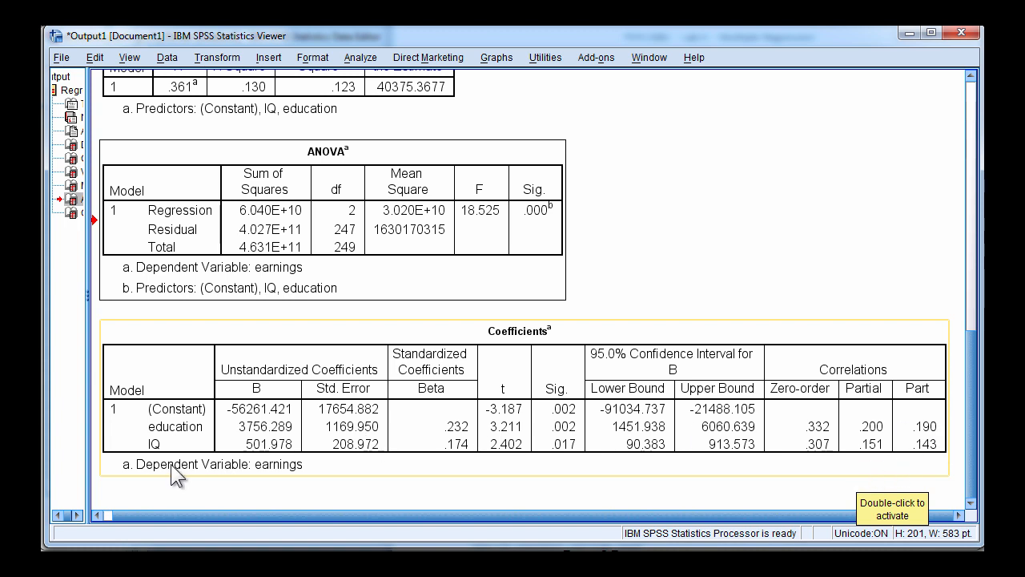
{"action": "mouse_move", "coordinate": [926, 452]}
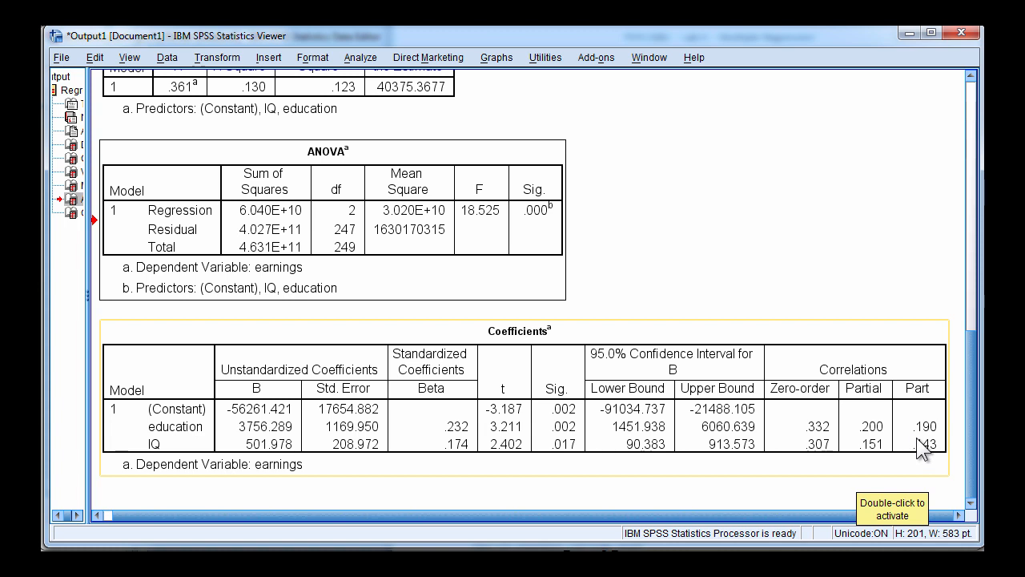
{"action": "mouse_move", "coordinate": [163, 456]}
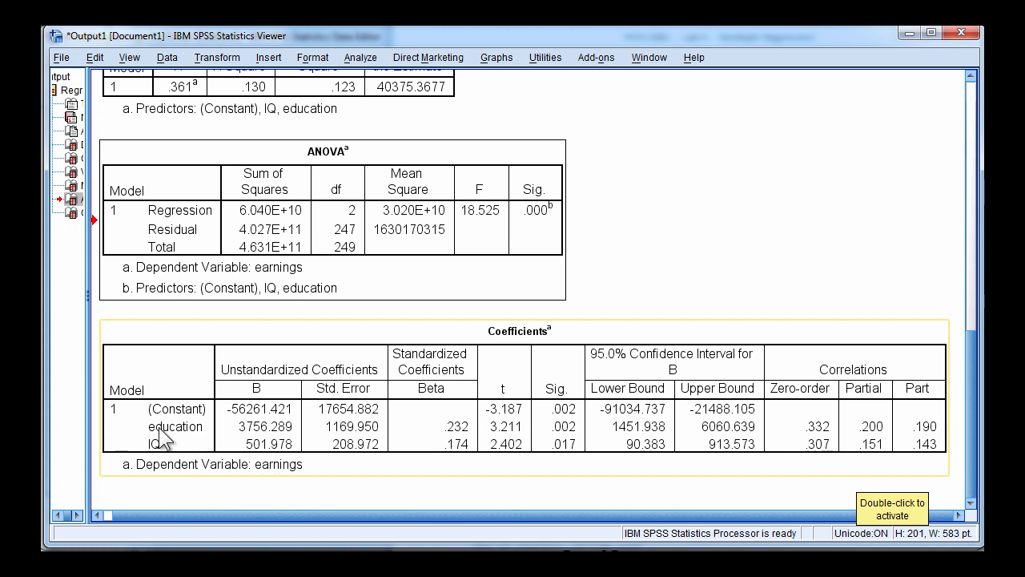
{"action": "mouse_move", "coordinate": [927, 447]}
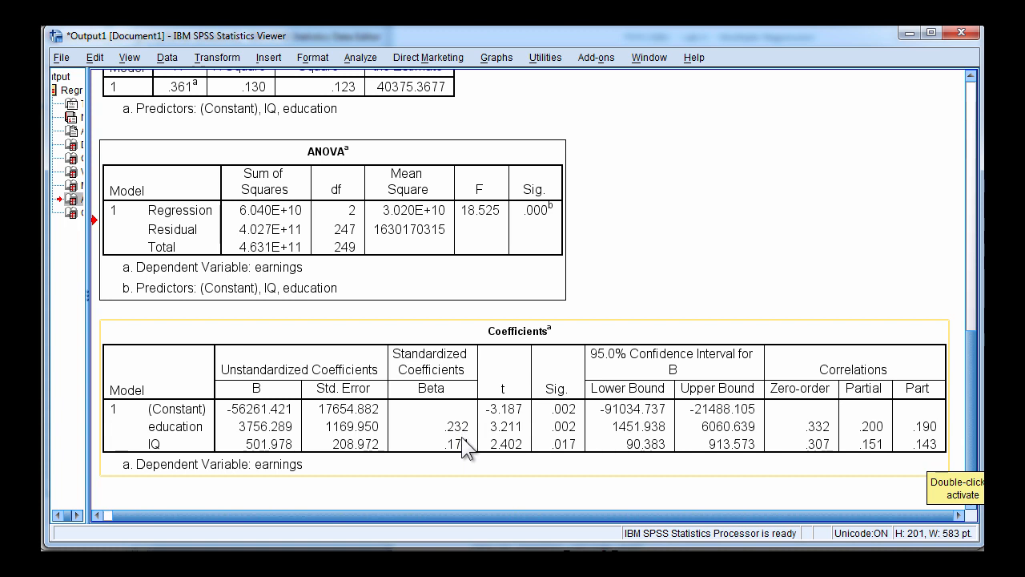
{"action": "scroll", "scroll_direction": "up", "scroll_amount": 3}
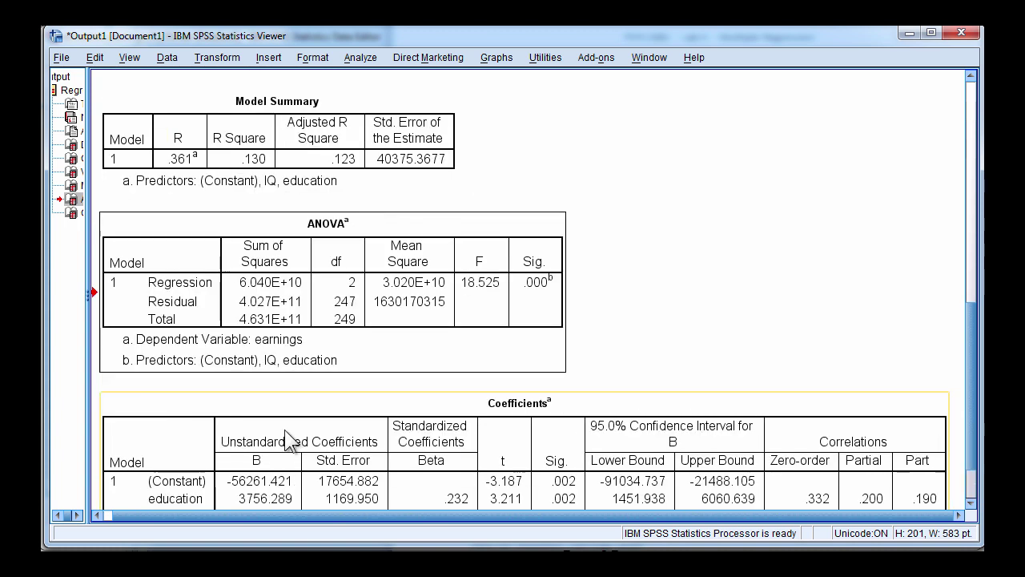
{"action": "scroll", "scroll_direction": "down", "scroll_amount": 3}
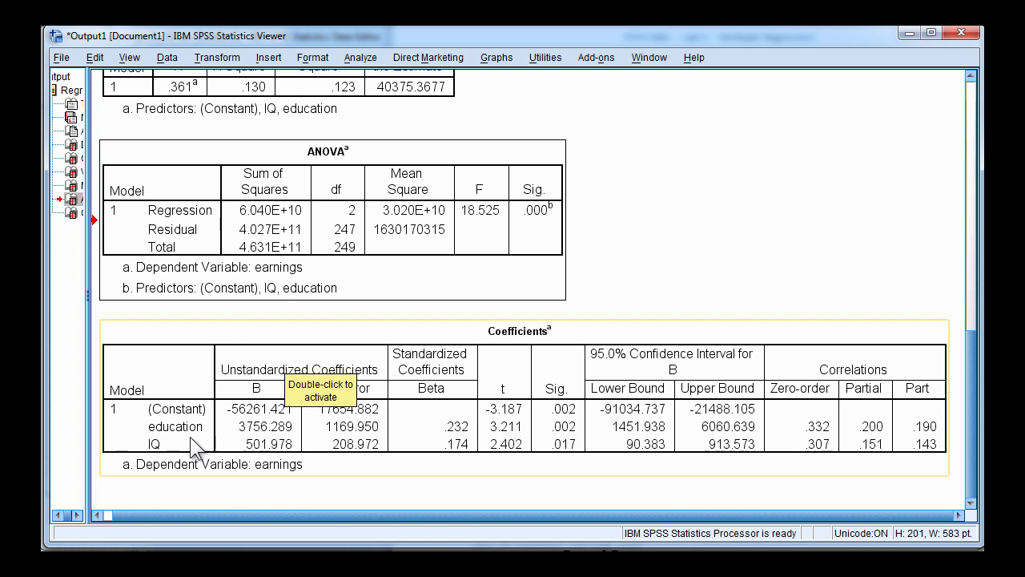
{"action": "scroll", "scroll_direction": "up", "scroll_amount": 3}
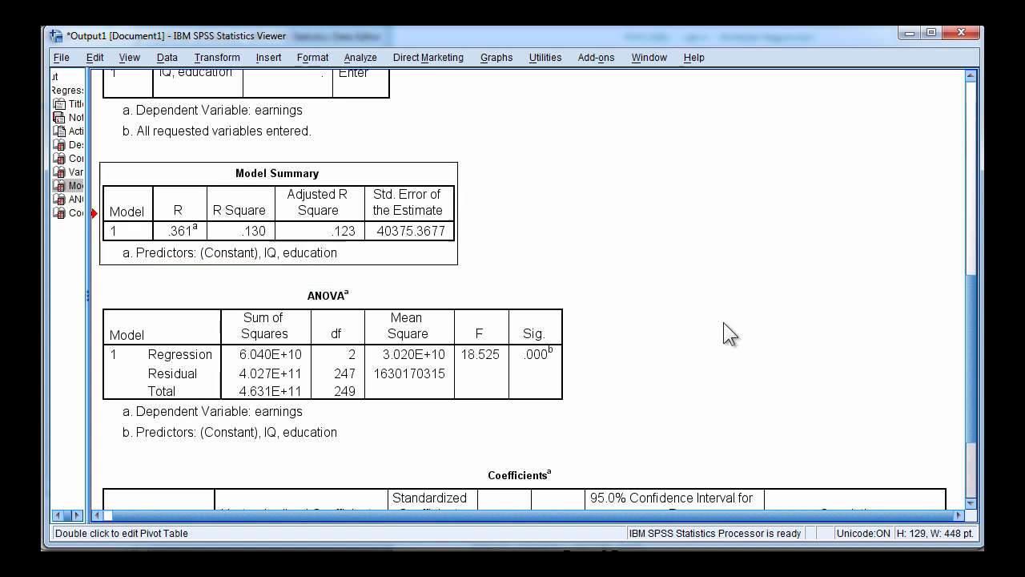
{"action": "scroll", "scroll_direction": "down", "scroll_amount": 3}
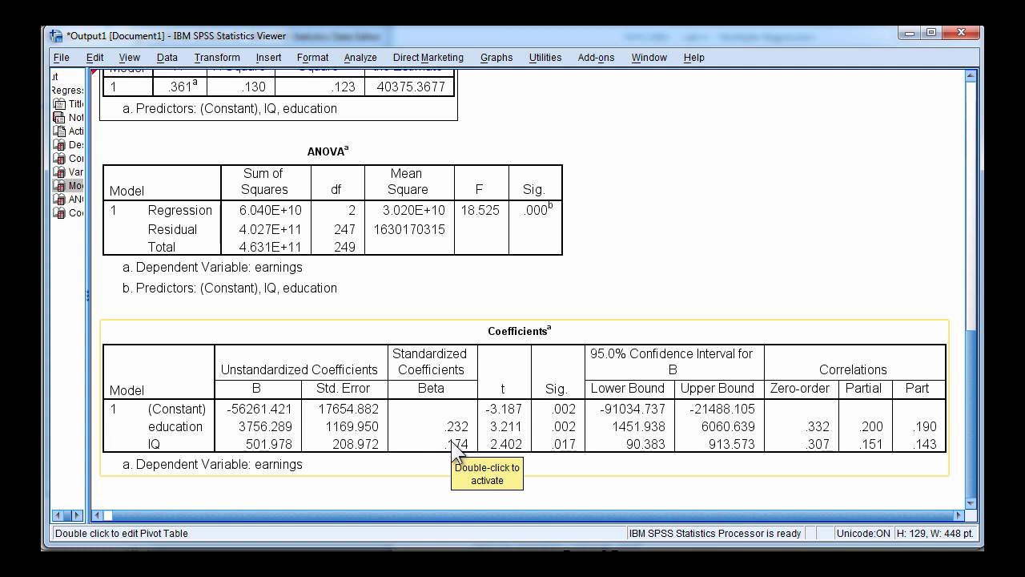
{"action": "mouse_move", "coordinate": [537, 464]}
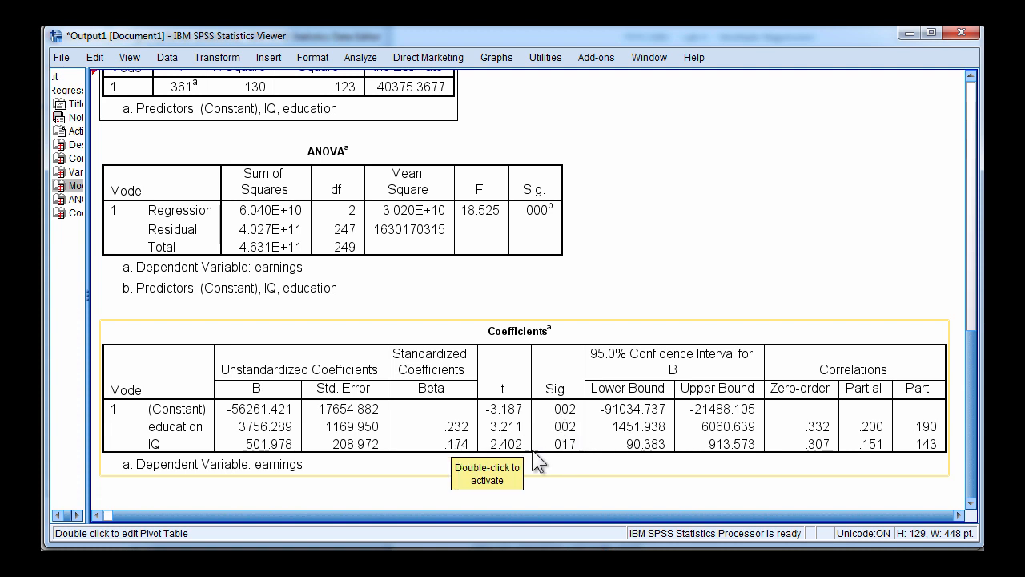
{"action": "mouse_move", "coordinate": [952, 451]}
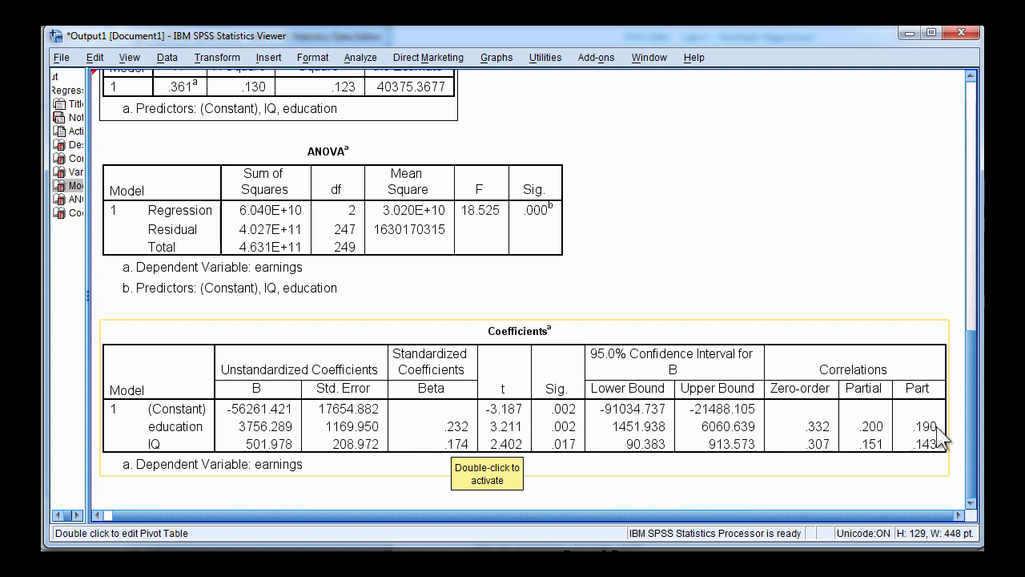
{"action": "mouse_move", "coordinate": [564, 480]}
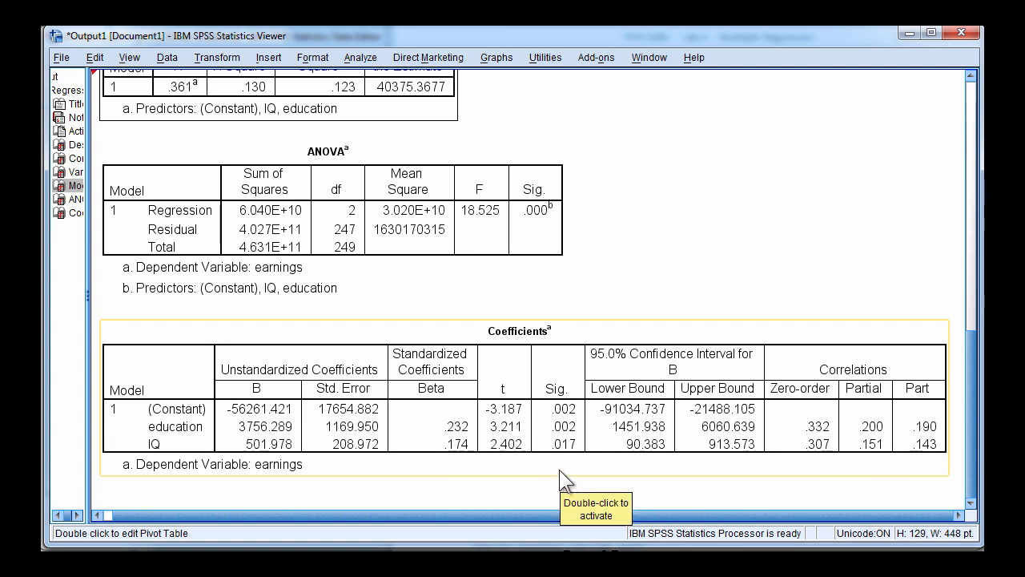
{"action": "mouse_move", "coordinate": [568, 433]}
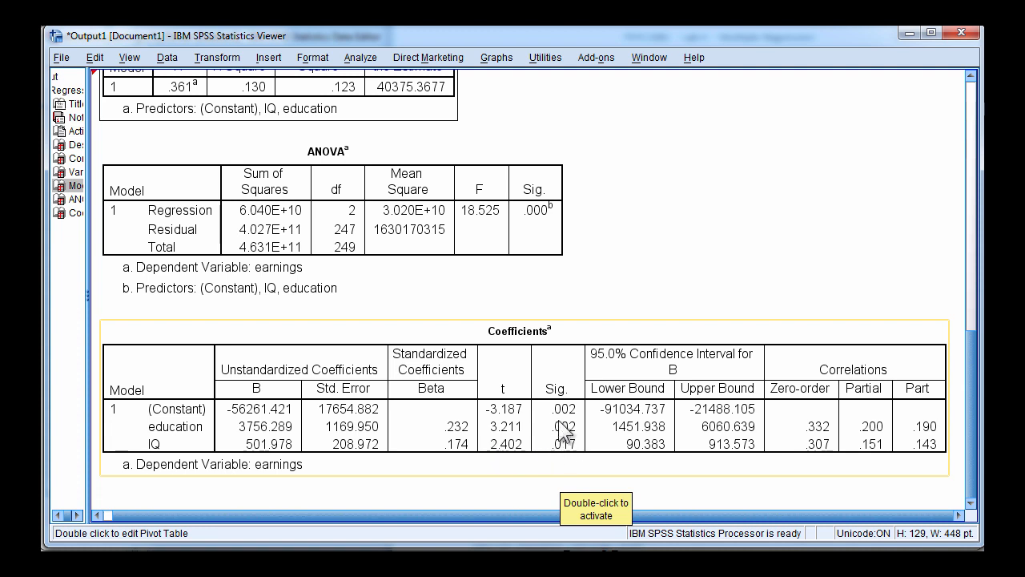